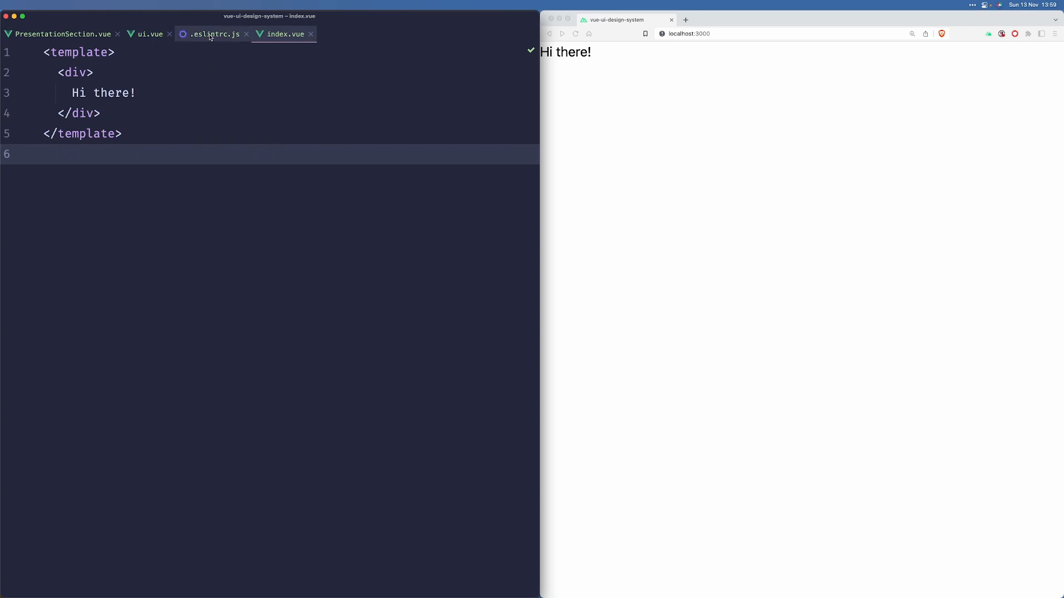
Glance at and close .eslintrc.js, show the project tree, and load localhost:3000/ui.
left_click(210, 34)
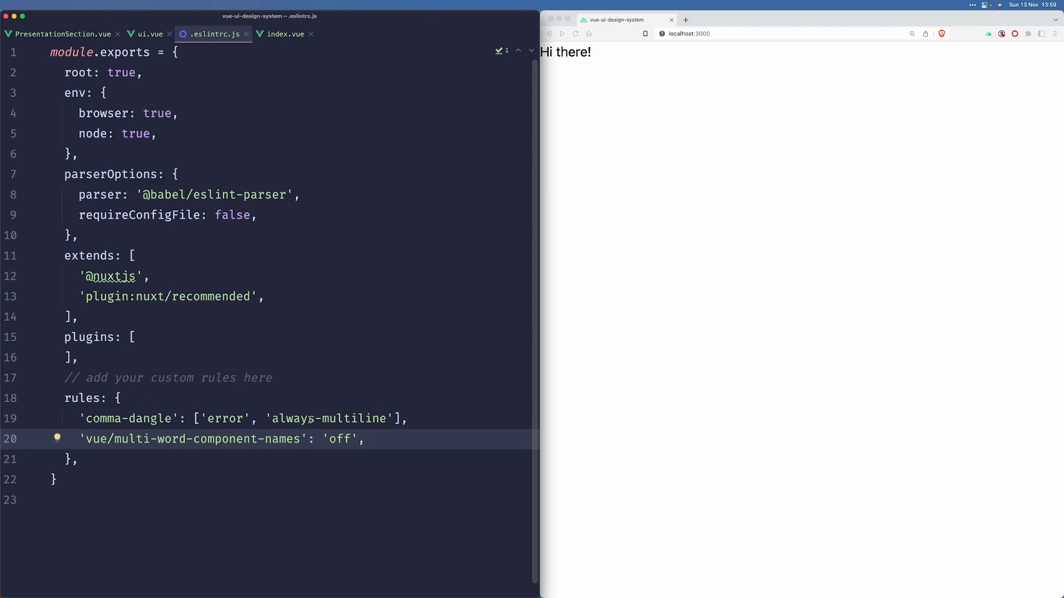
mouse_move(293, 106)
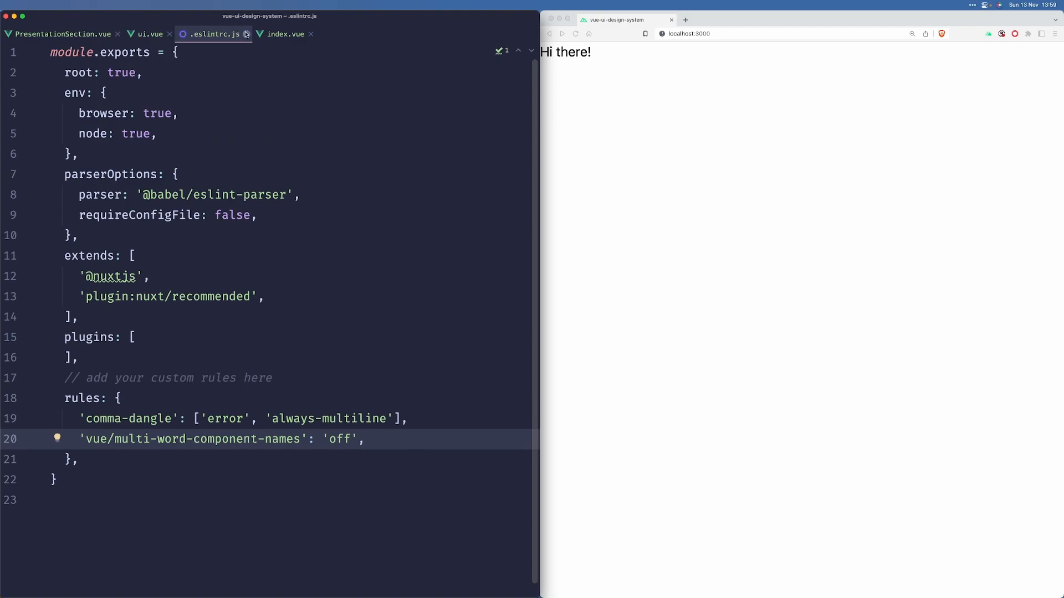
mouse_move(248, 34)
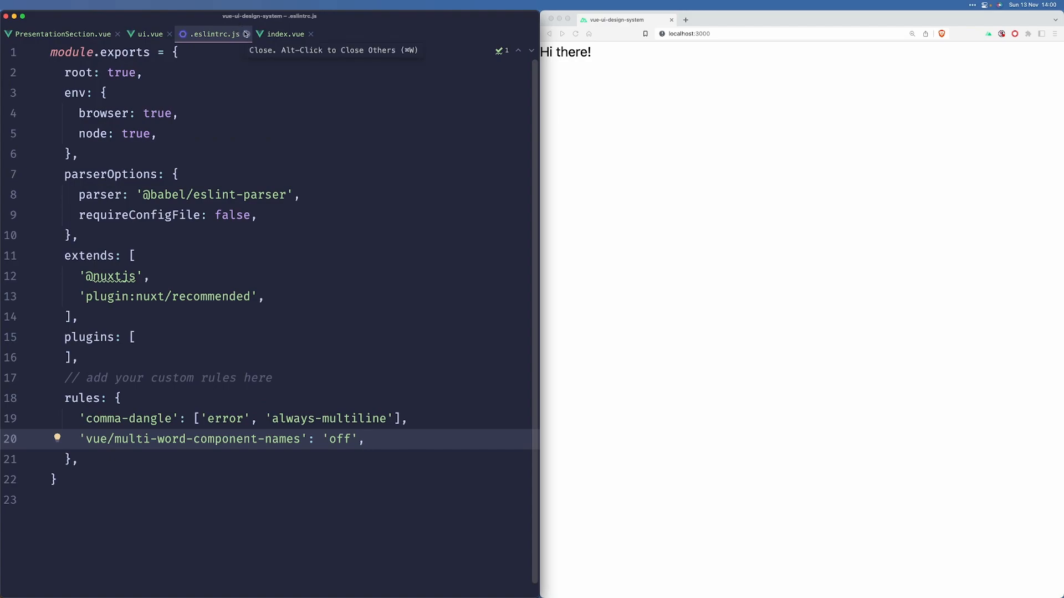
left_click(146, 33)
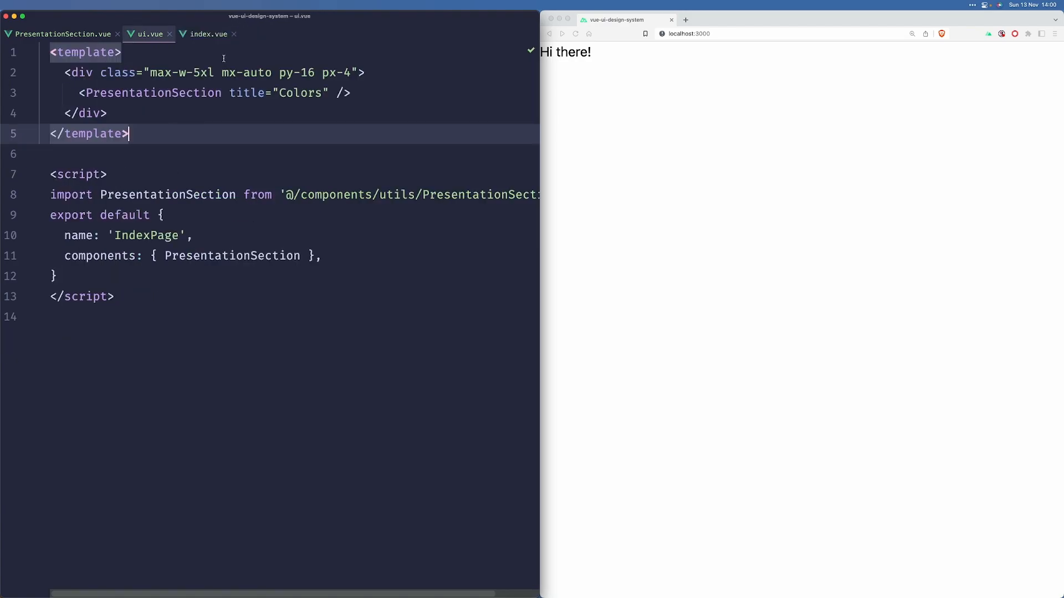
left_click(3, 29)
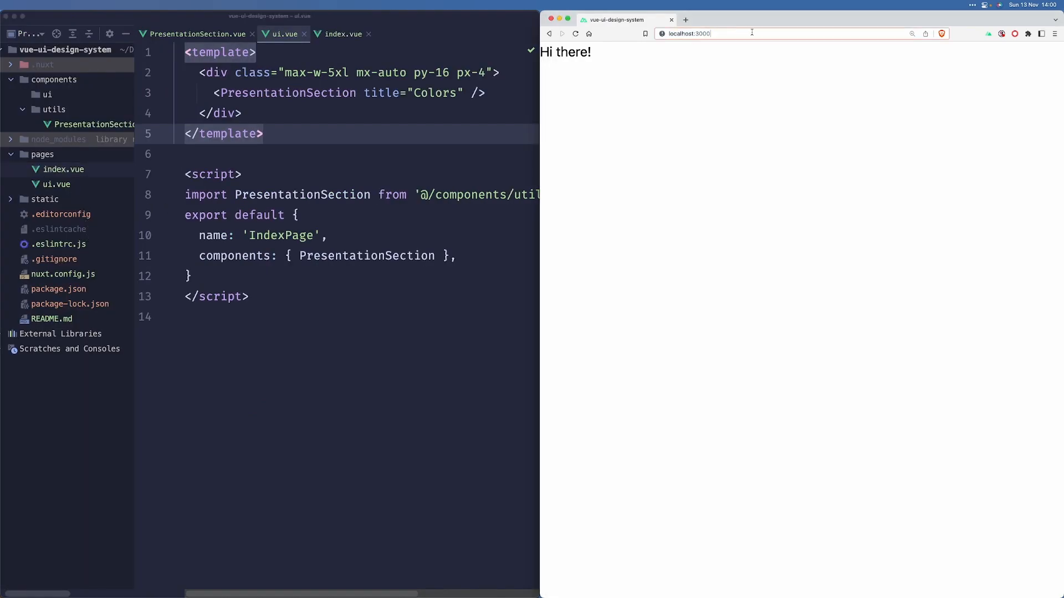
type("/ui")
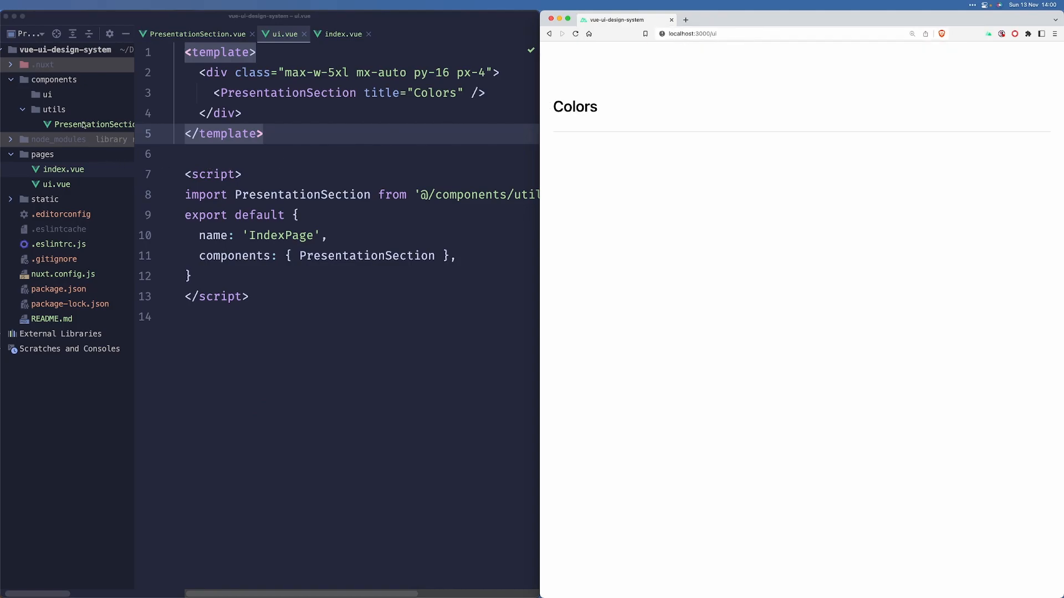
Open PresentationSection.vue and inspect its slot line in the template.
left_click(197, 34)
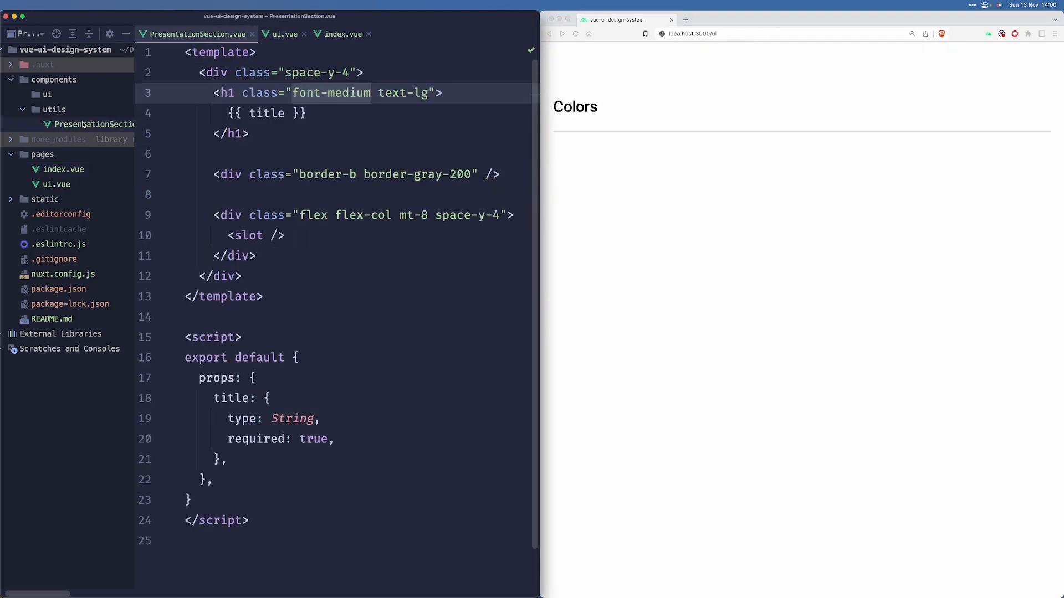
left_click(306, 113)
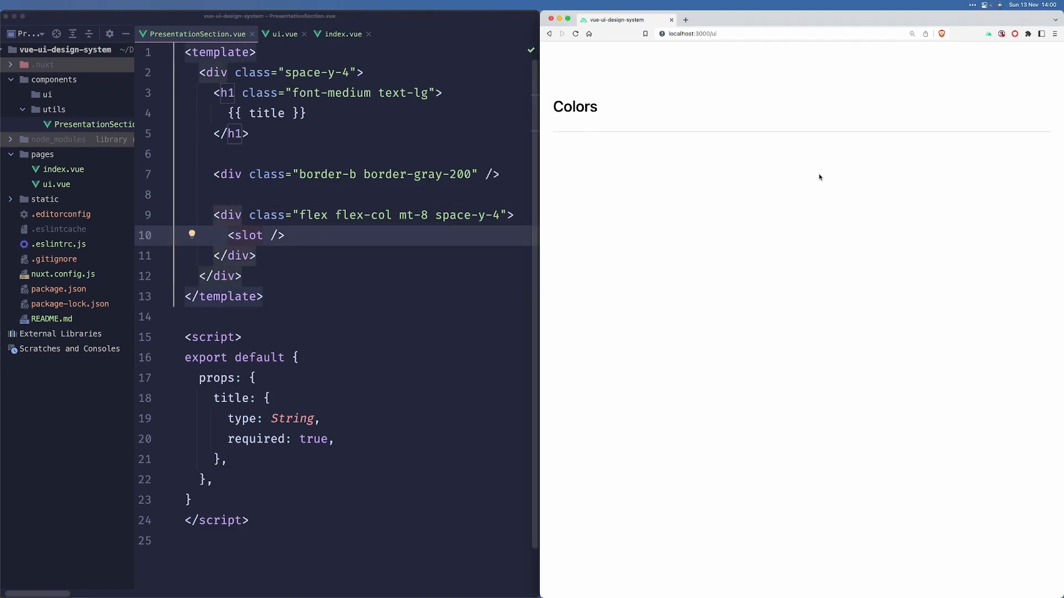
mouse_move(649, 144)
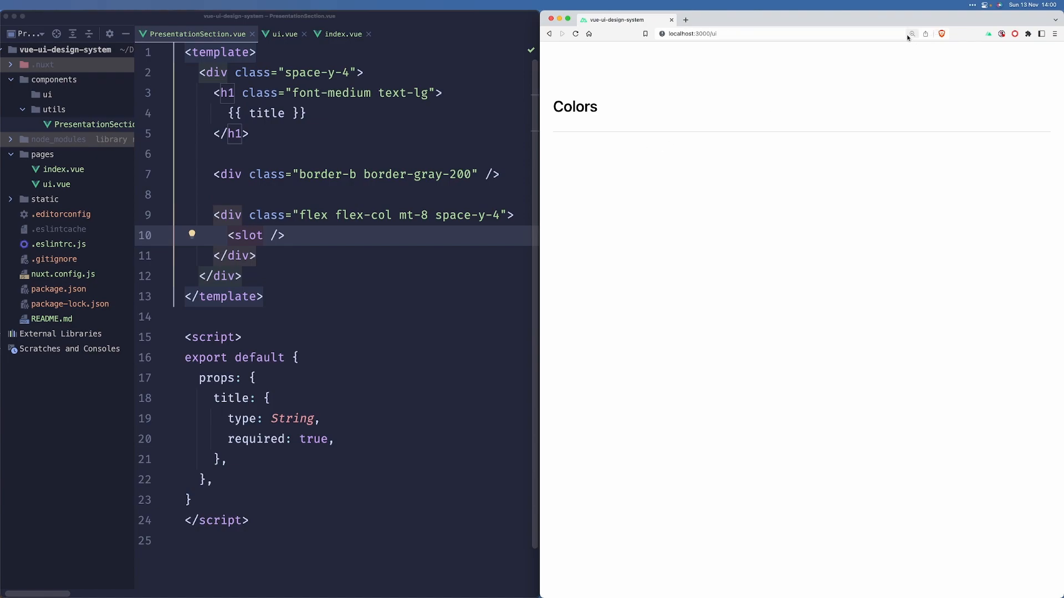
mouse_move(885, 69)
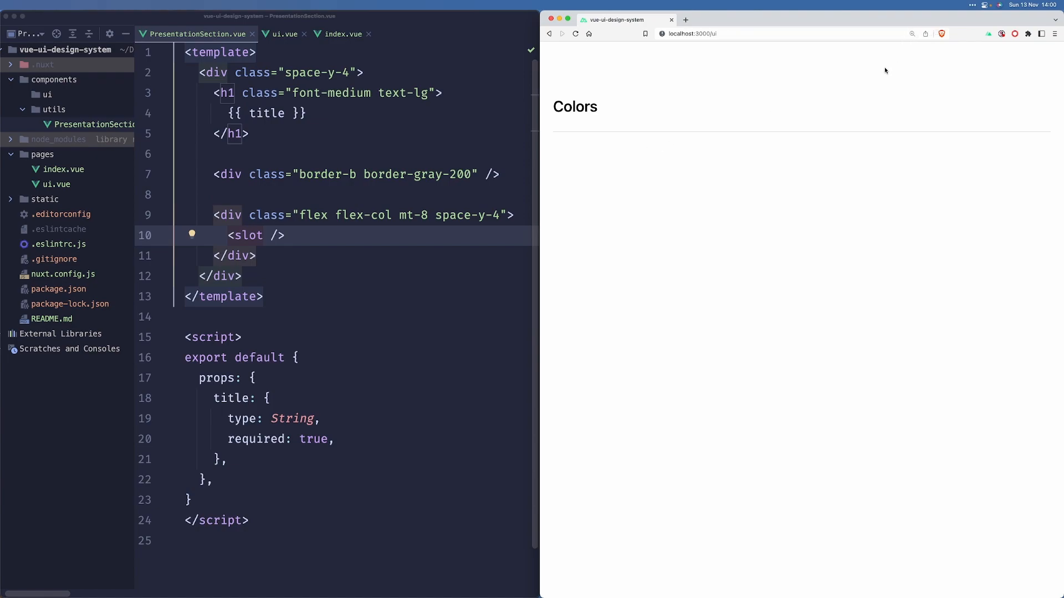
mouse_move(793, 84)
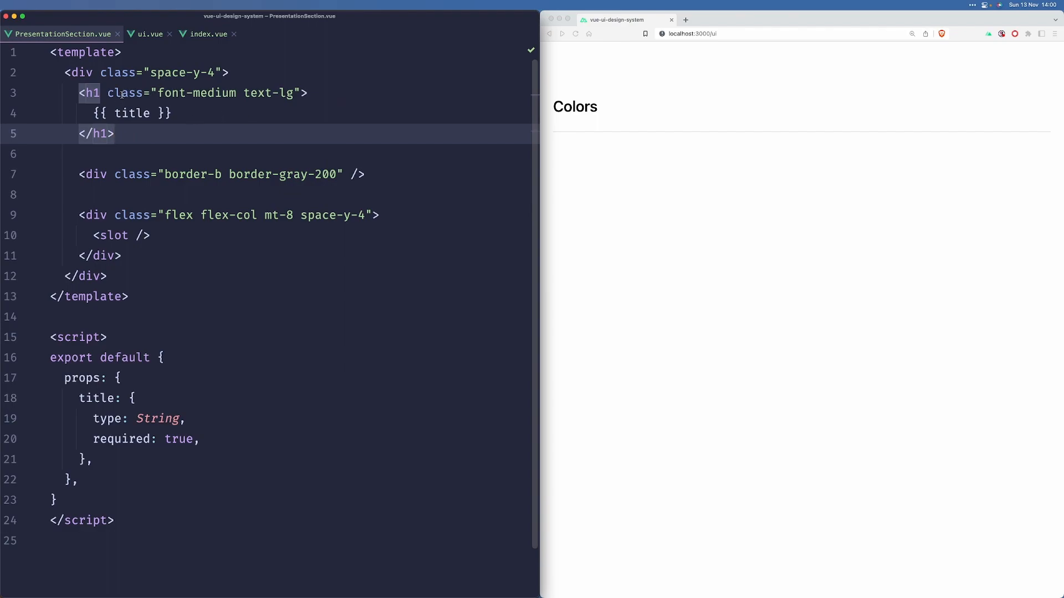
Add a 'w-8 h-8 bg-green-500 dark:bg-red-50 rounded-md' swatch div inside ui.vue's Colors section.
left_click(205, 35)
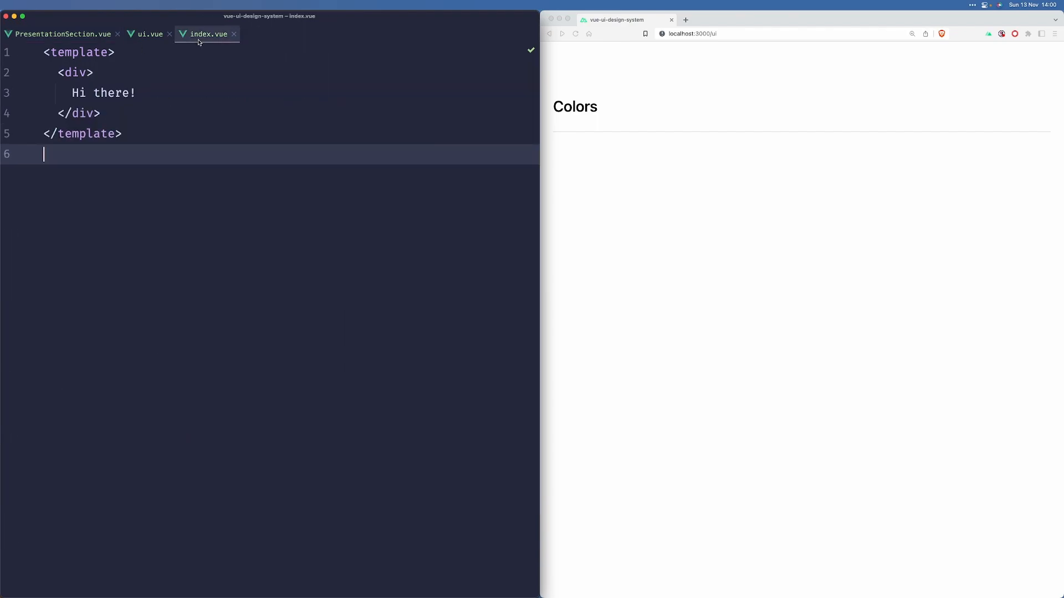
left_click(150, 34)
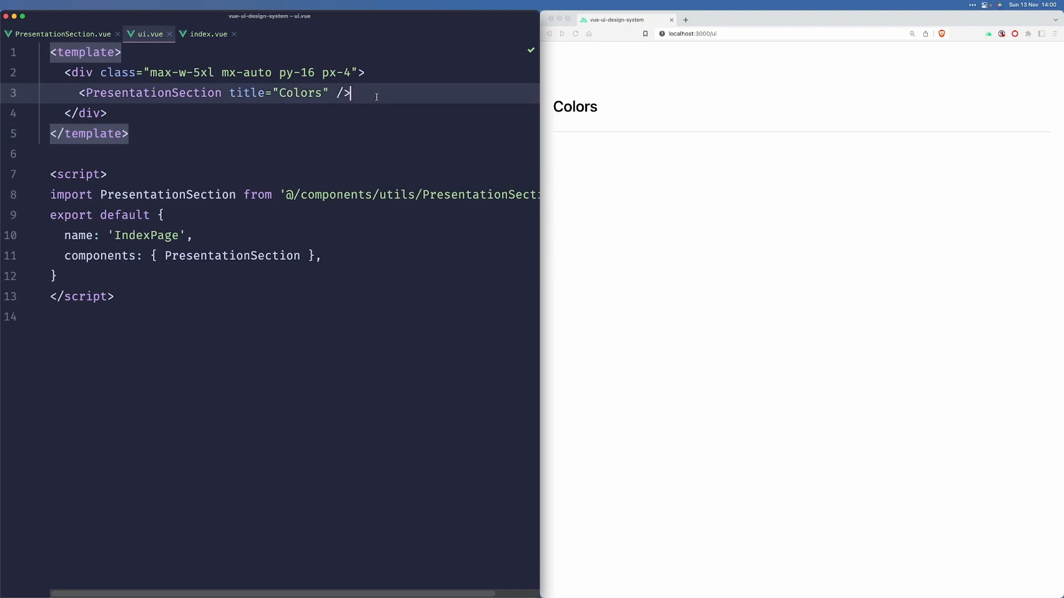
type("<div></div>")
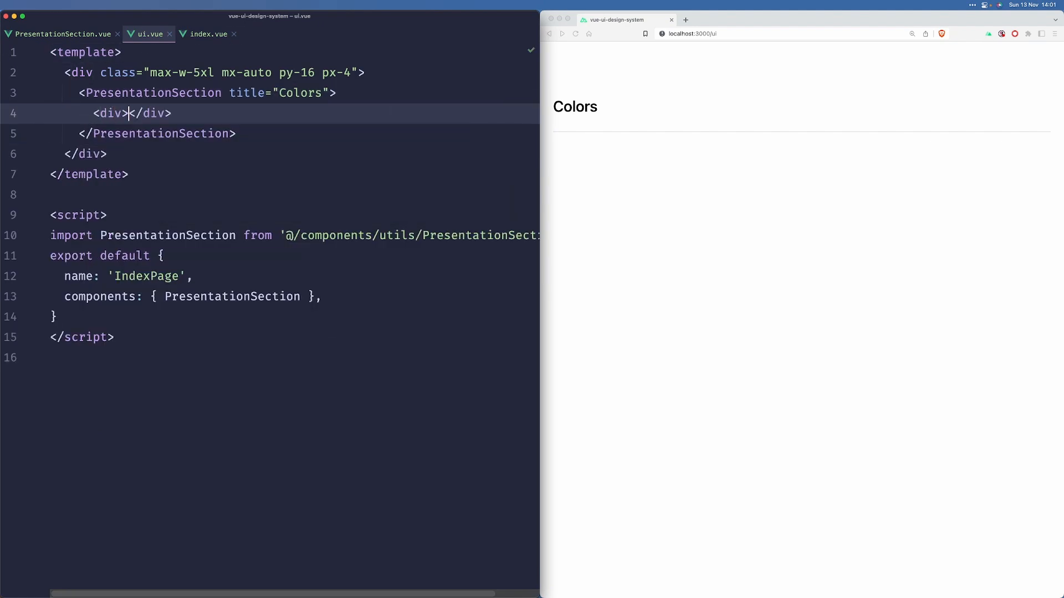
type("class=\"w-8\"")
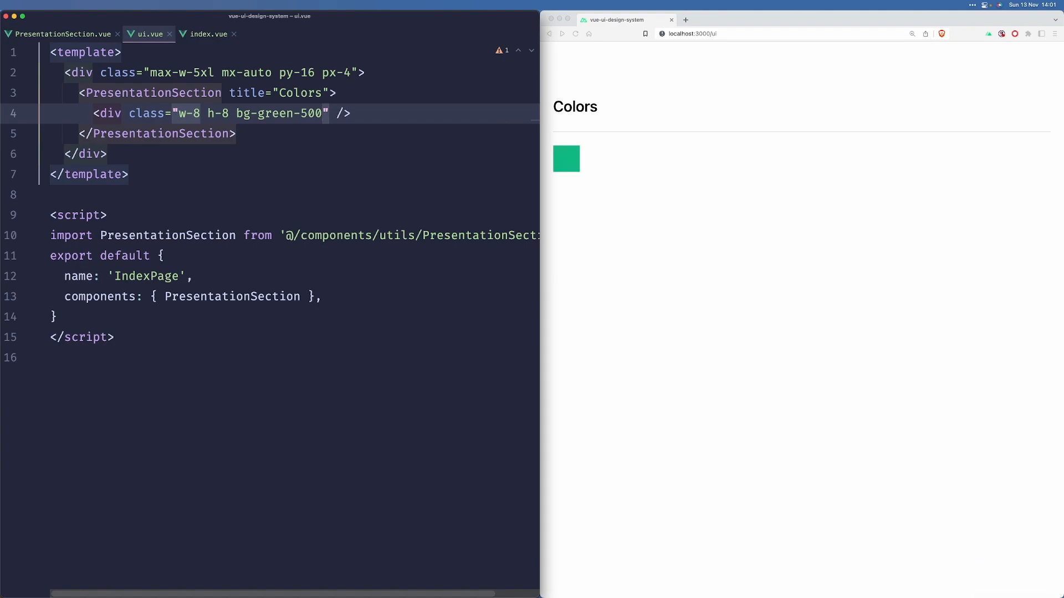
type("rounded-md")
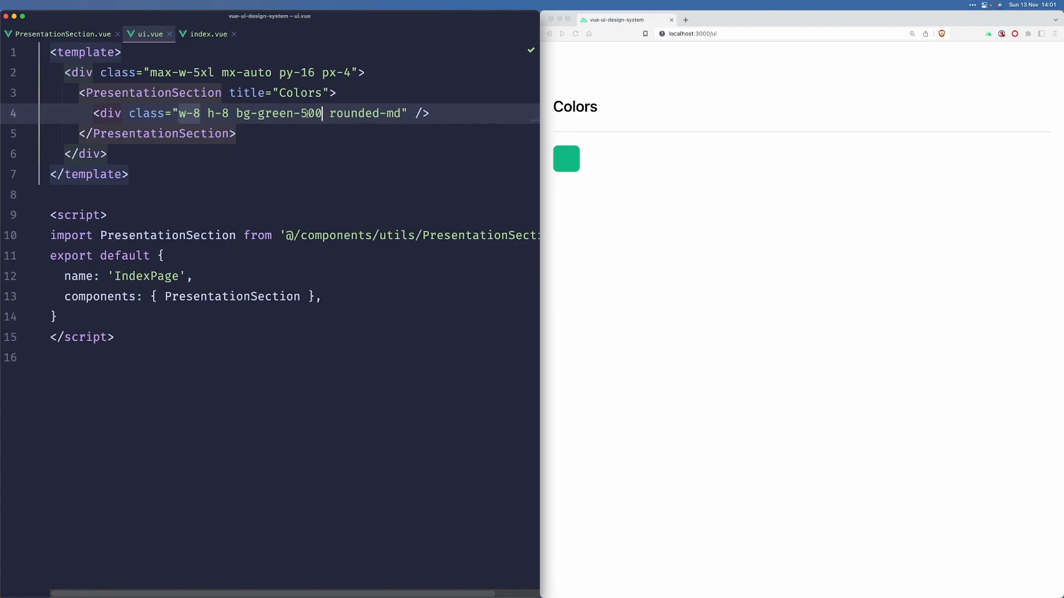
type("dark:")
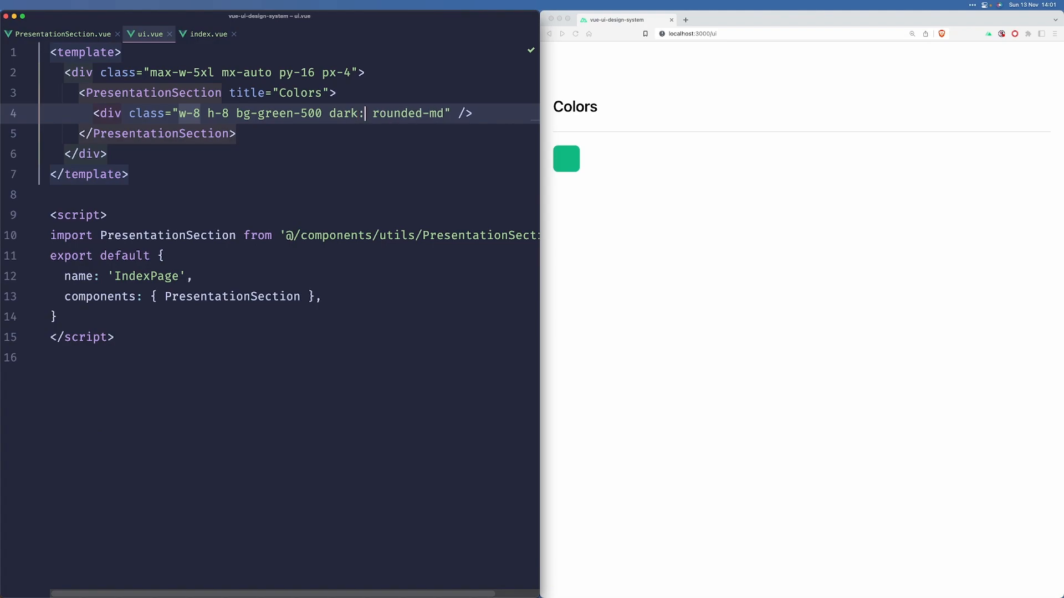
type("b")
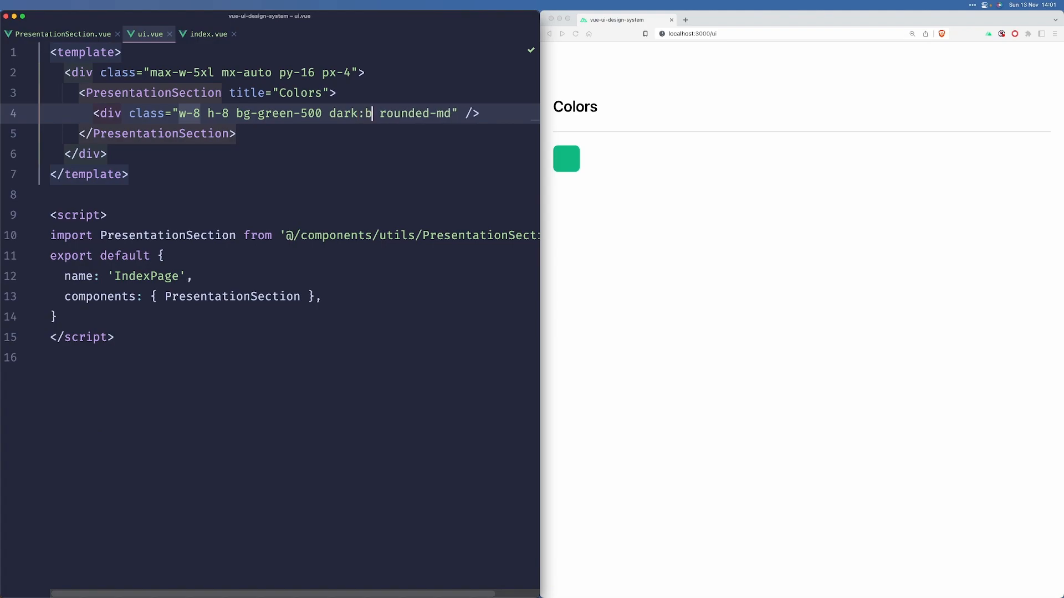
type("g-red-50")
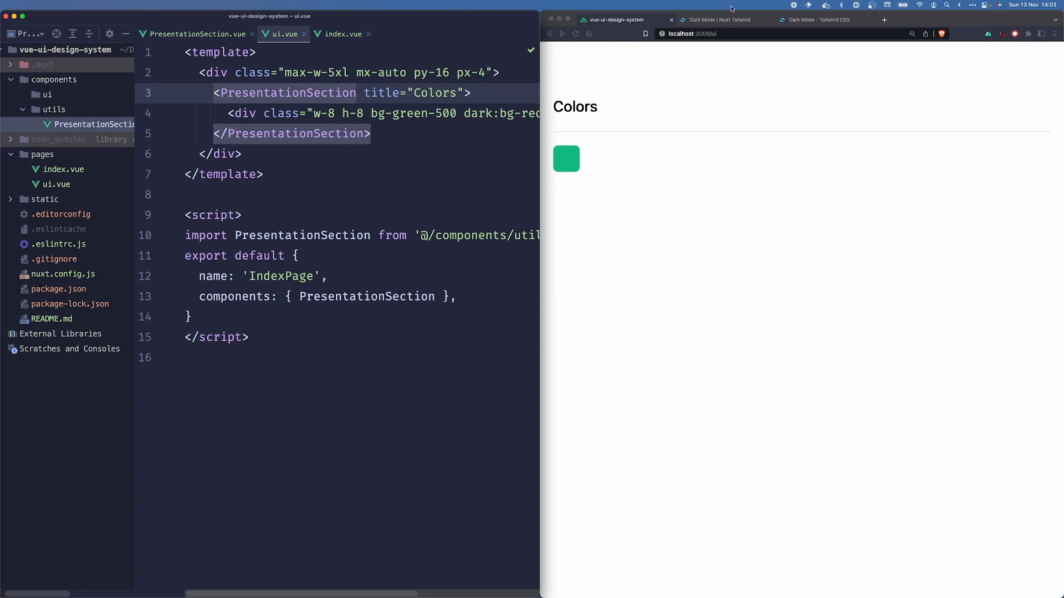
Browse the Nuxt Tailwind dark mode example, setup guide and configuration docs.
left_click(823, 19)
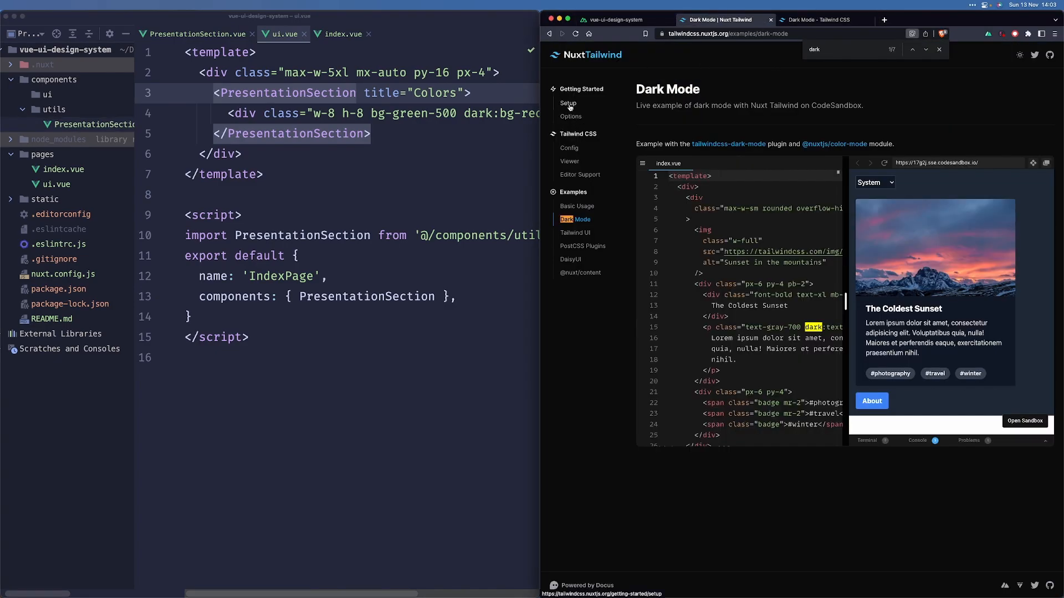
left_click(568, 103)
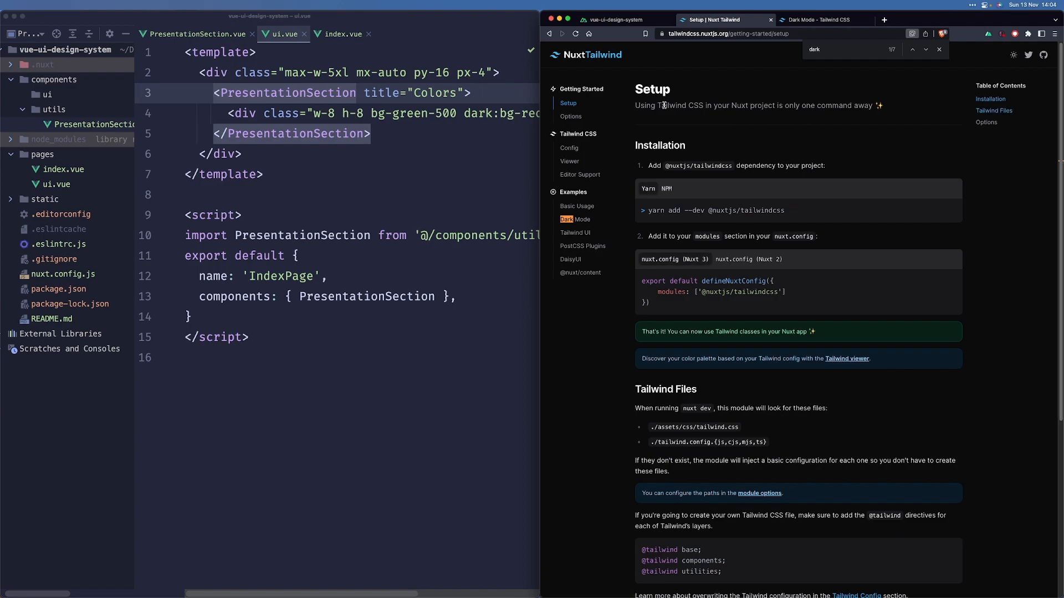
mouse_move(579, 130)
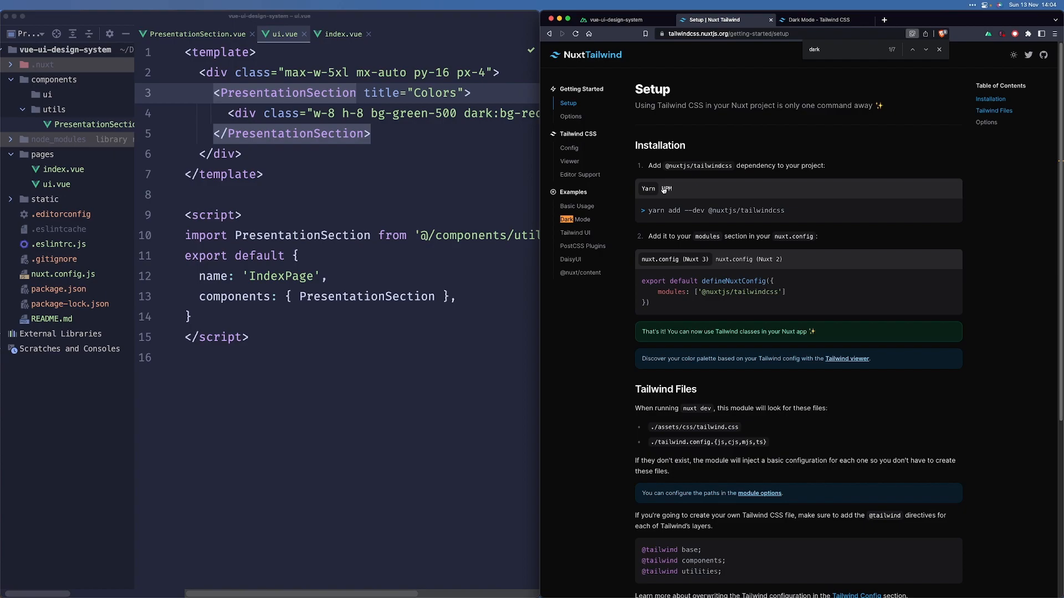
left_click(568, 148)
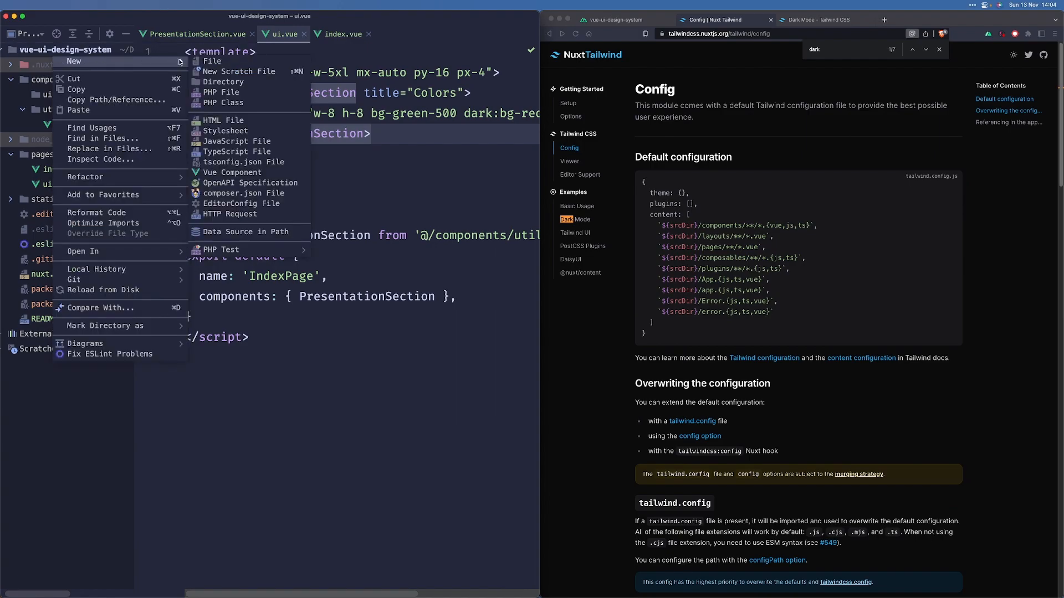
Create tailwind.config.js and fill it with the default theme, plugins and content config.
type("tailwind")
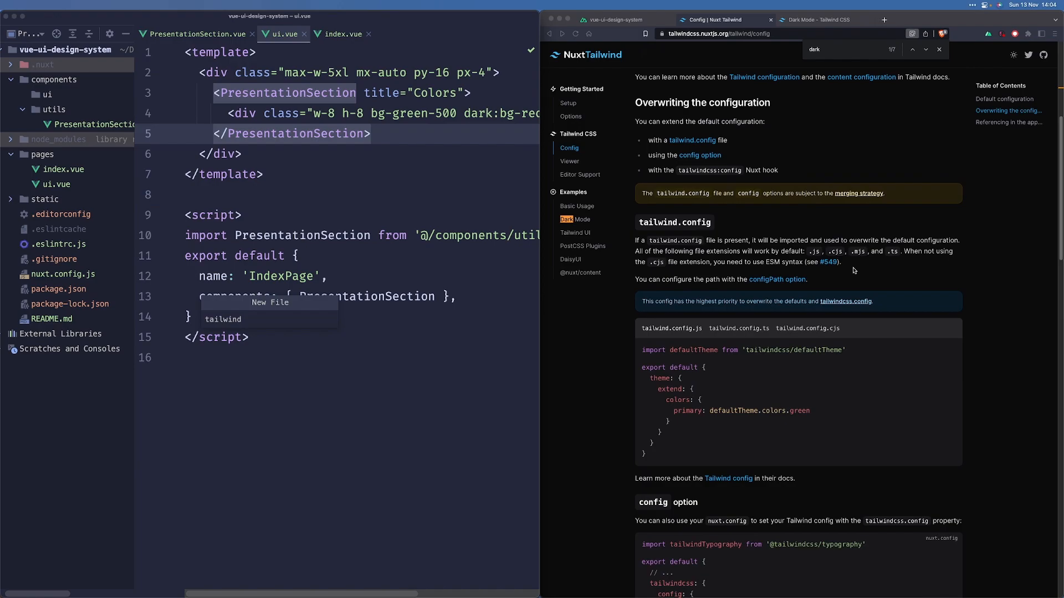
type(".confi")
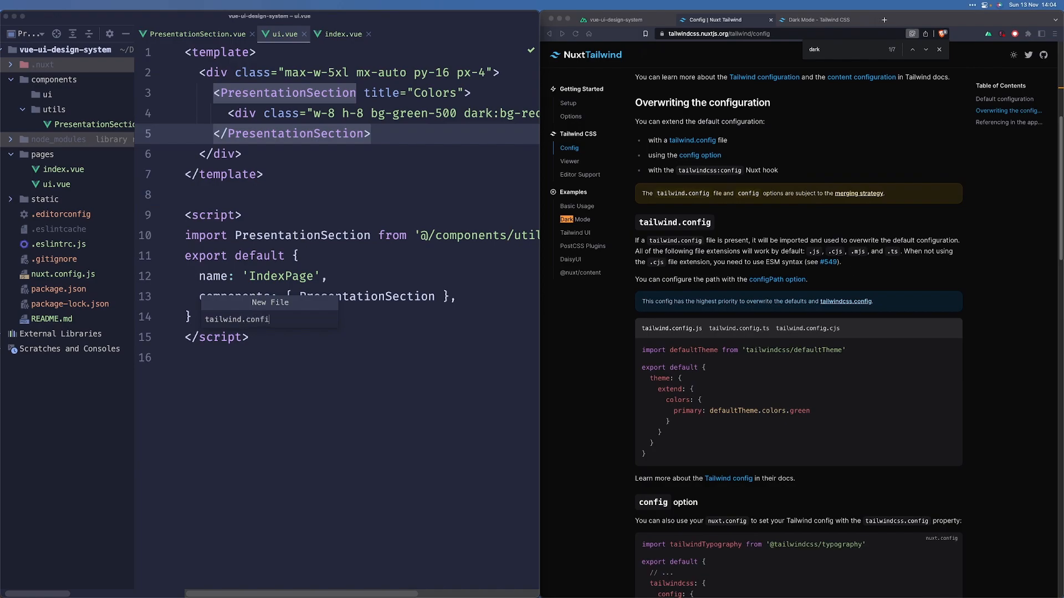
key("Enter")
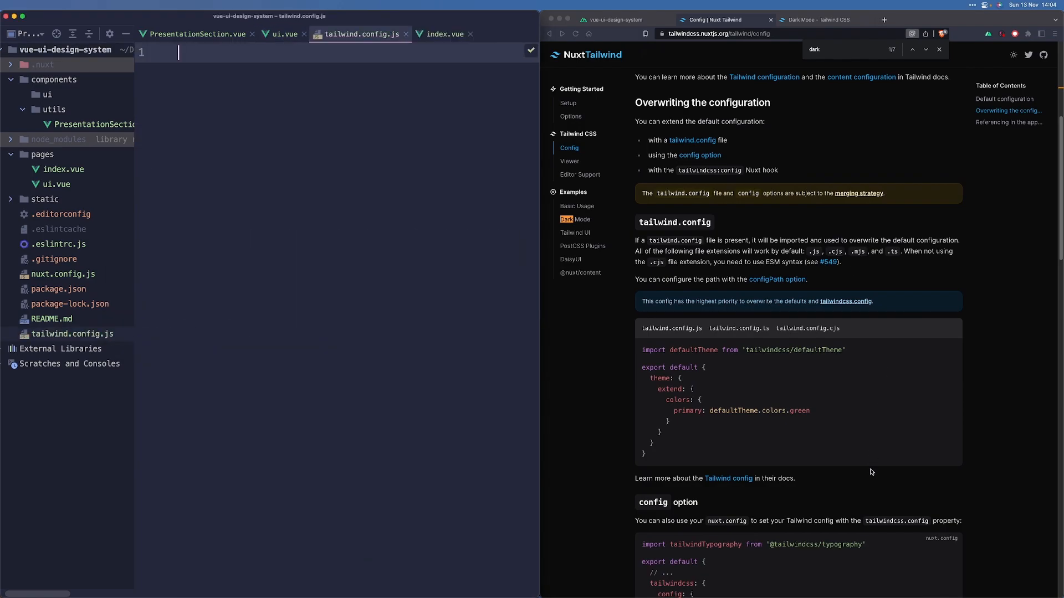
left_click_drag(642, 367, 643, 453)
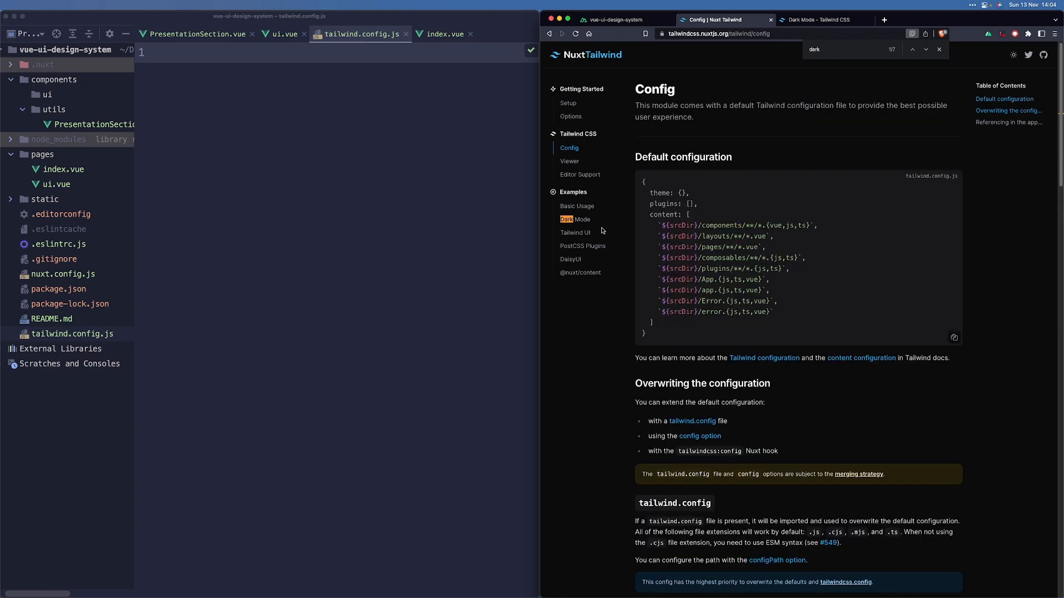
left_click_drag(643, 183, 644, 334)
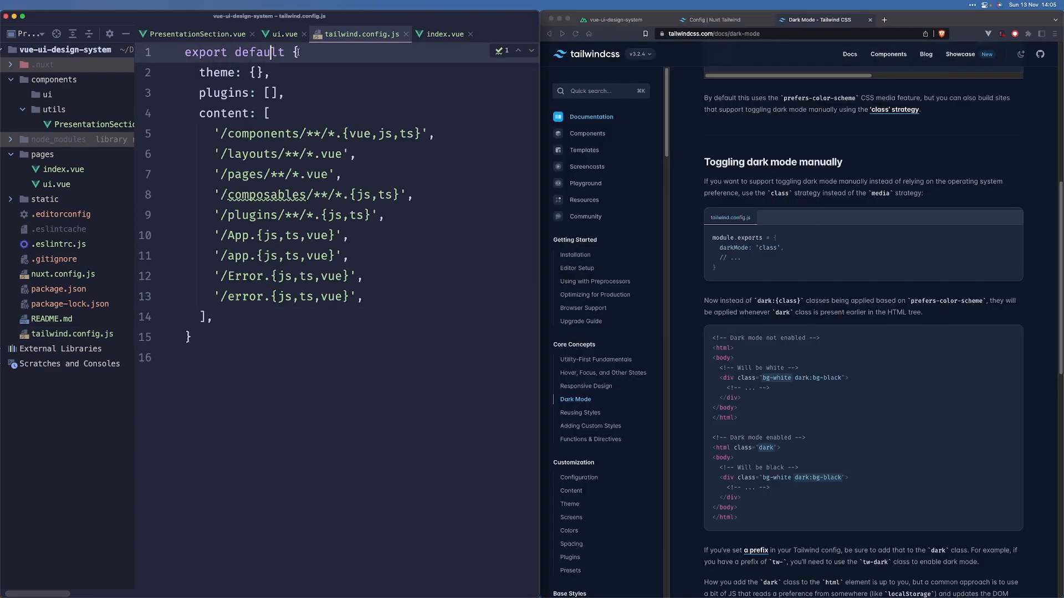
Set darkMode: 'class' and test a dark class on ui.vue's wrapper div in the browser.
type("darkMode: 'class")
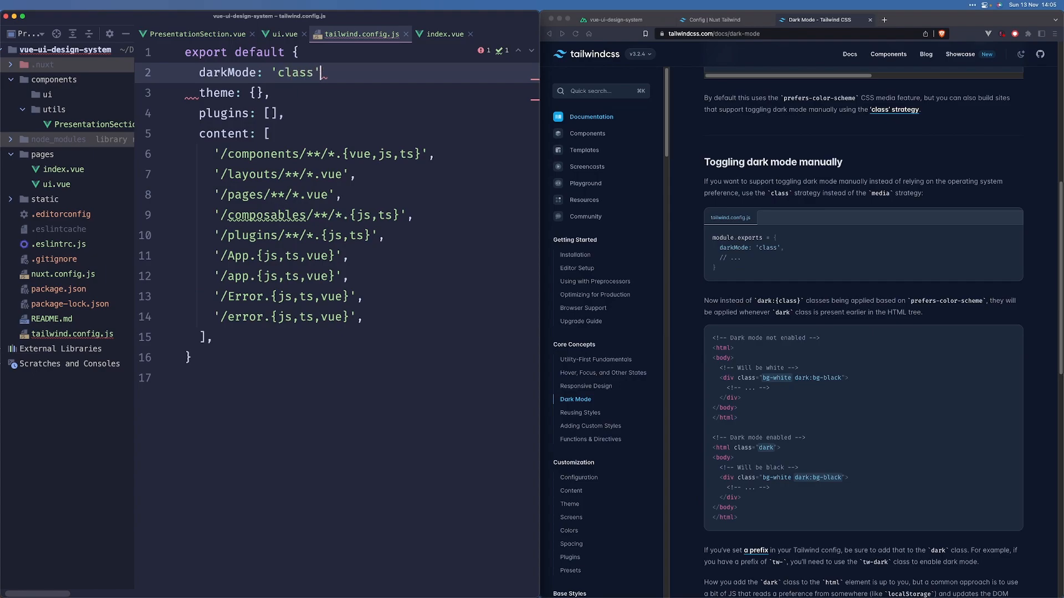
left_click(621, 19)
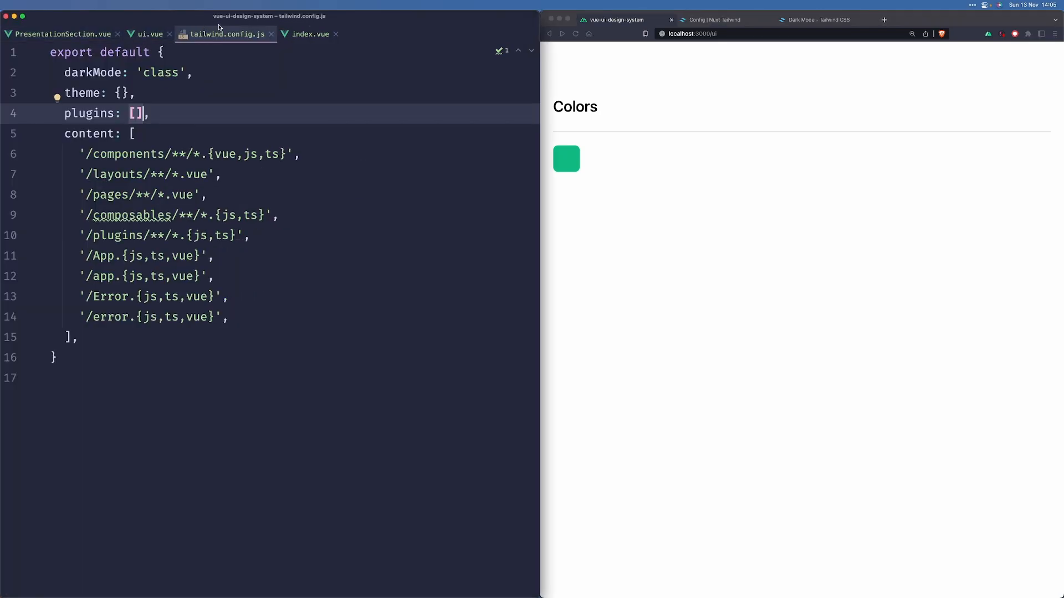
left_click(309, 34)
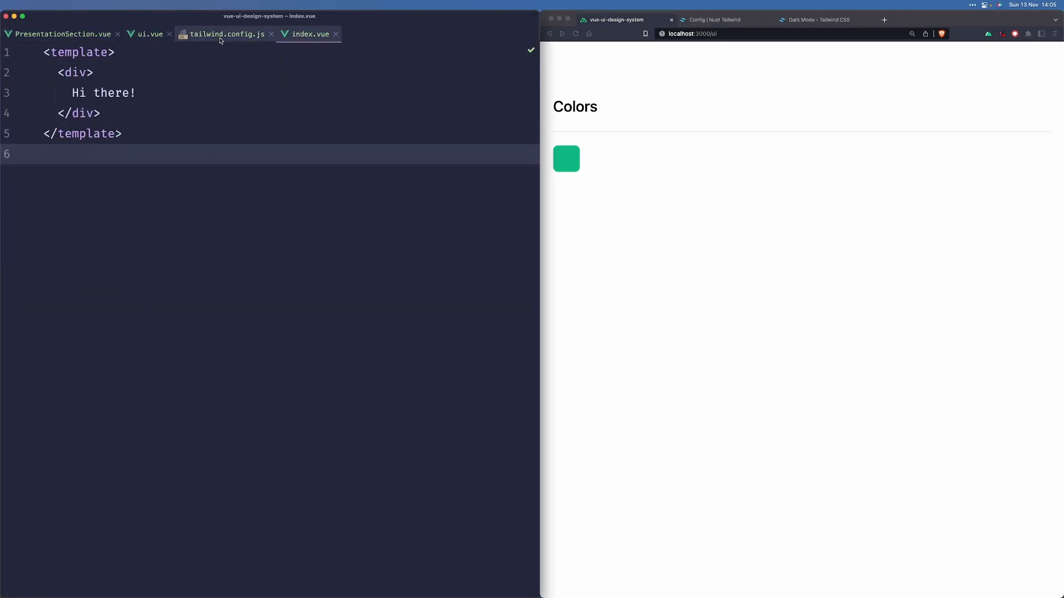
left_click(148, 34)
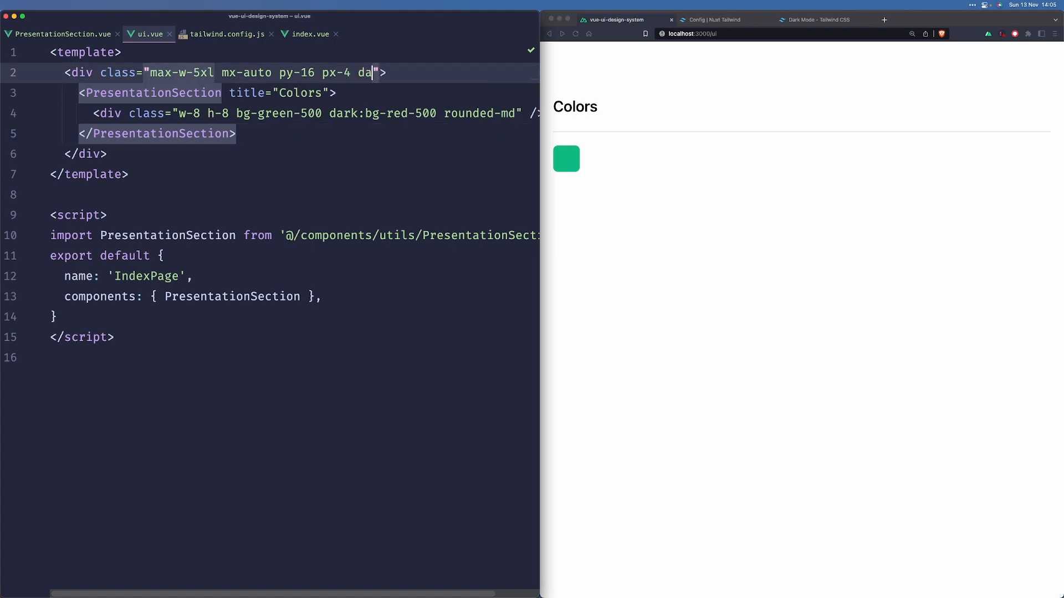
type("rk")
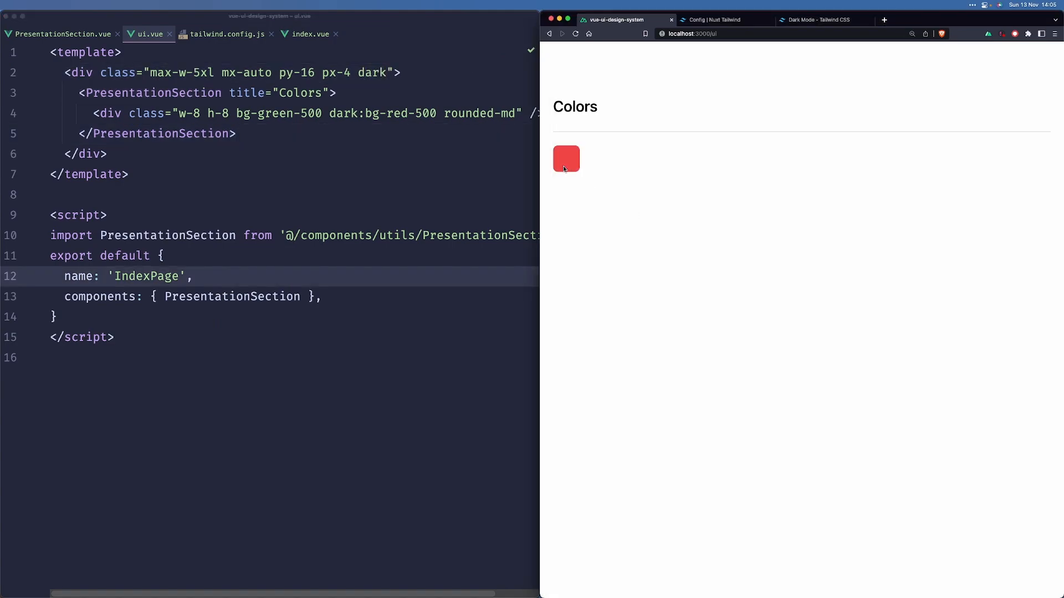
mouse_move(352, 88)
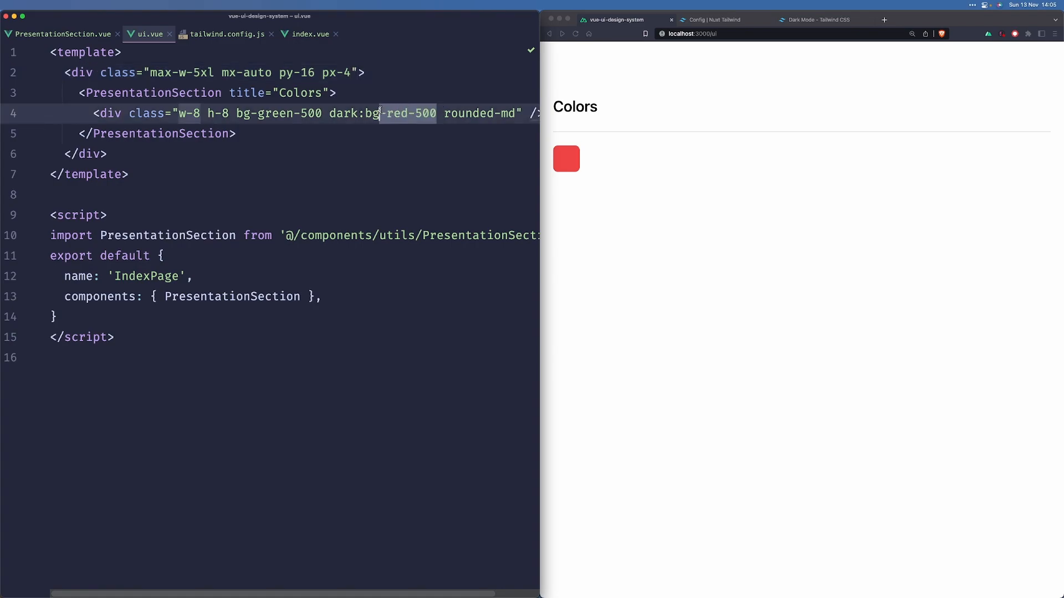
Add theme.extend.colors to tailwind.config.js with primary mapped to var(--primary-color).
key("Backspace")
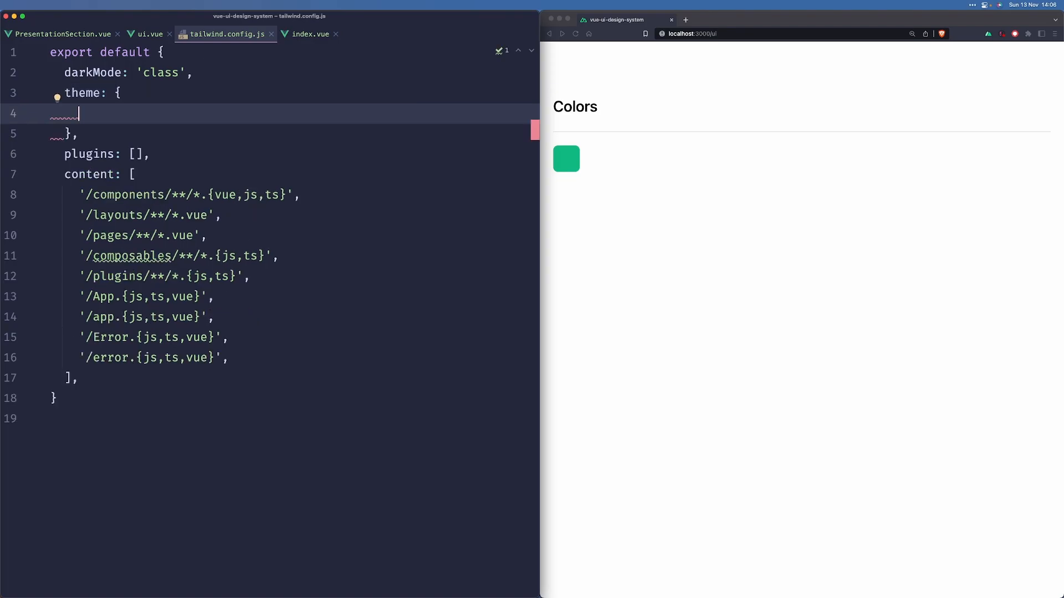
type("extend: {")
type("color")
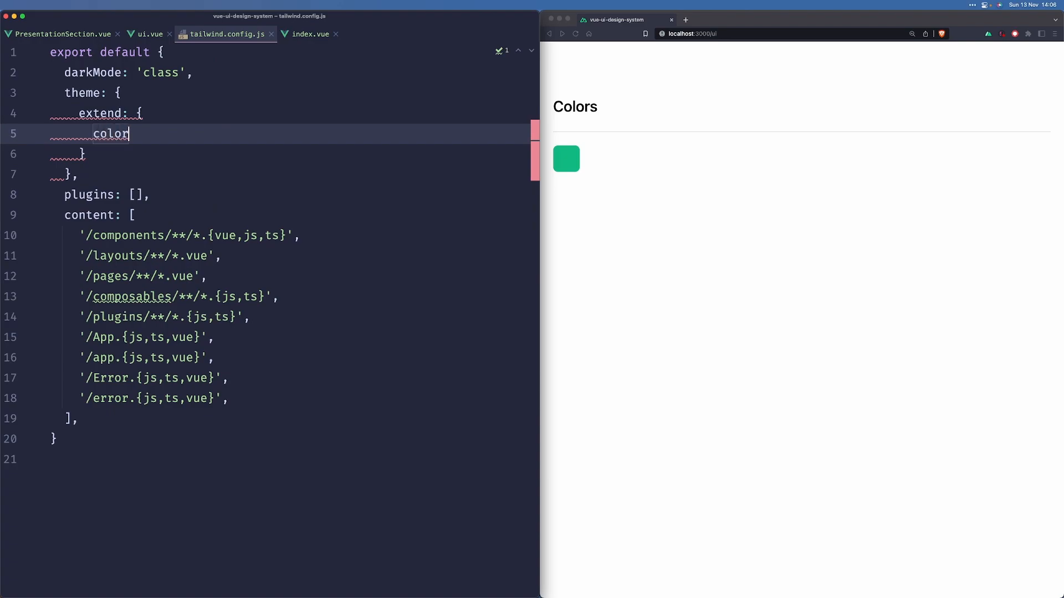
type("s: {")
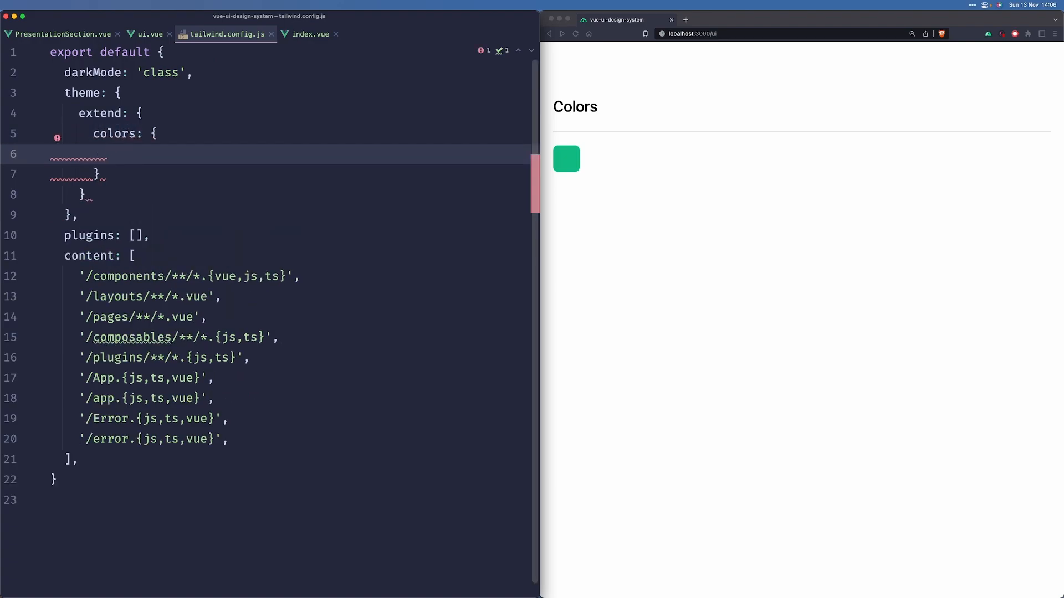
type("primary")
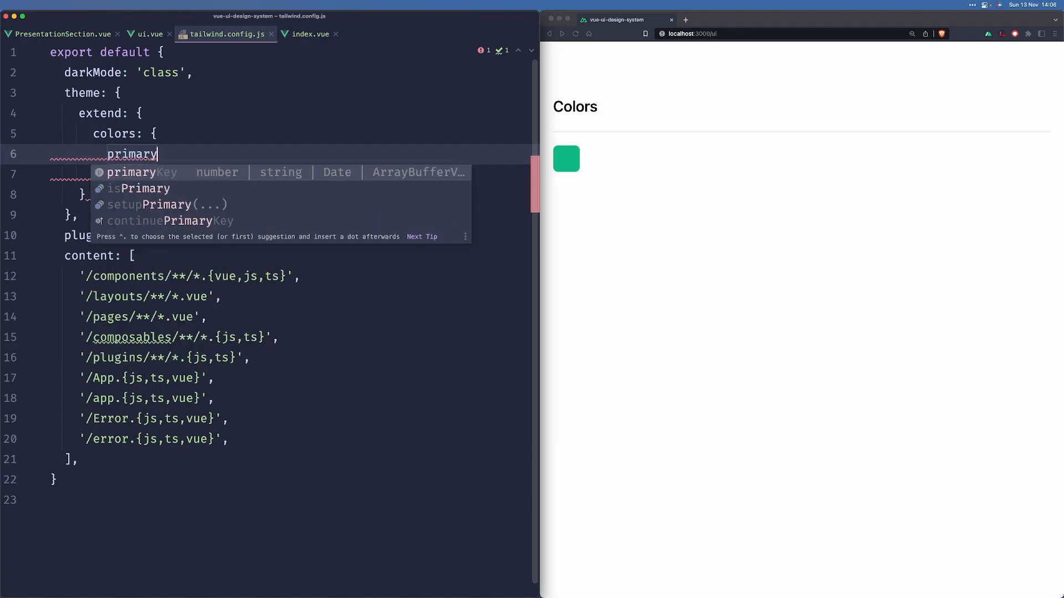
type(": 'var'")
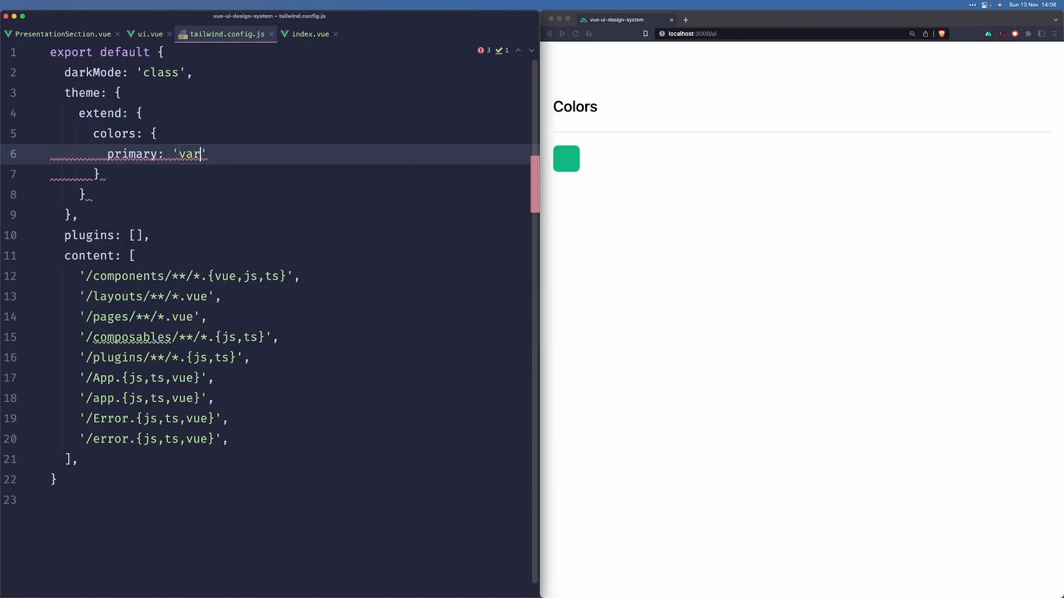
type("(--")
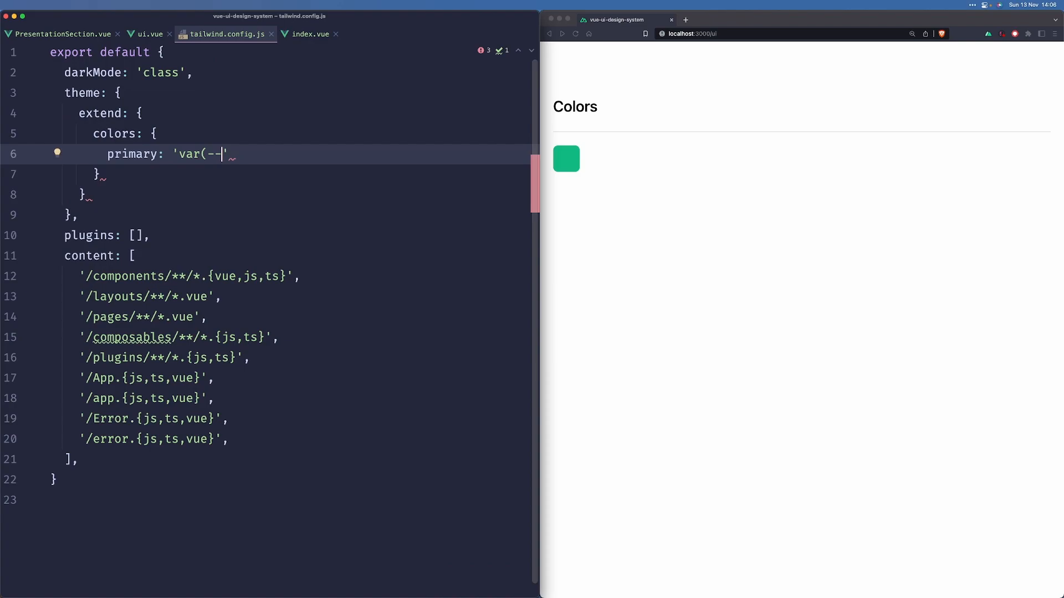
type("primary-")
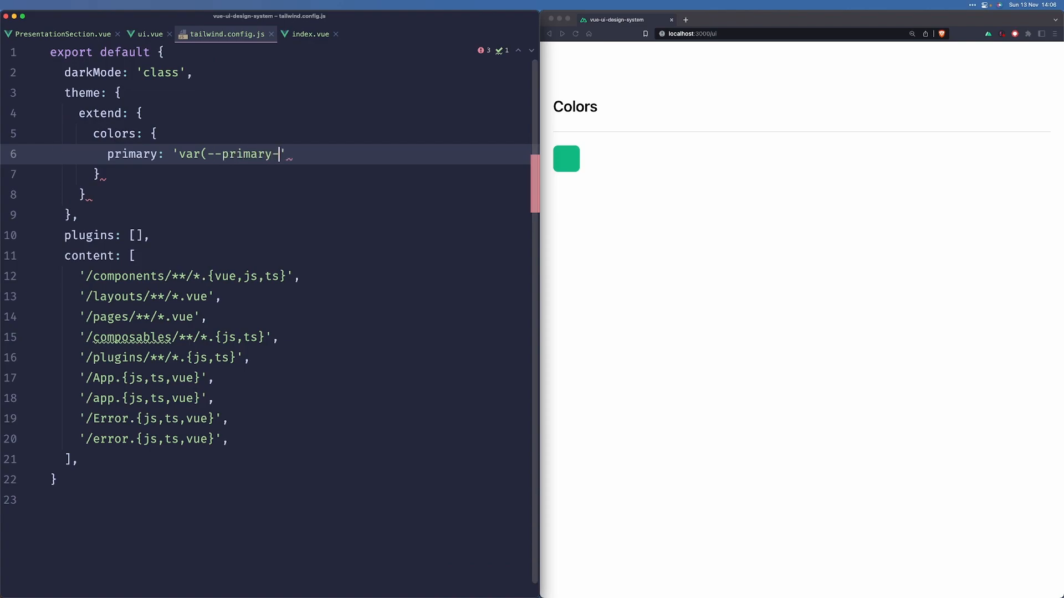
type("color)',")
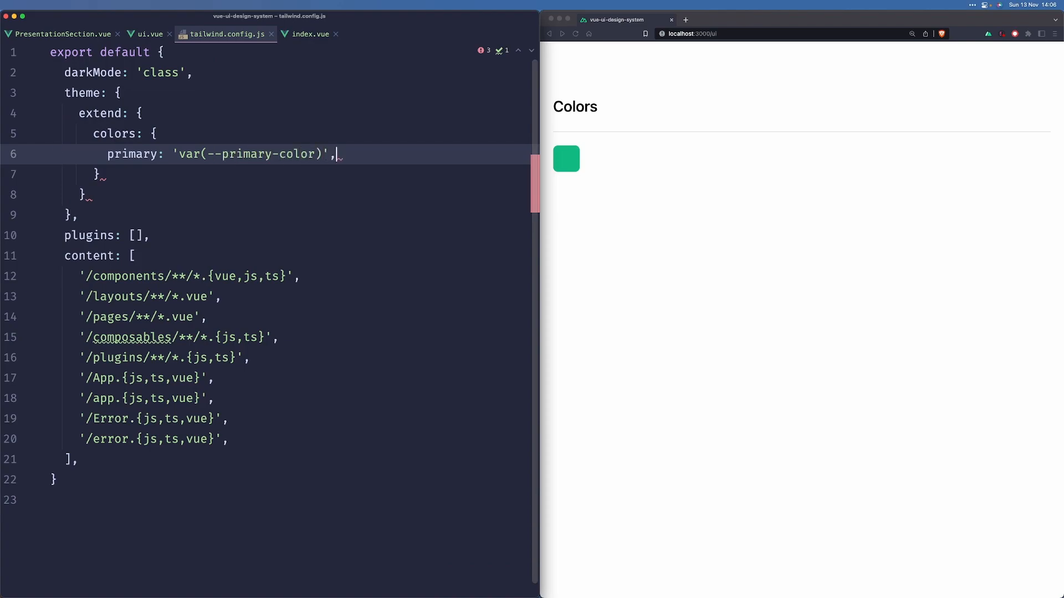
Add 'primary-accent' and page colours mapped to var(--primary-accent-color) and var(--page-background-color).
key("Enter")
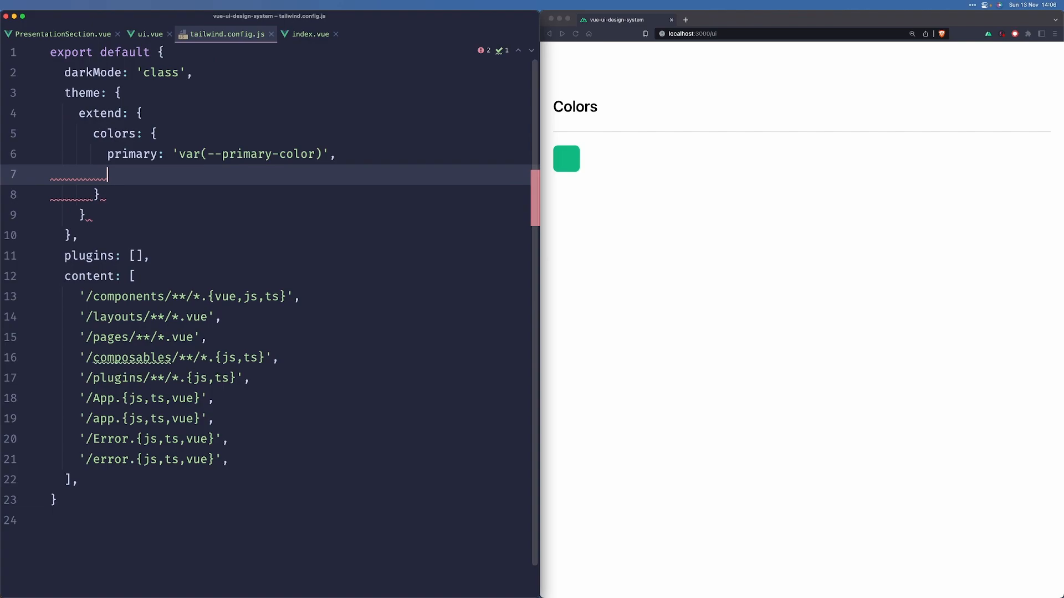
type("'primary'")
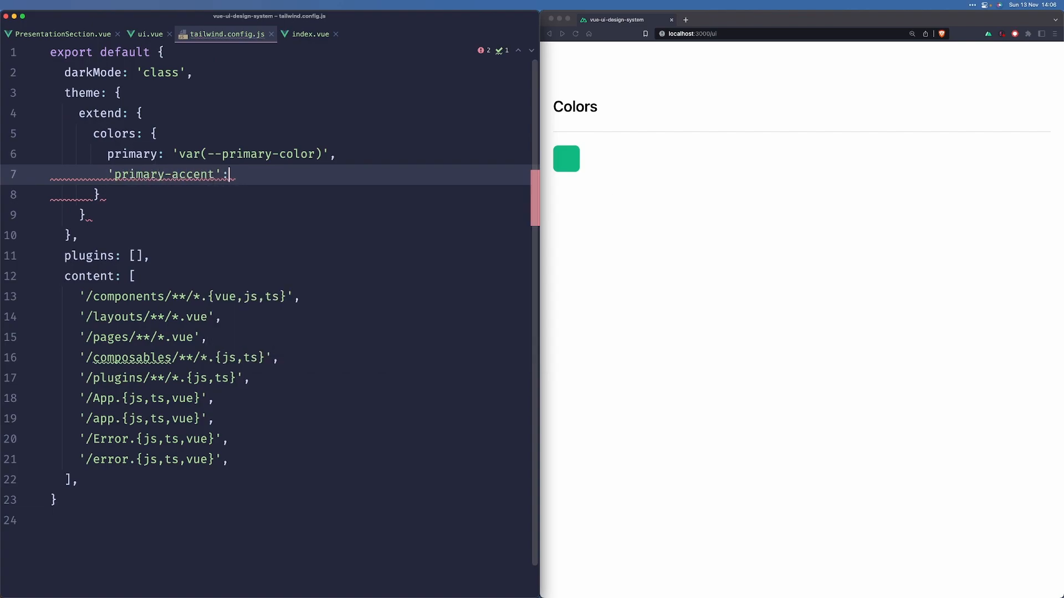
type("'var(--primary-accent-color")
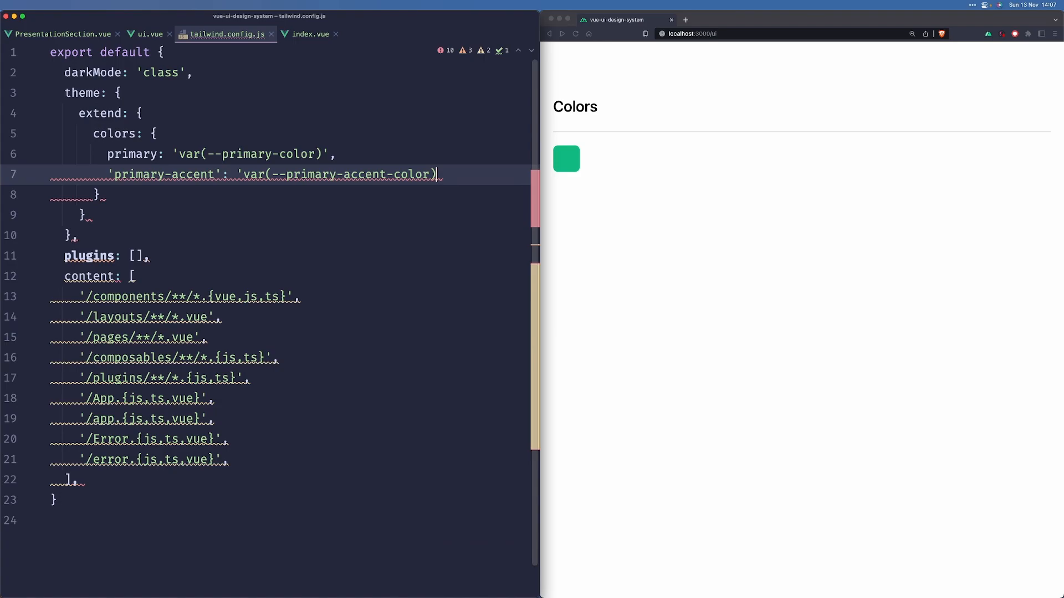
type(",")
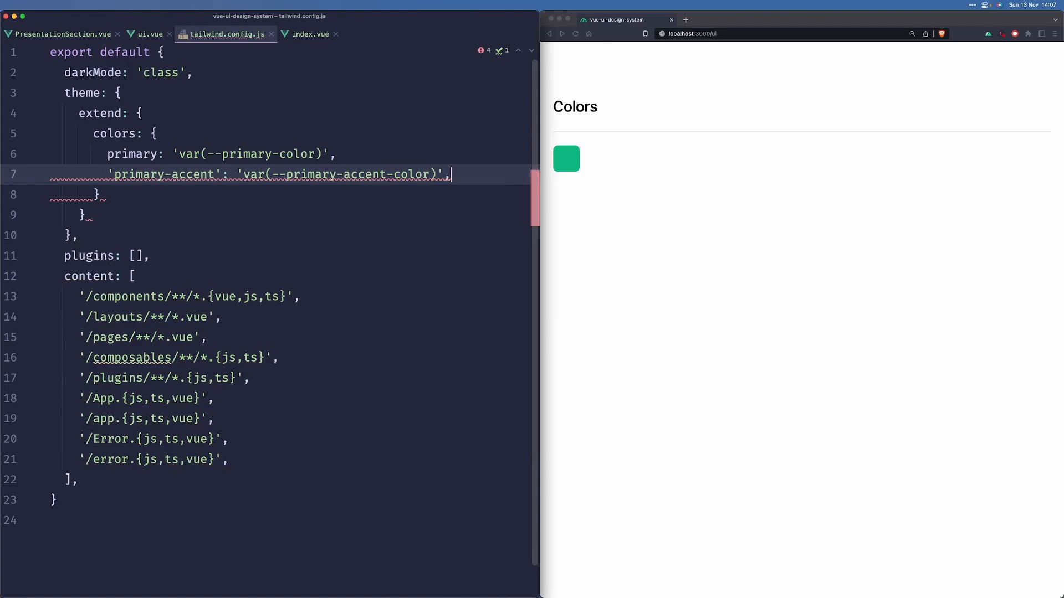
type("page")
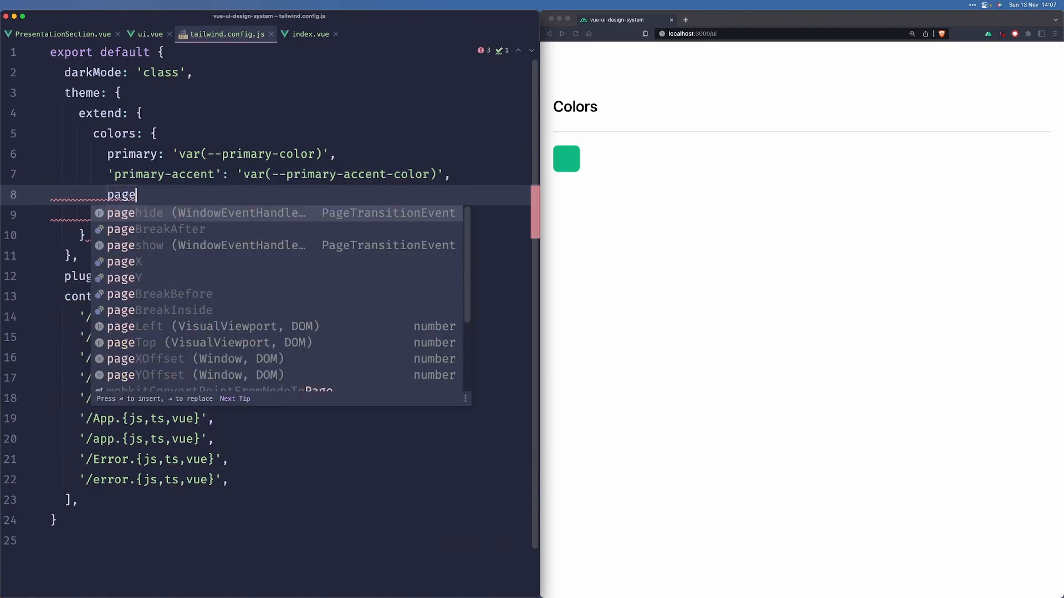
type(": 'var(--'")
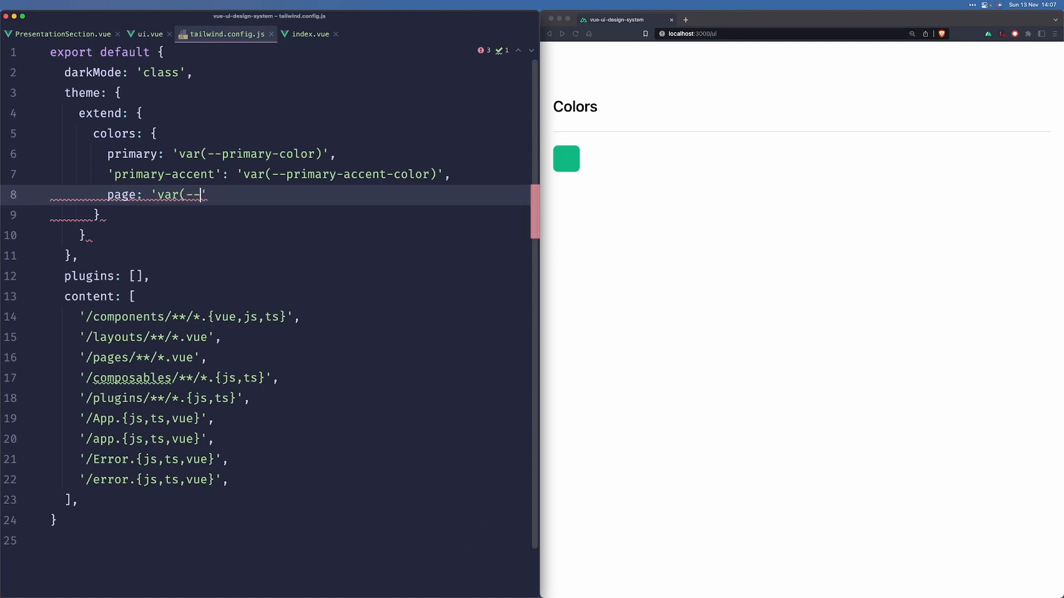
type("-page-backg")
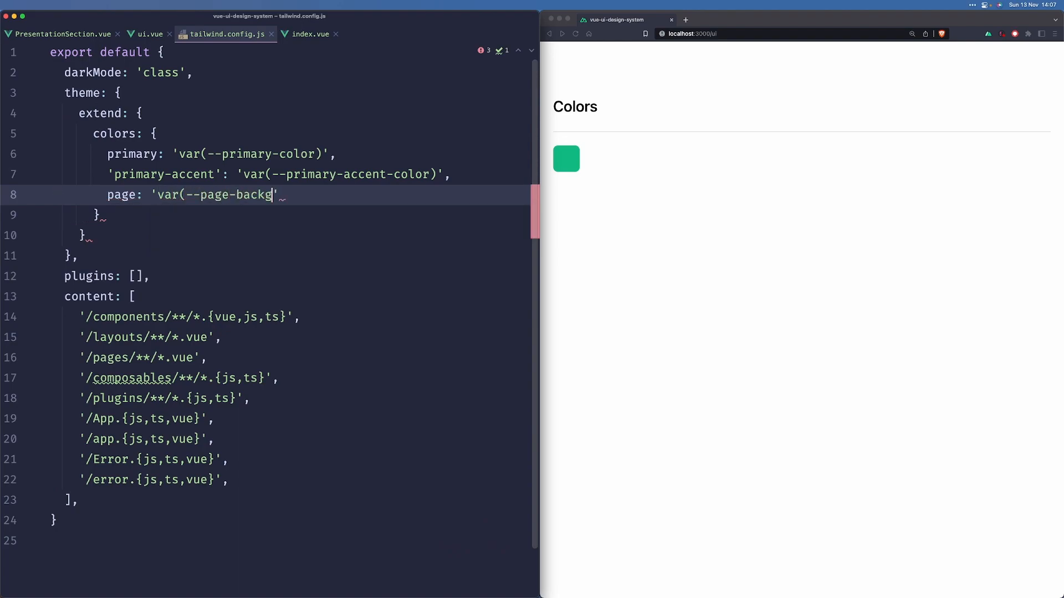
type("round-color)")
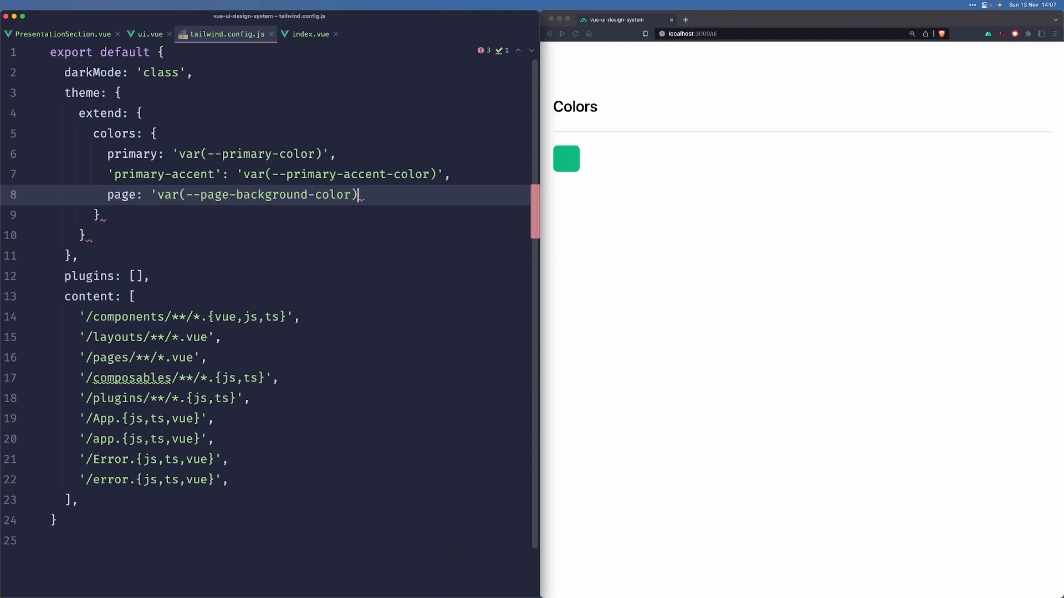
type("',")
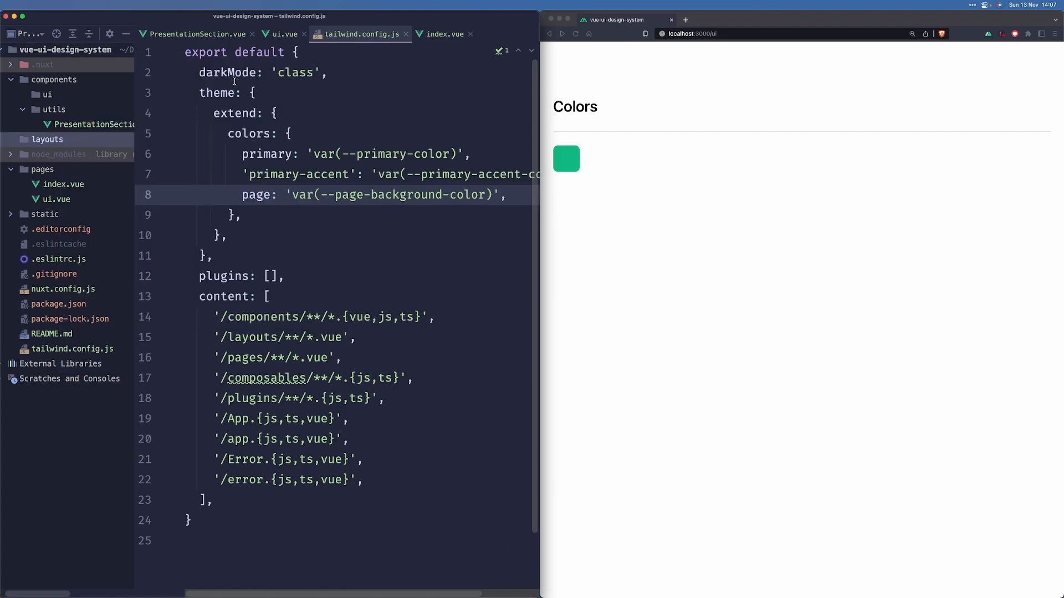
Create layouts/default.vue containing NuxtChild wrapped in a div.
right_click(55, 154)
type("default.vue")
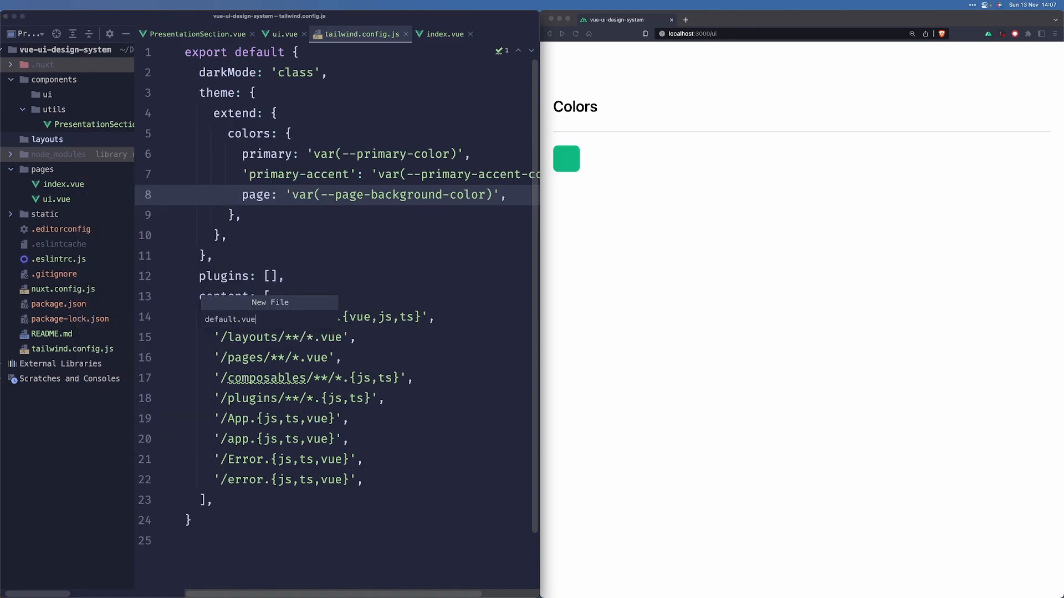
key("Enter")
type("<")
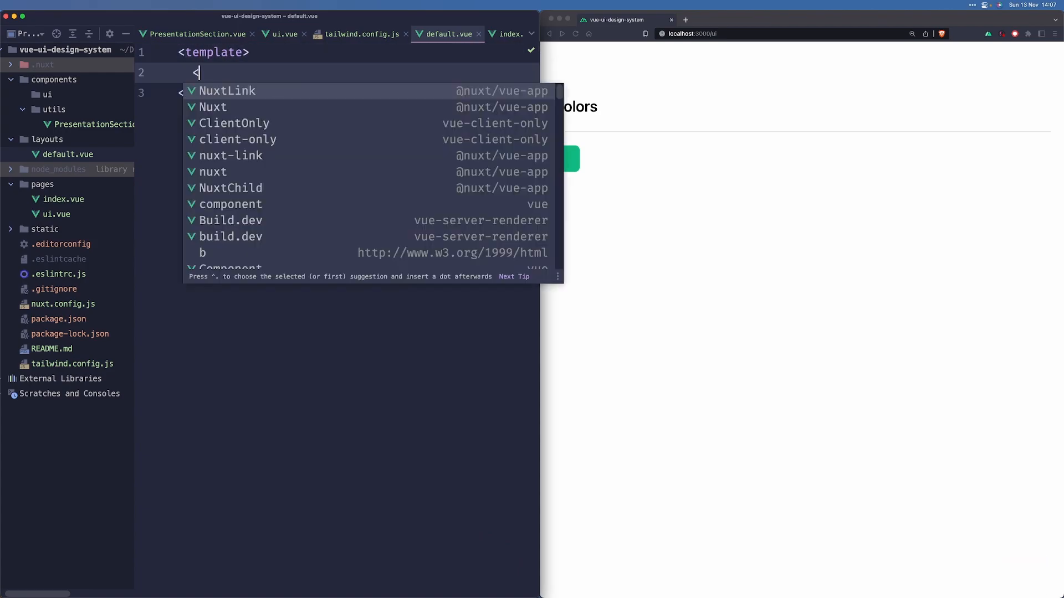
type("NuxtChild />")
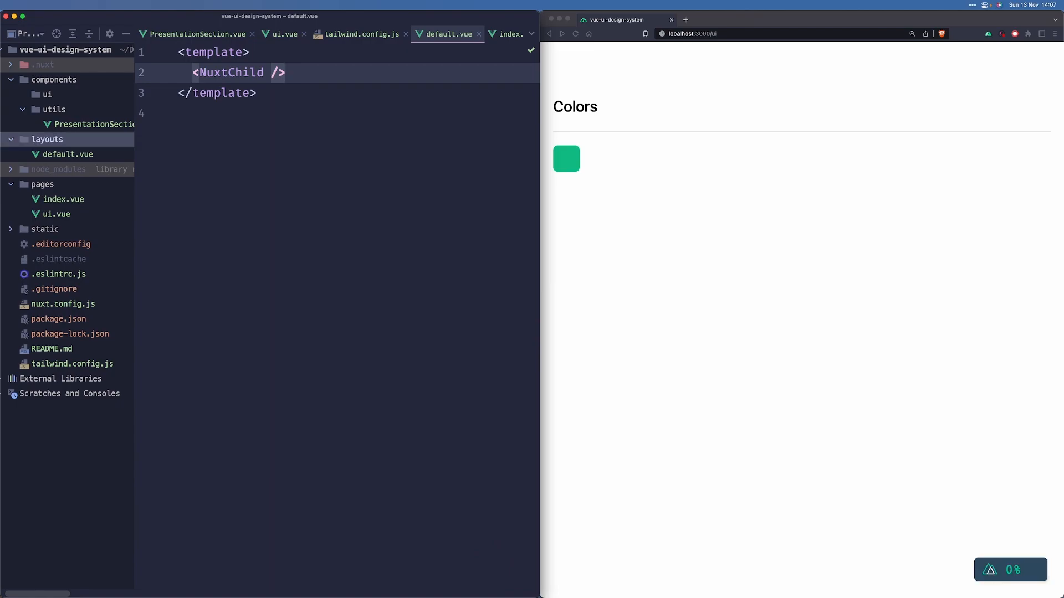
type("<div")
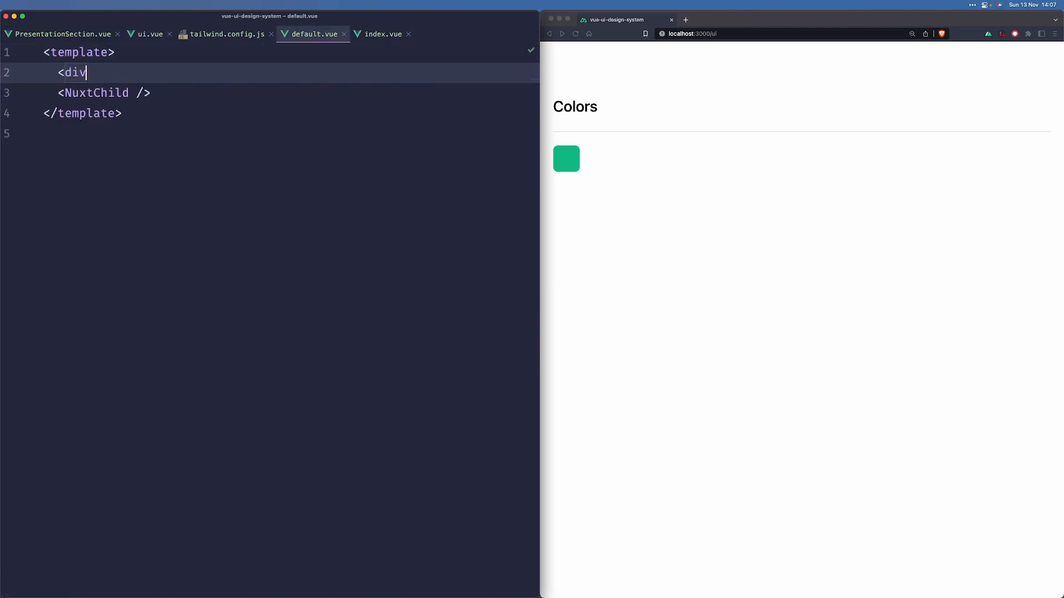
type(">")
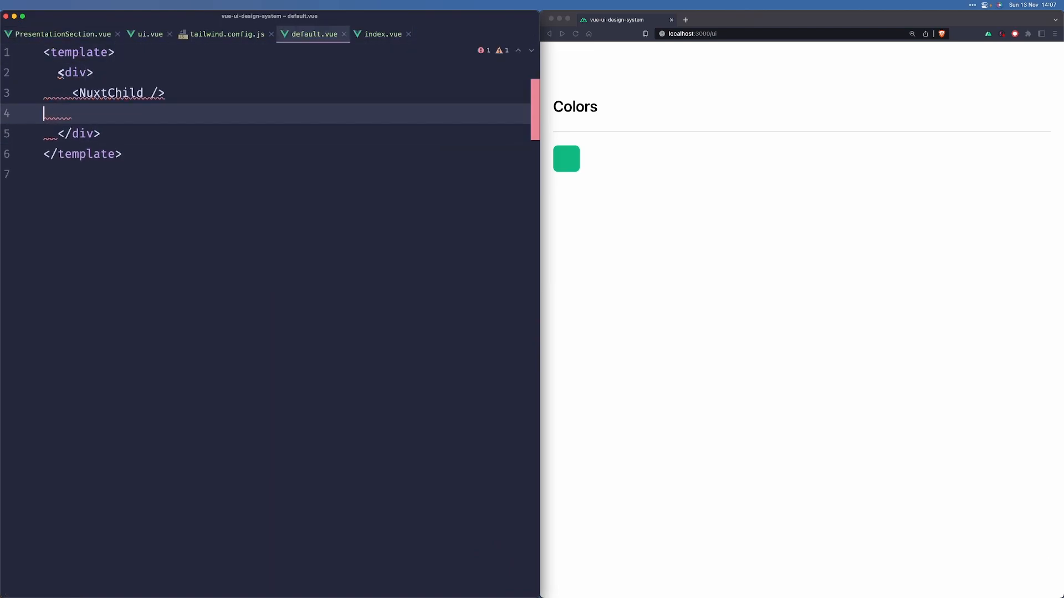
key("Backspace")
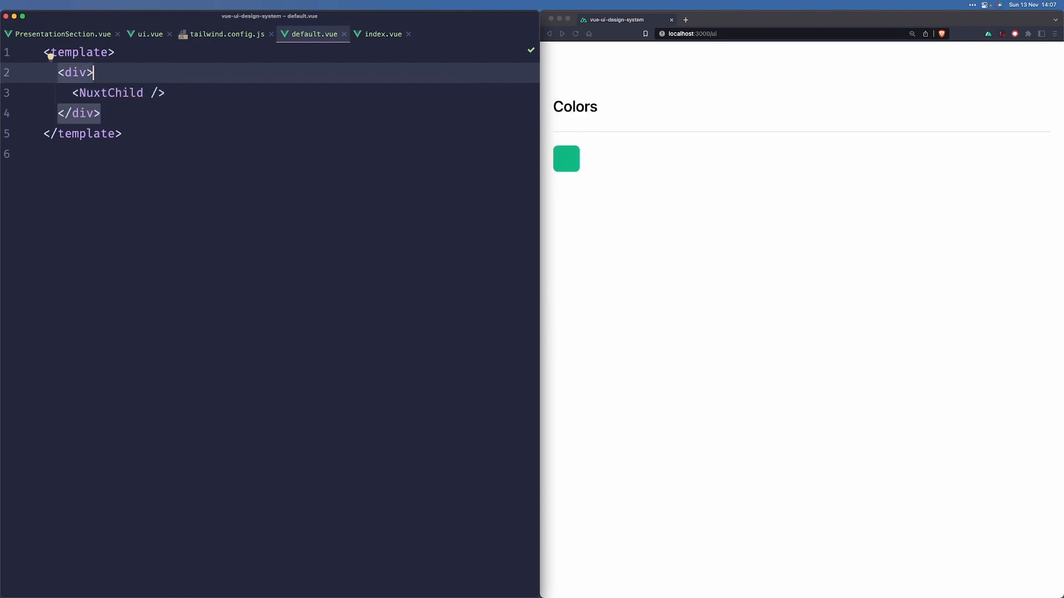
Give the wrapper div class bg-red-500 as a test, then change it to bg-page.
type("class=\"\"")
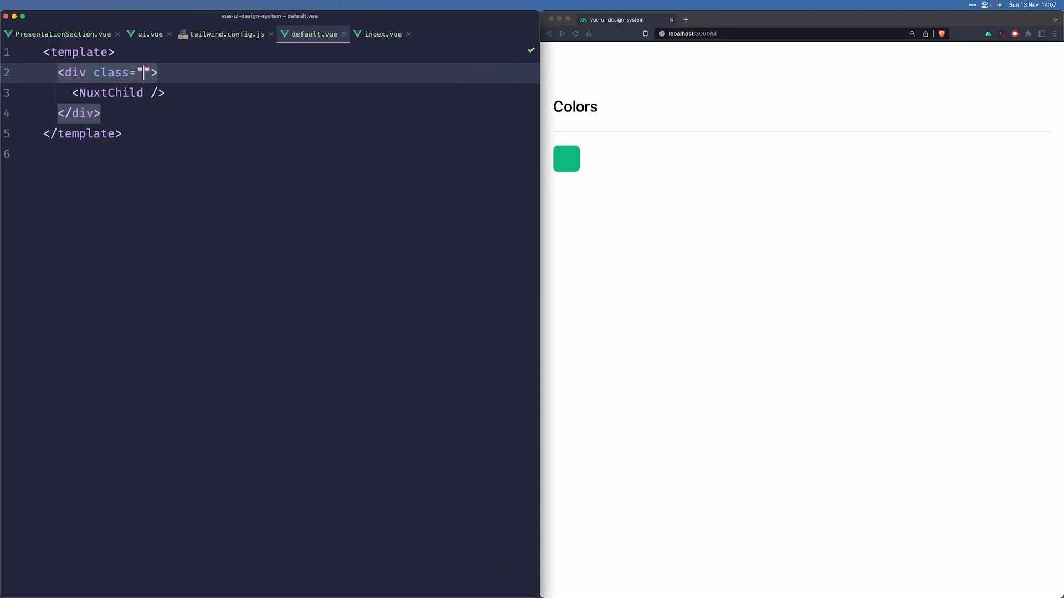
type("bg")
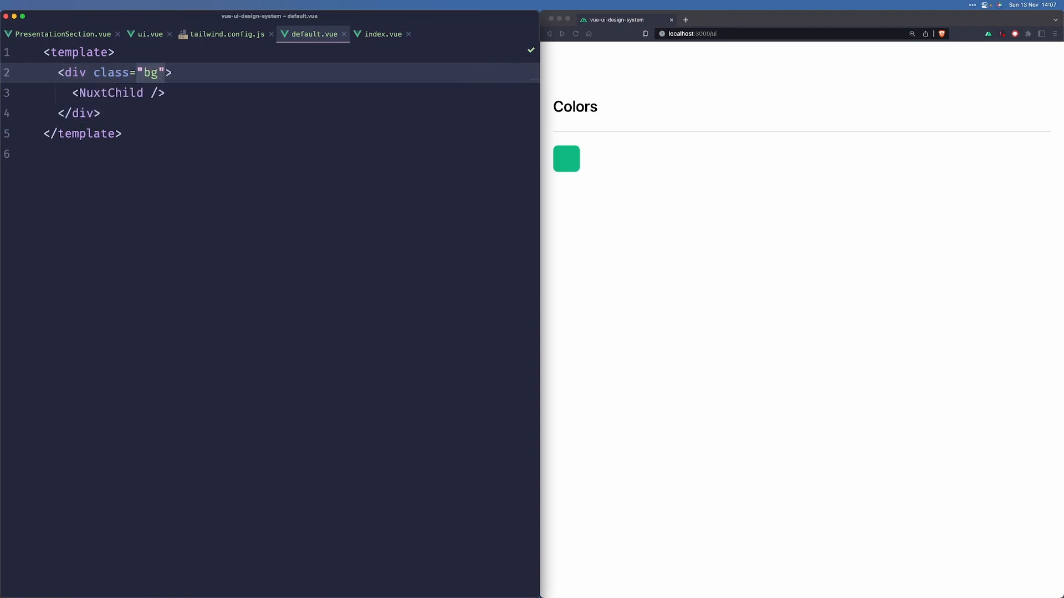
type("-red-500")
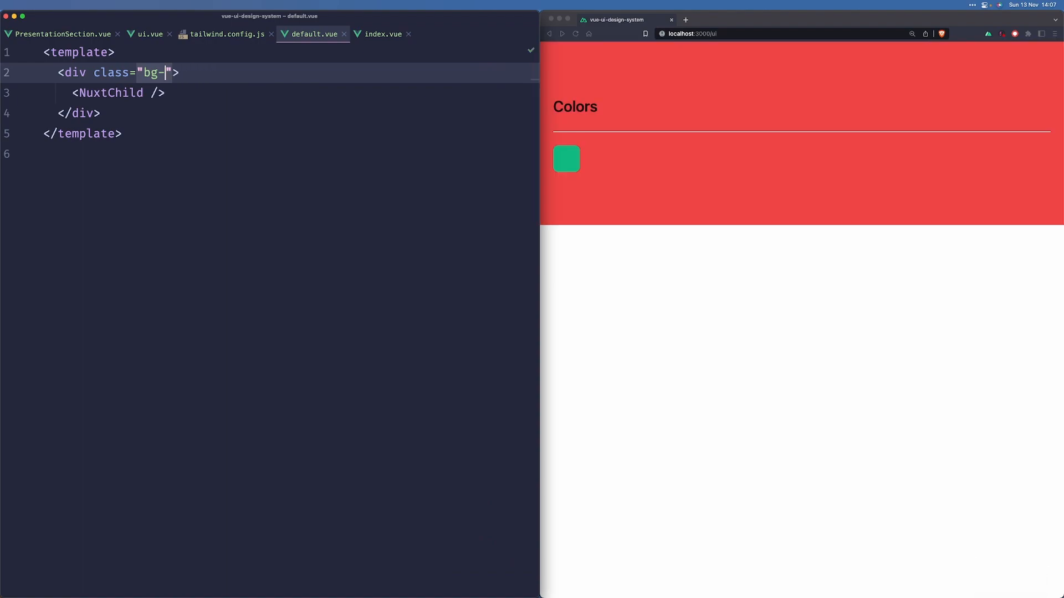
type("page")
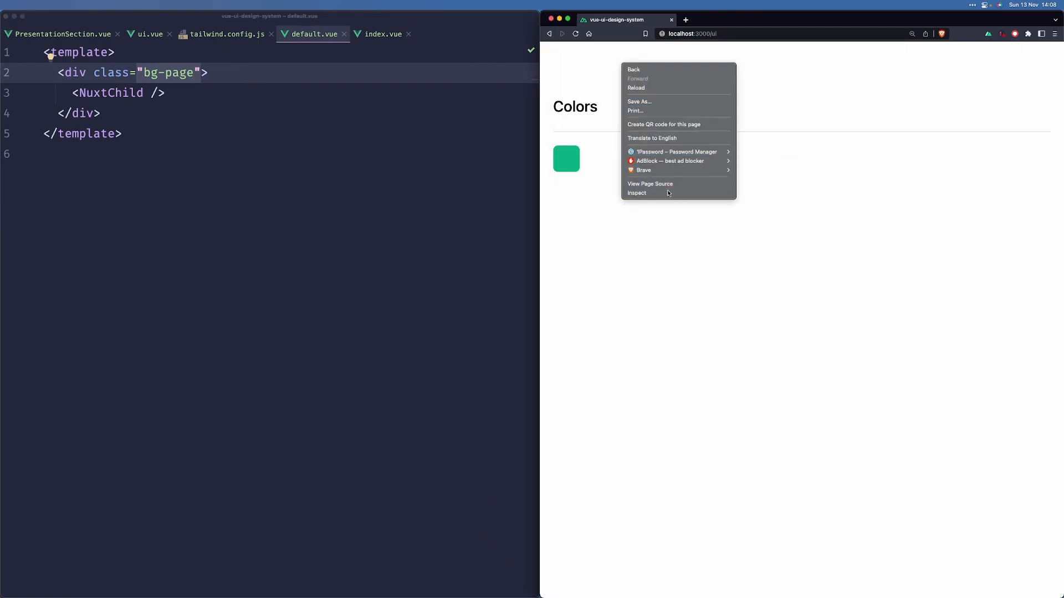
left_click(636, 193)
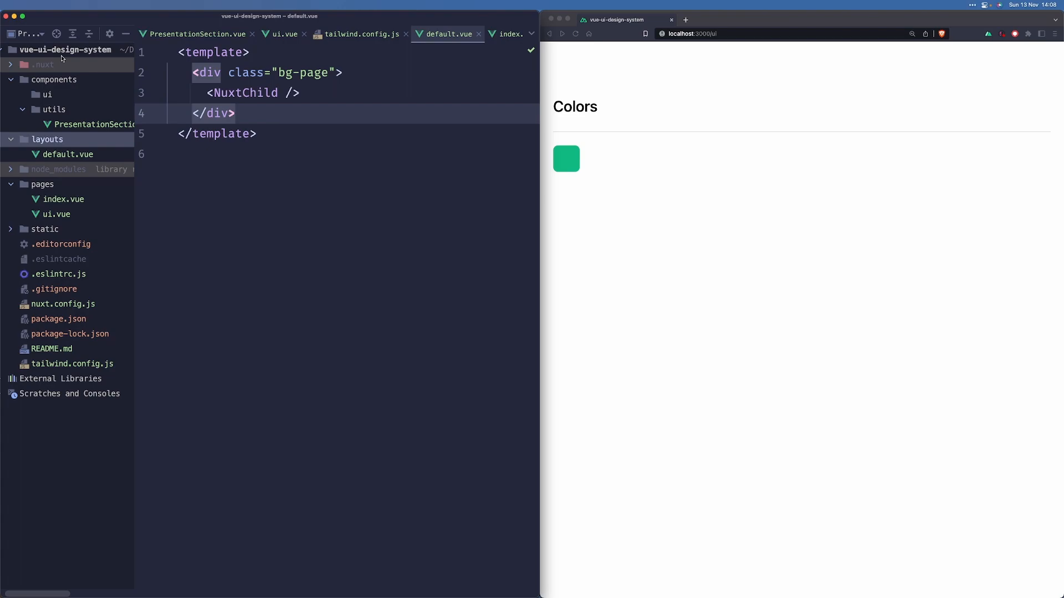
Create a styles folder with a new theme.css stylesheet and add it to Git.
type("s")
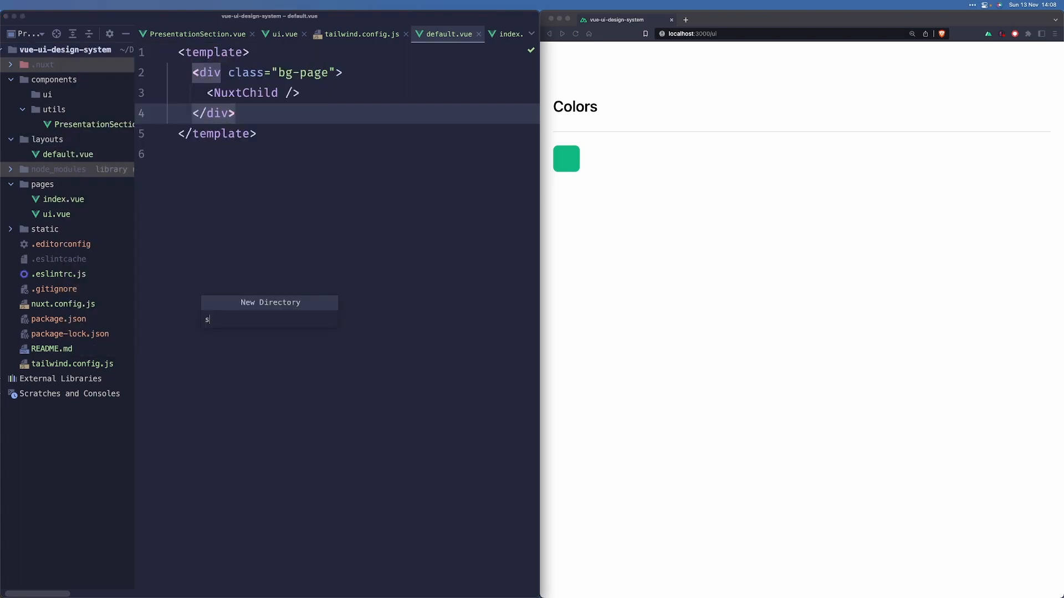
key("Enter")
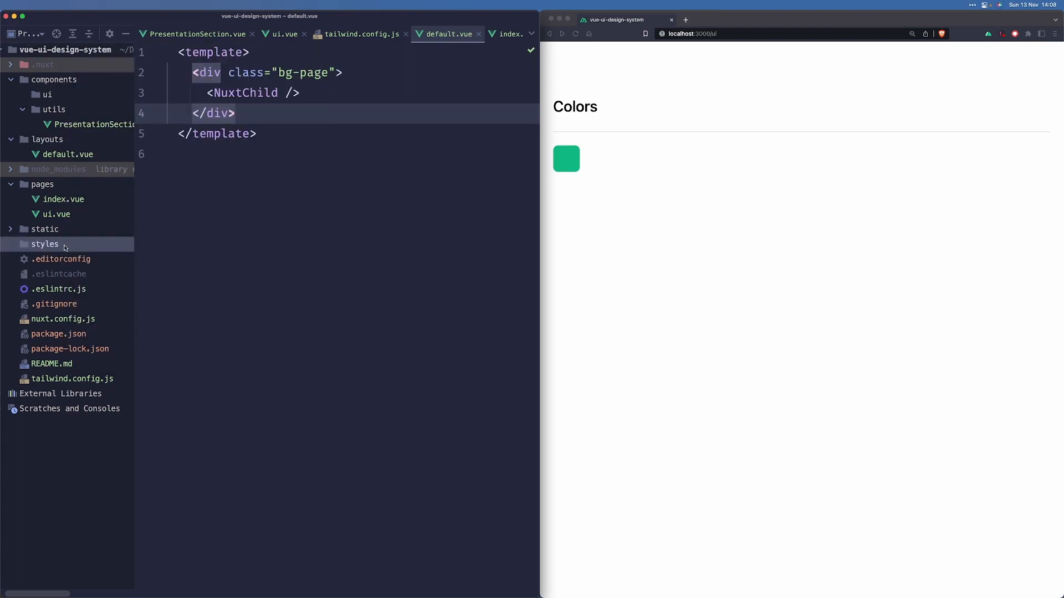
type("t")
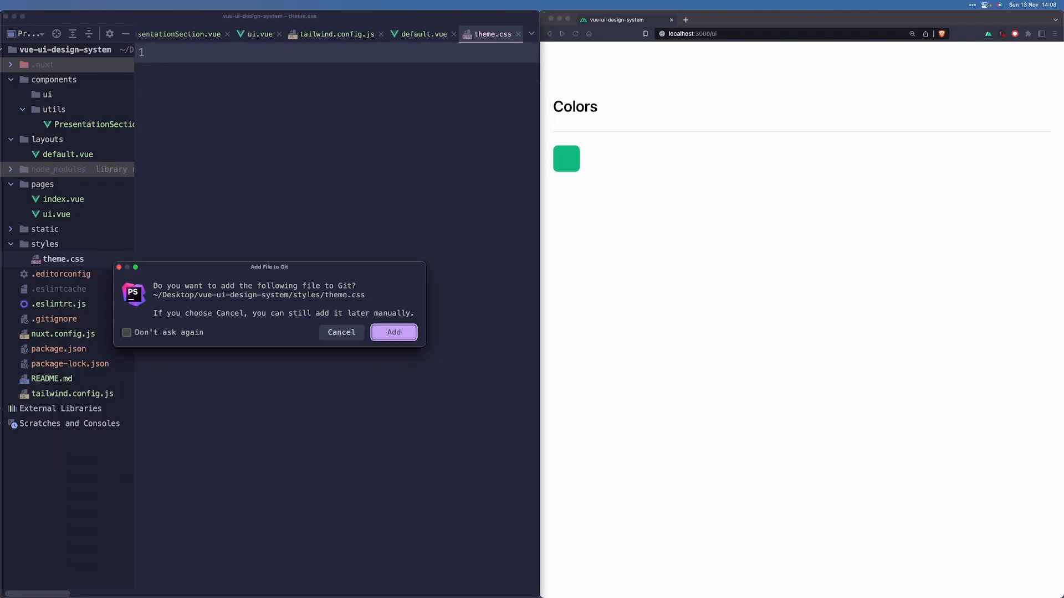
left_click(393, 332)
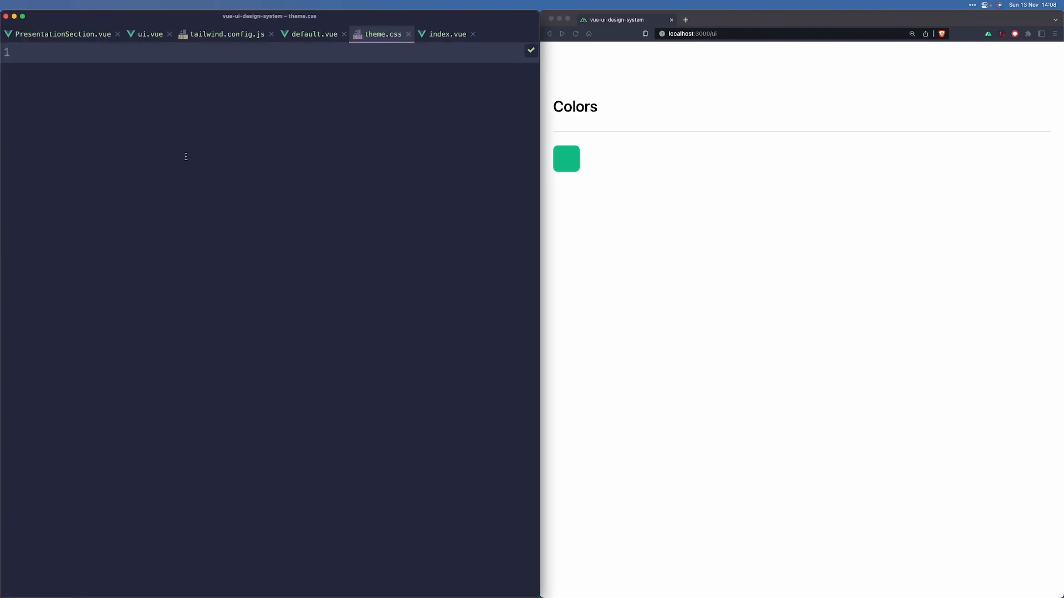
Define .theme-light with primary #7c3aed, accent #6d28d9 and page background #fff, then start .theme-dark.
type(".theme")
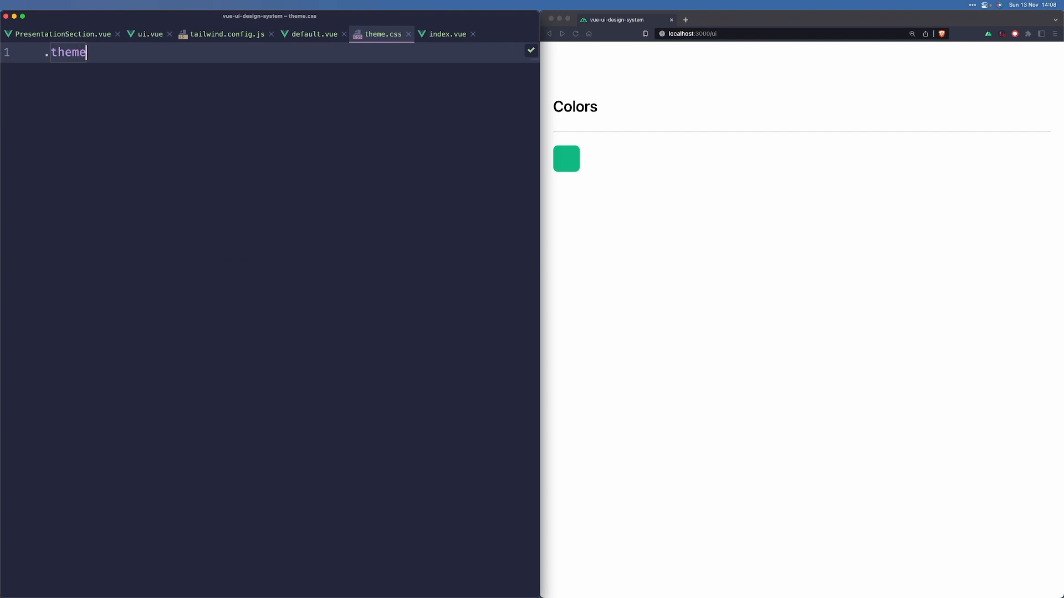
type("-light {")
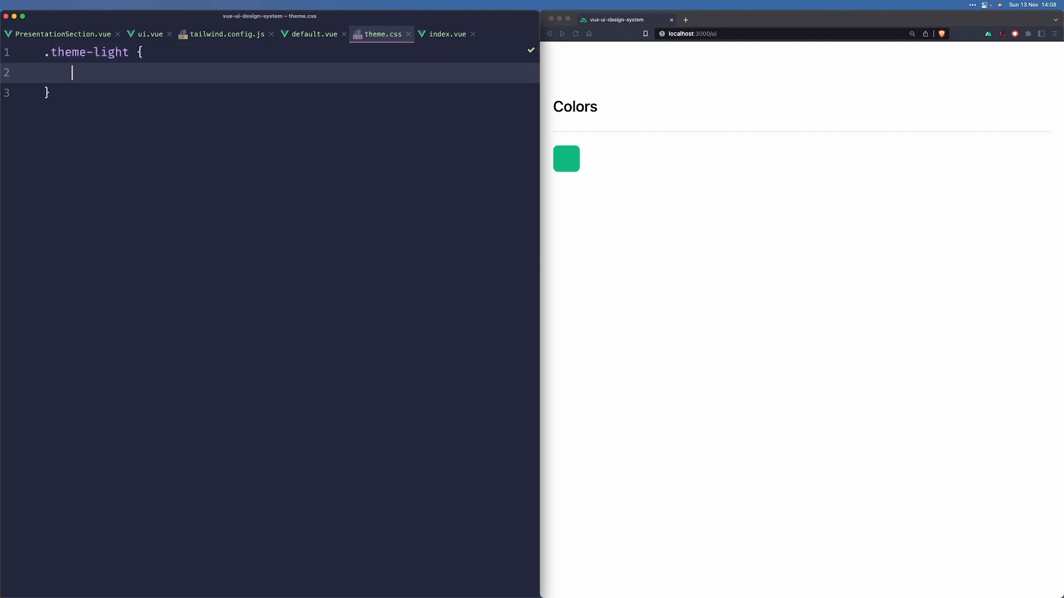
type("--")
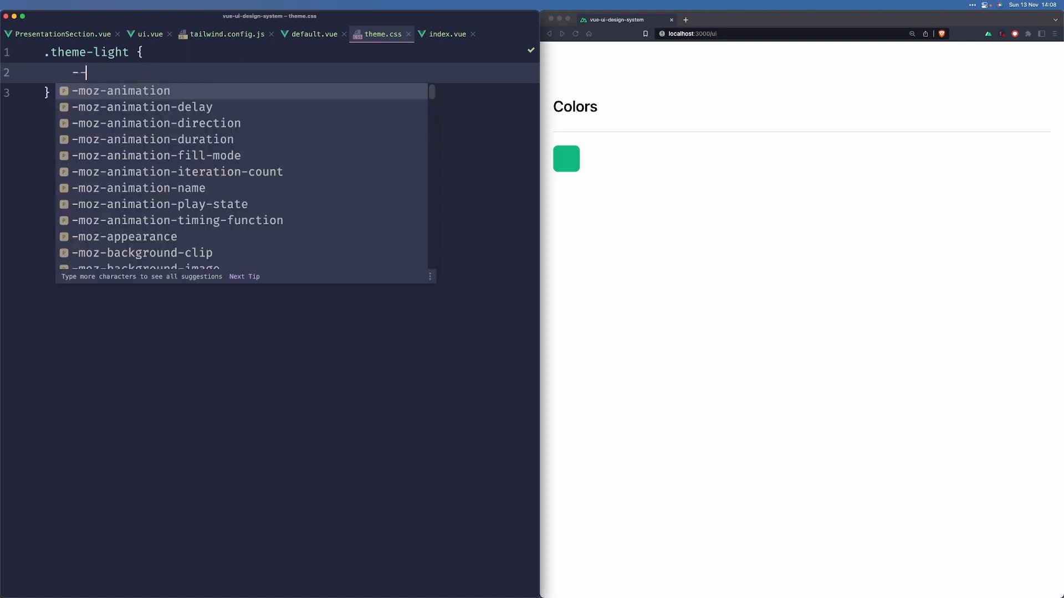
type("b")
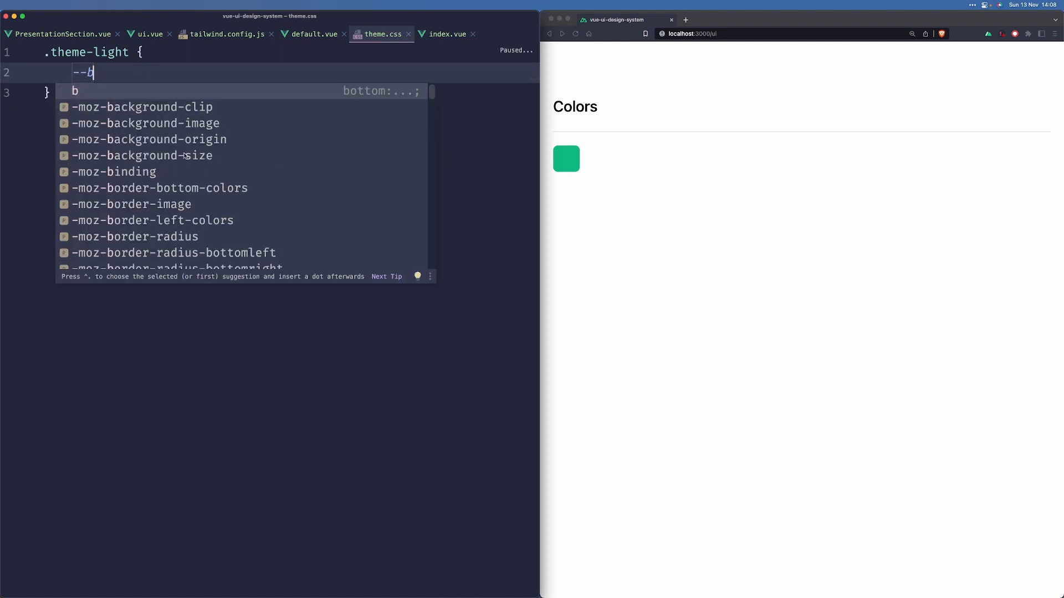
left_click(222, 34)
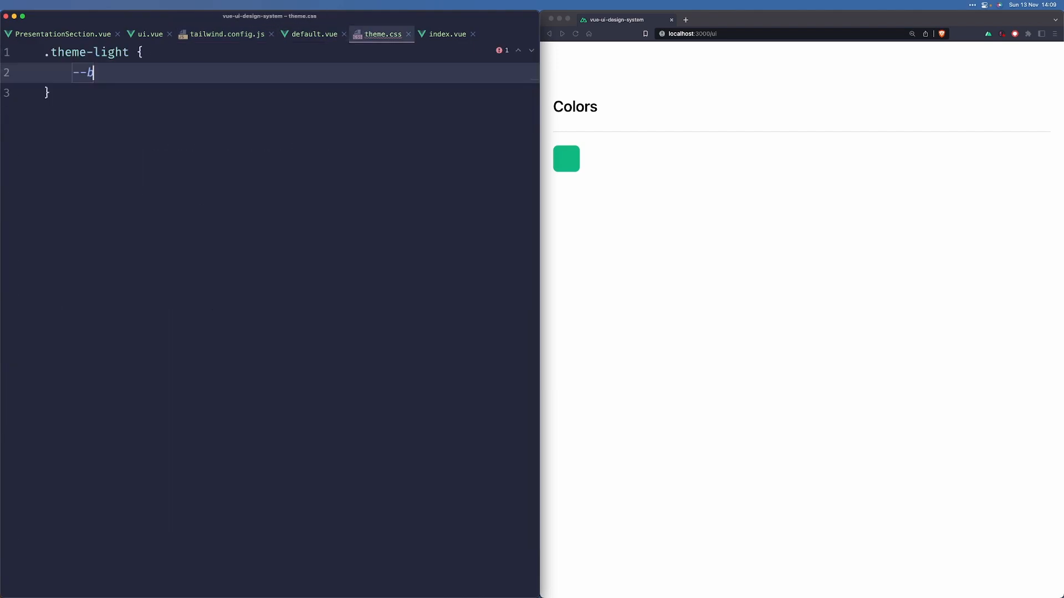
key("Backspace")
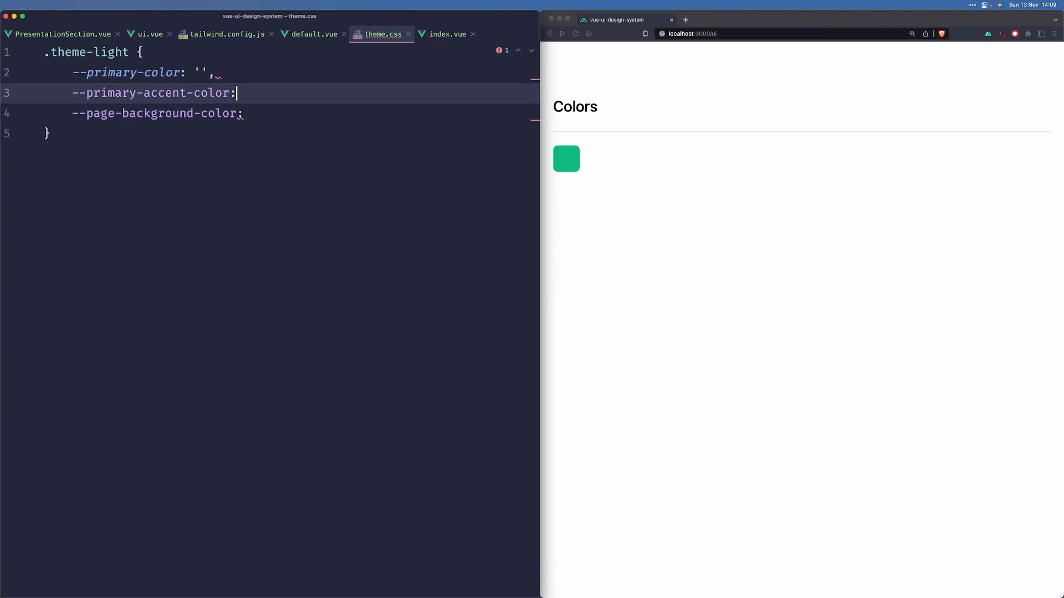
type("'',")
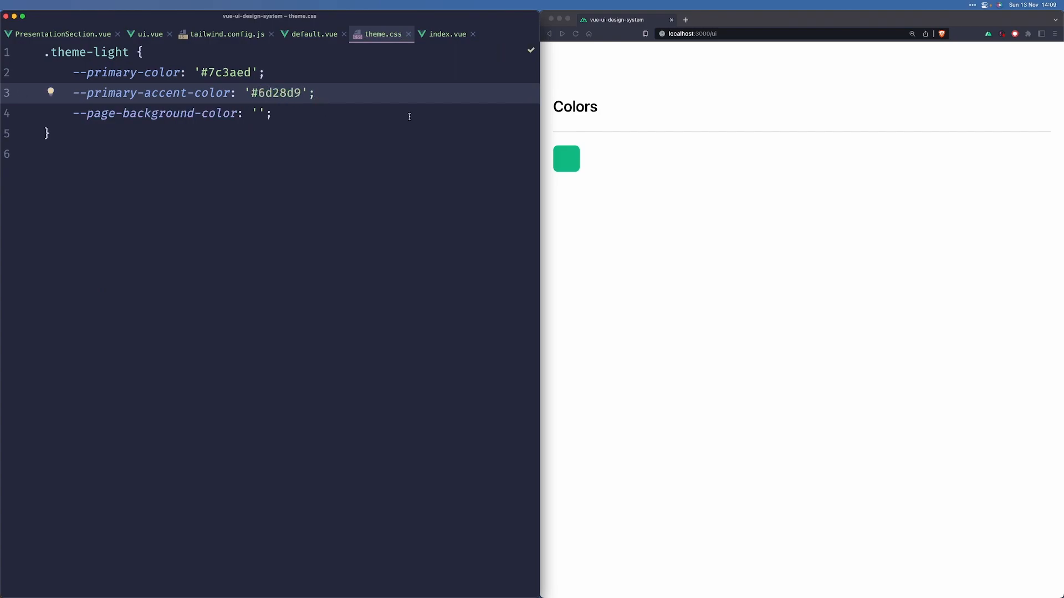
type("#")
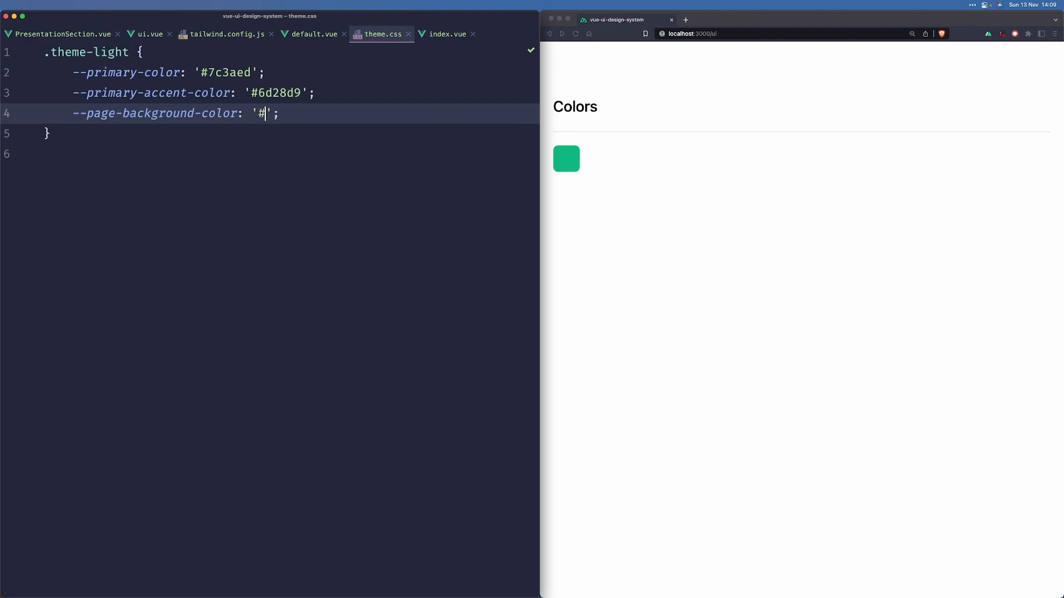
type("fff")
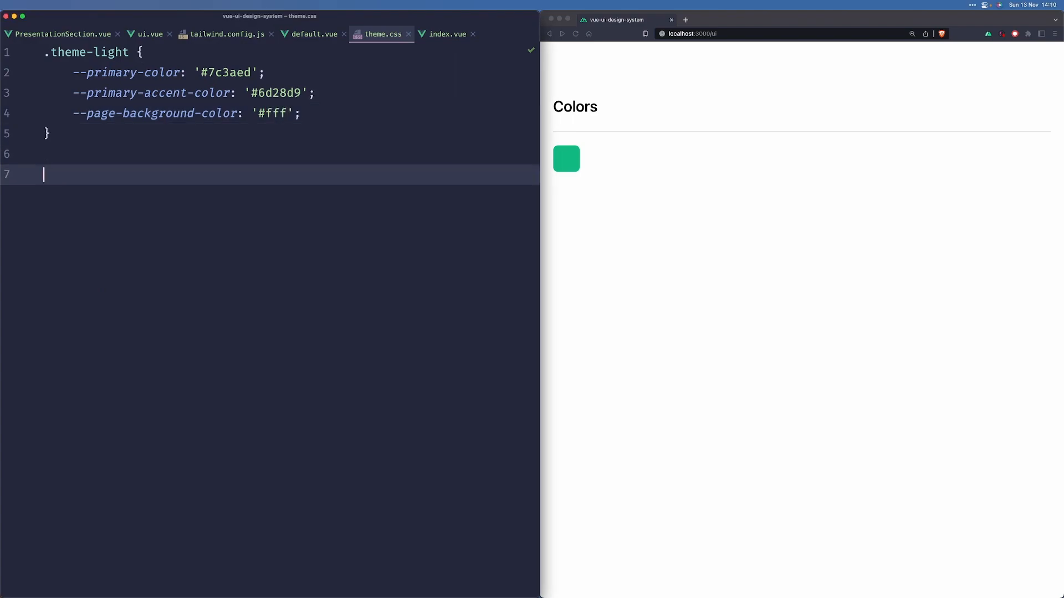
type(".theme-dark {")
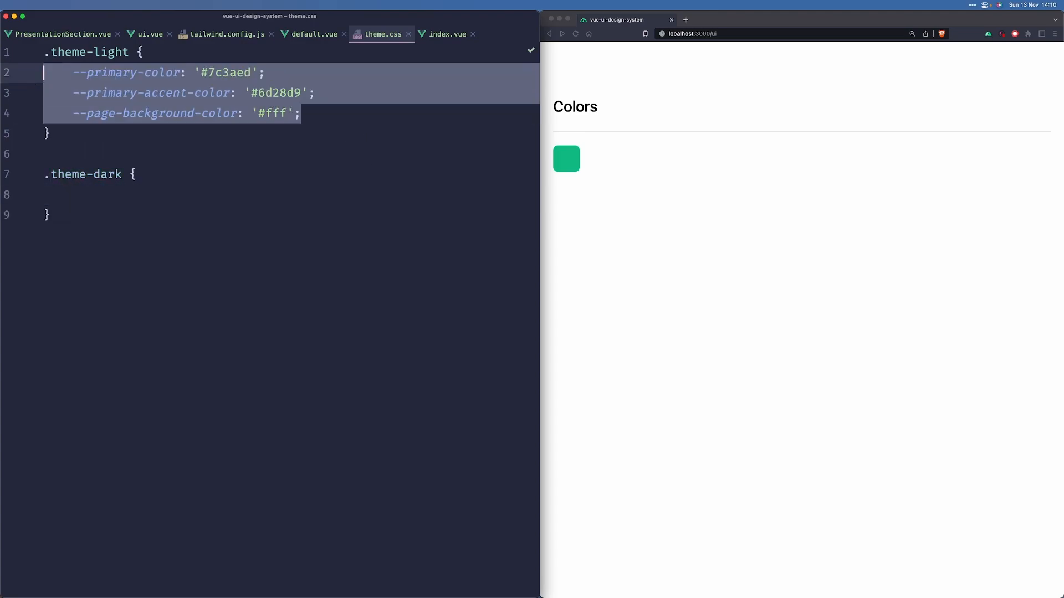
Fill .theme-dark with the light colour variables, setting the page background to #111827.
type("--primary-color: '#7c3aed';")
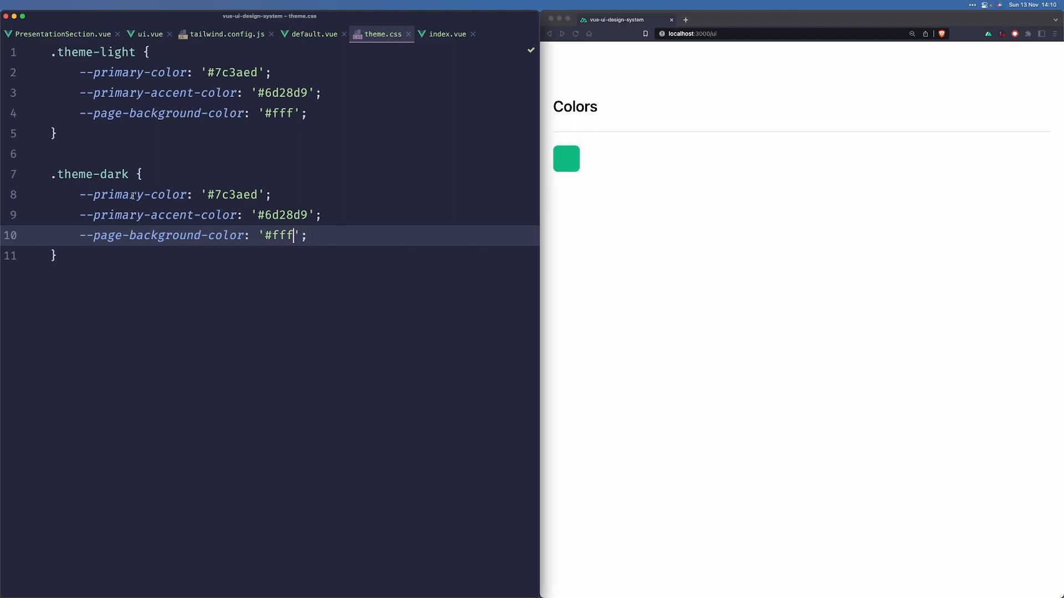
key("Backspace")
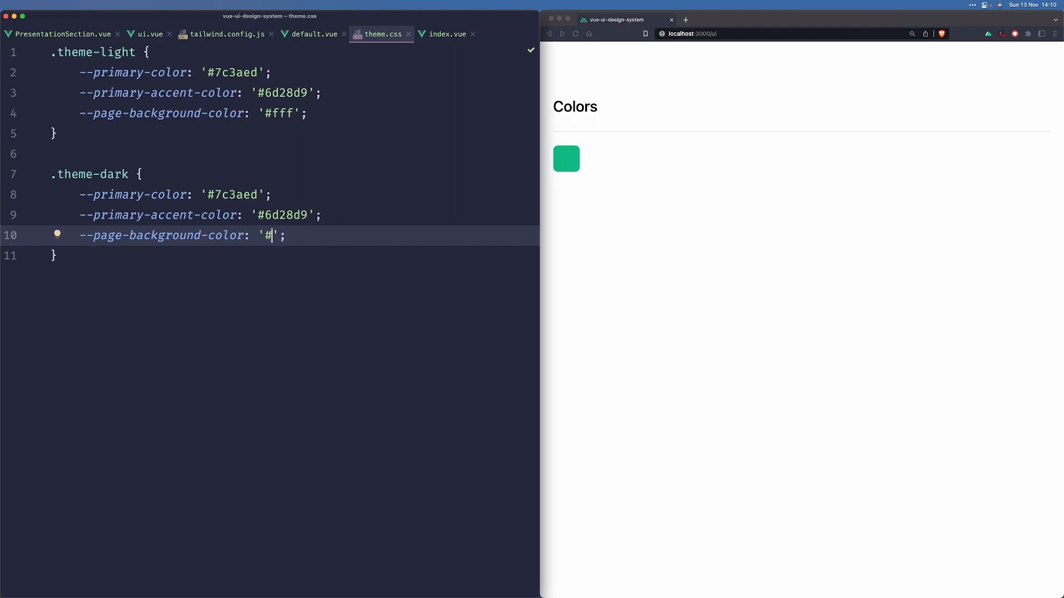
type("111827")
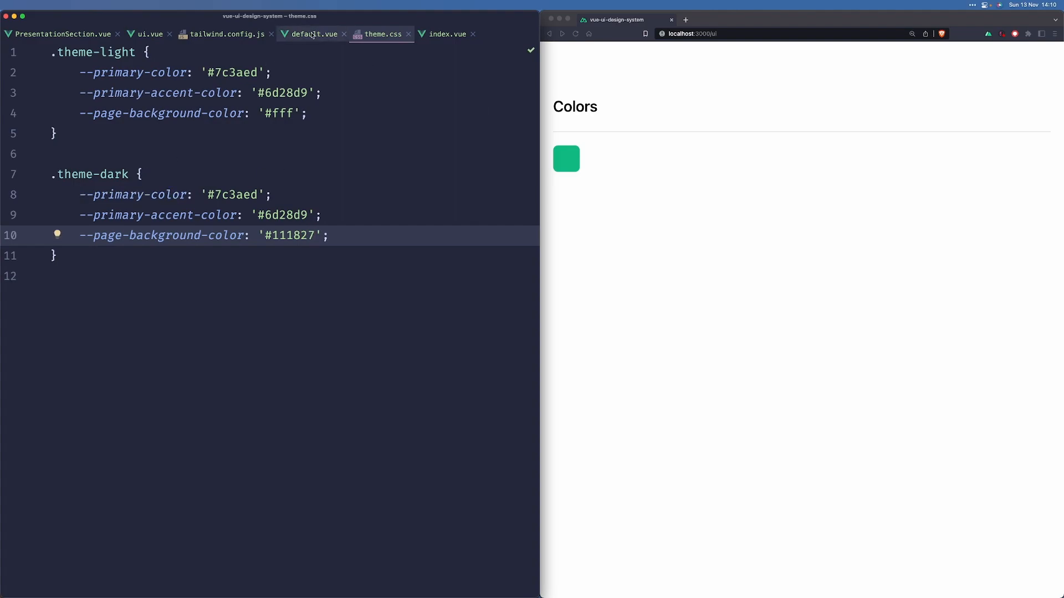
left_click(313, 34)
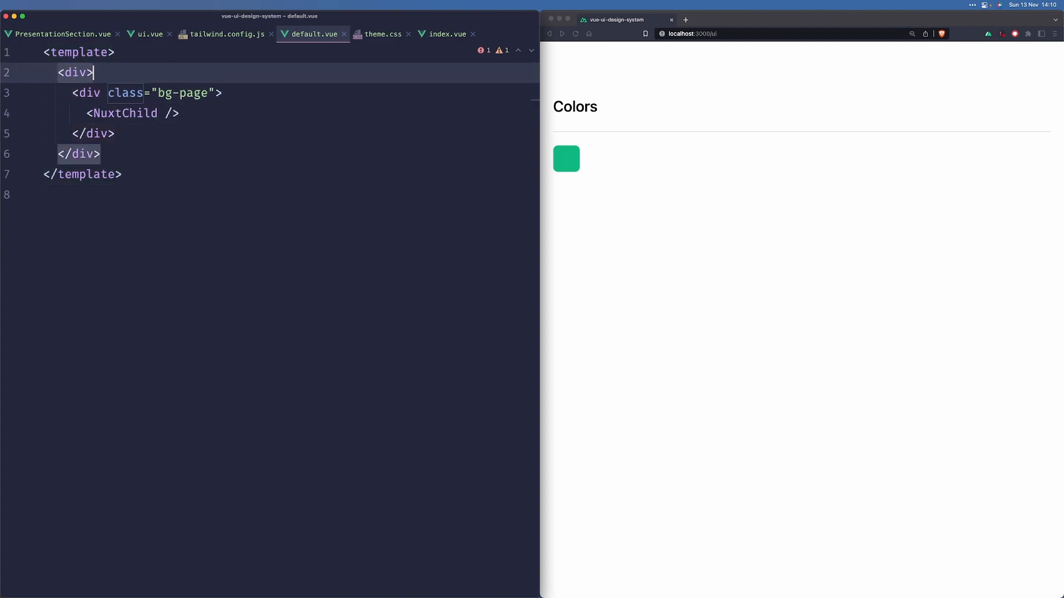
type("class=\"\"")
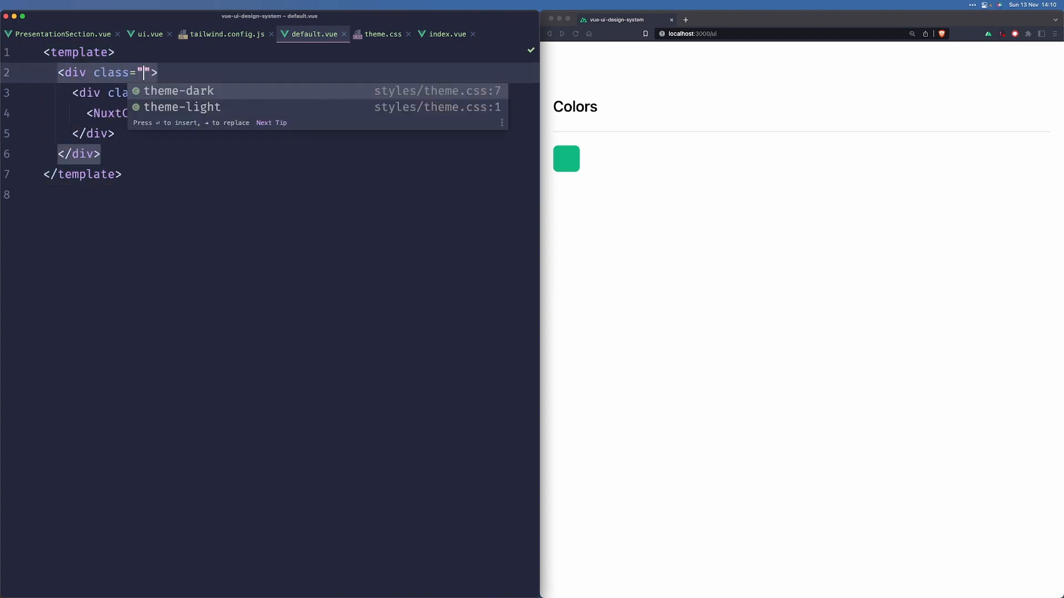
left_click(182, 106)
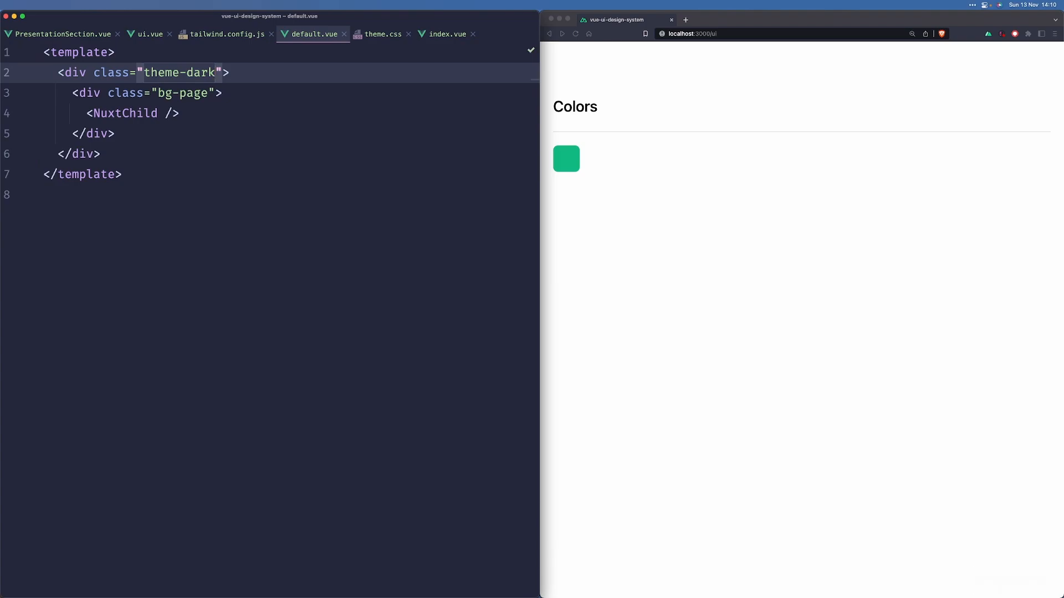
left_click(383, 34)
type("@")
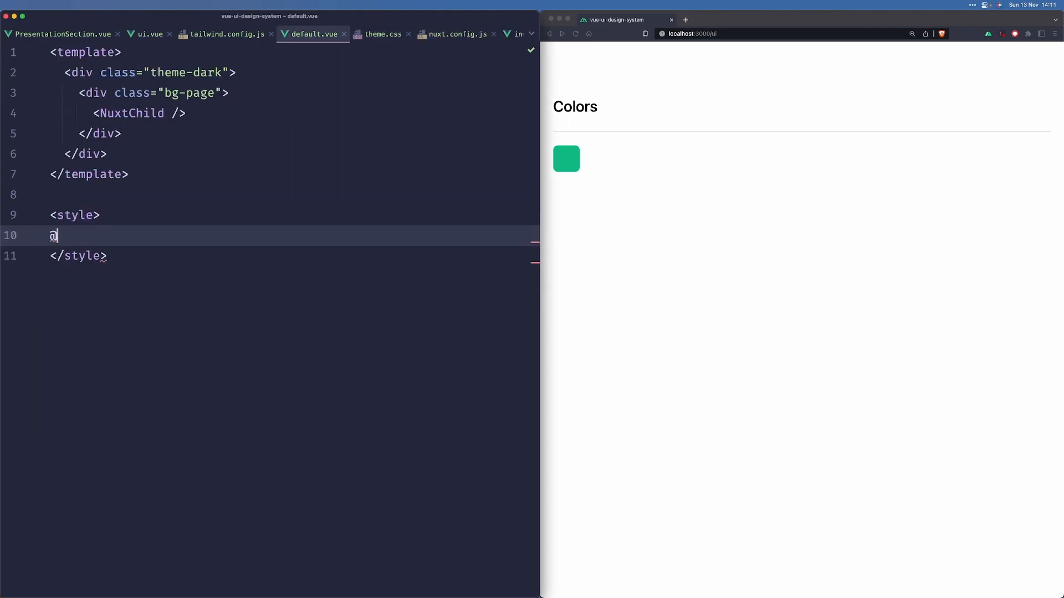
type("import '~'")
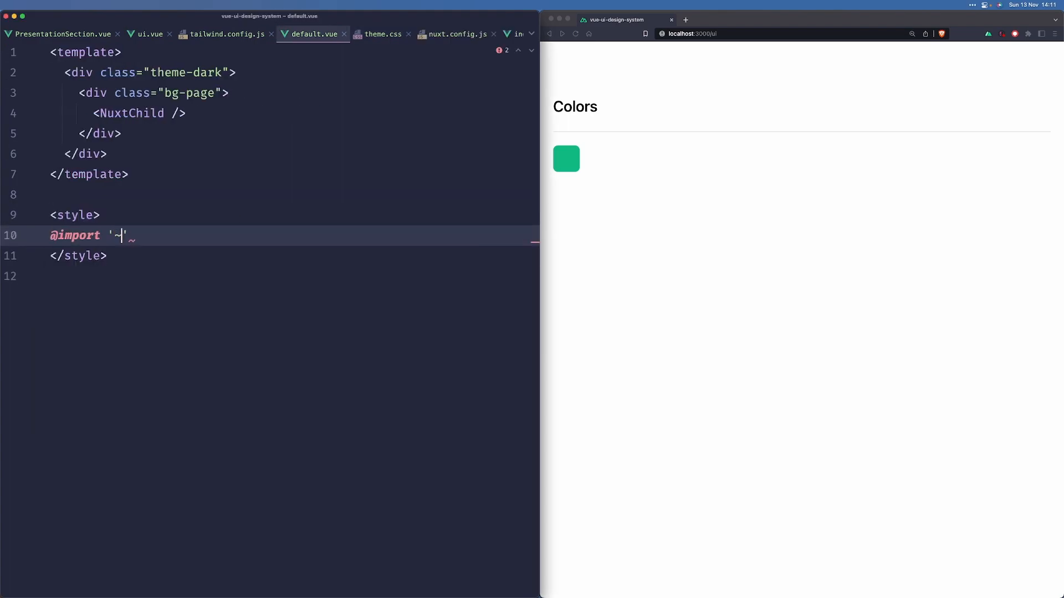
type("/styles/")
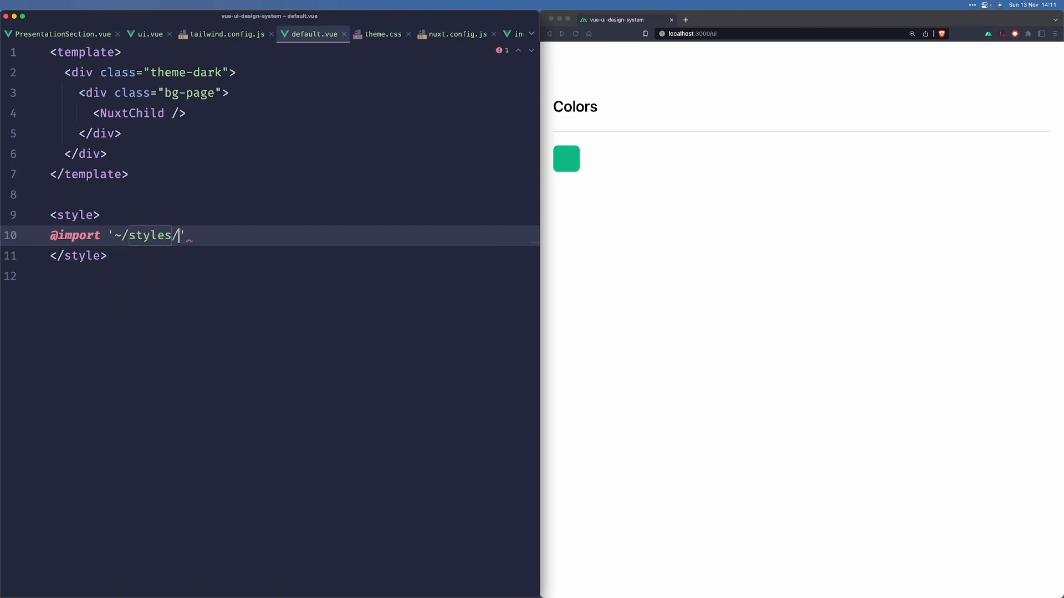
type("theme.css'")
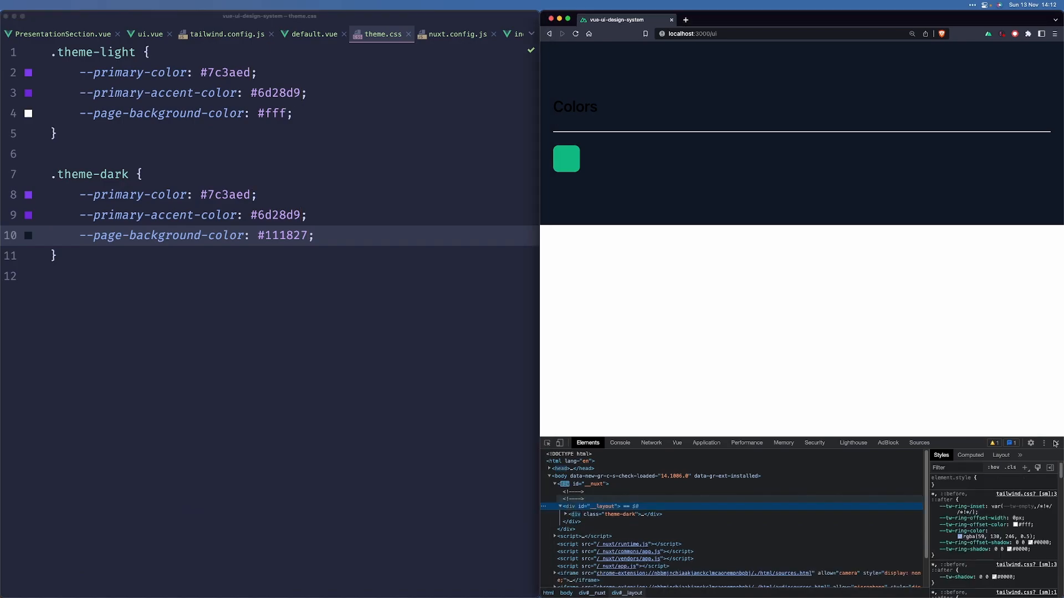
Add a .theme-gray block after the dark theme in theme.css with gray colour values.
left_click(1058, 443)
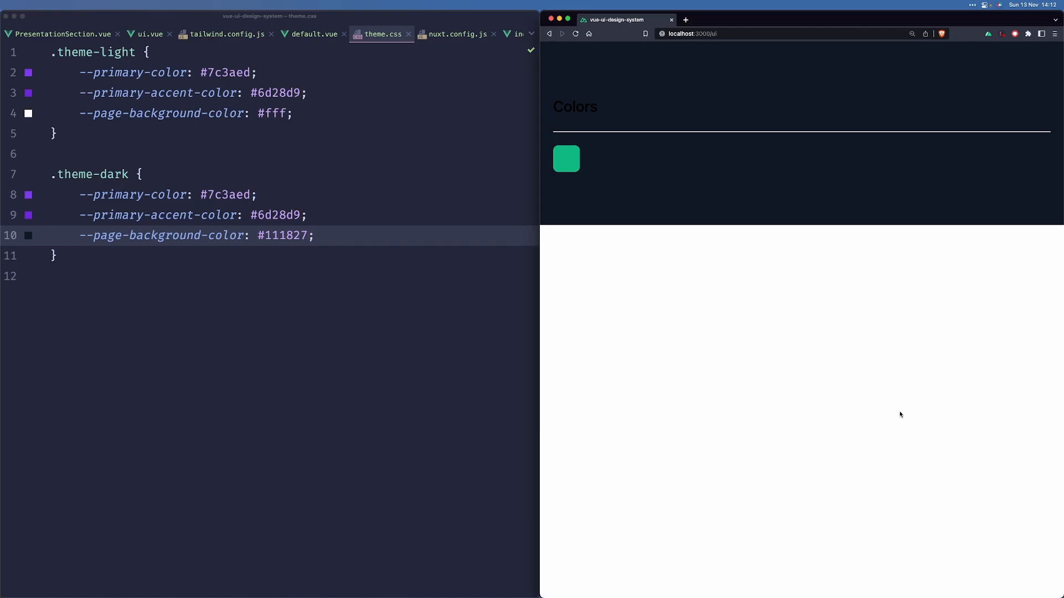
mouse_move(298, 339)
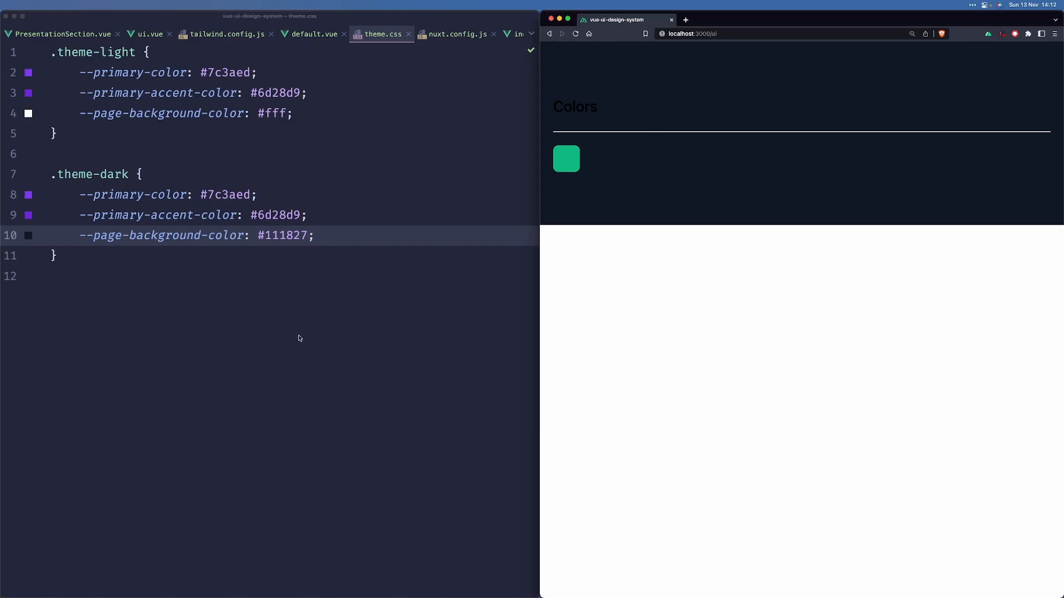
type(".t")
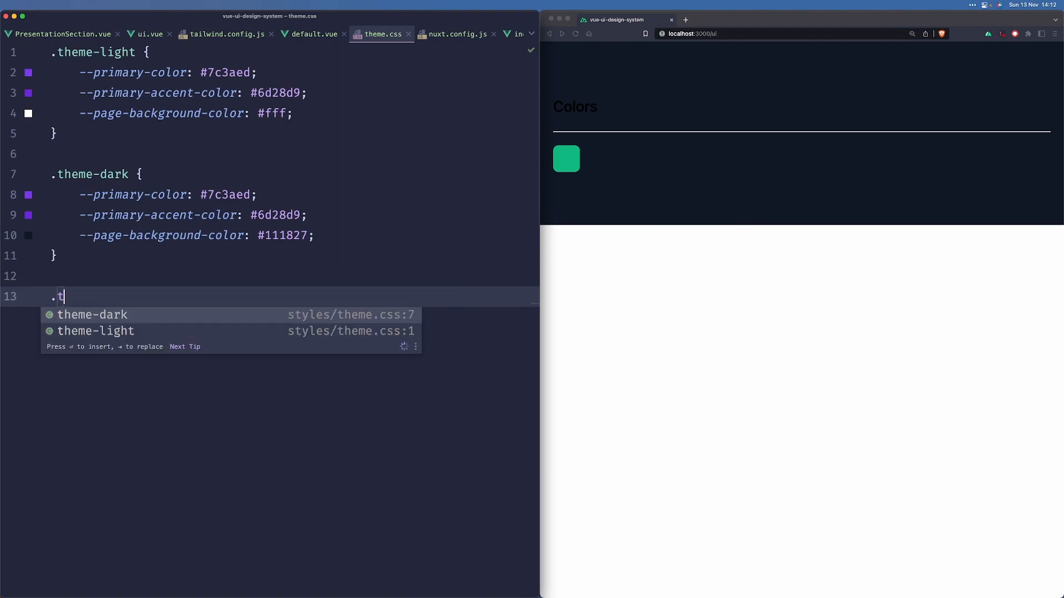
type("heme-gray {")
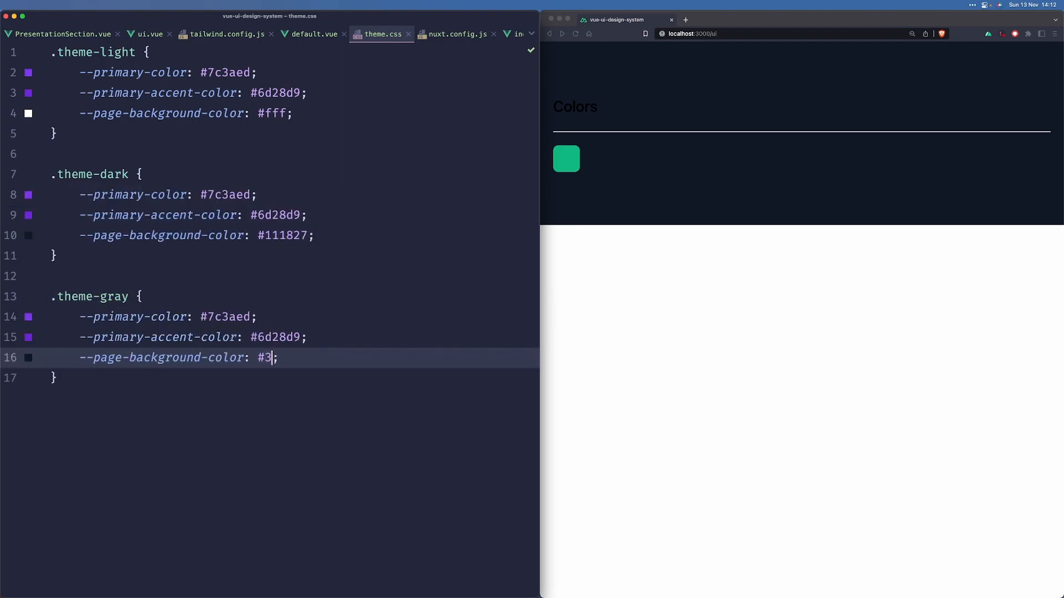
key("Backspace")
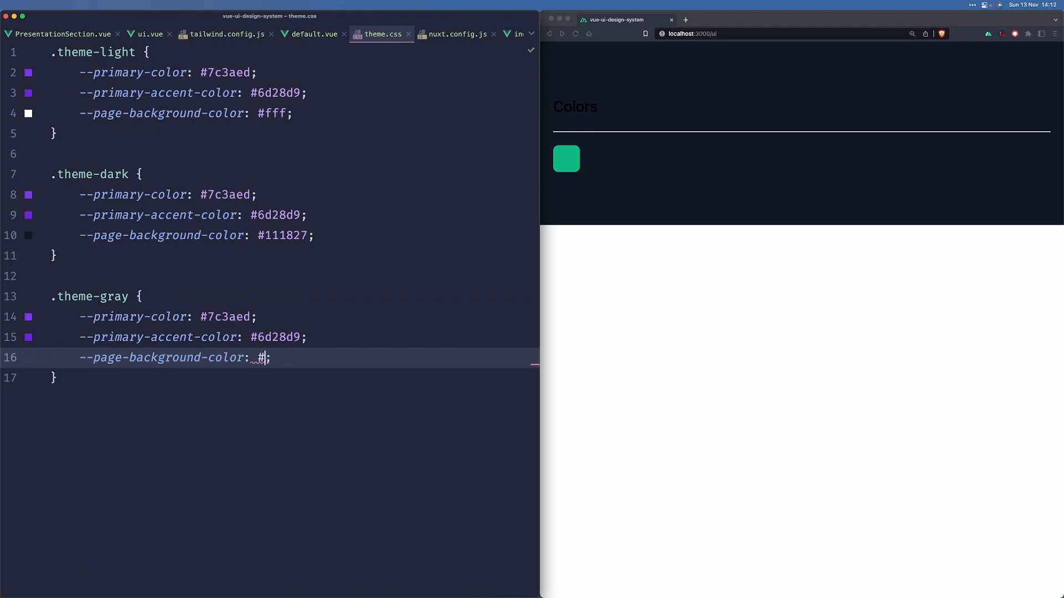
type("777")
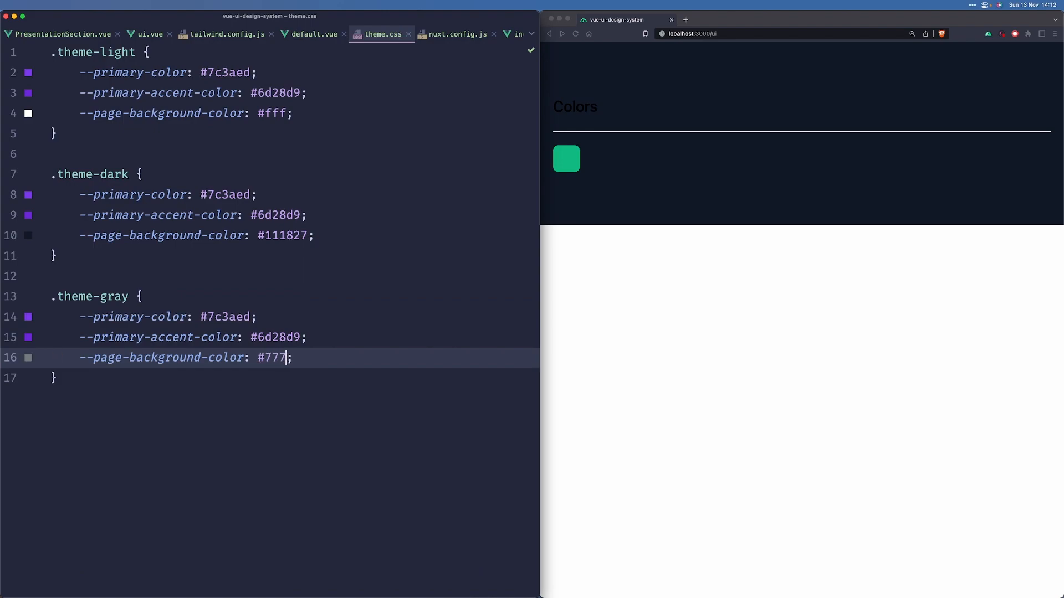
type("a7a7")
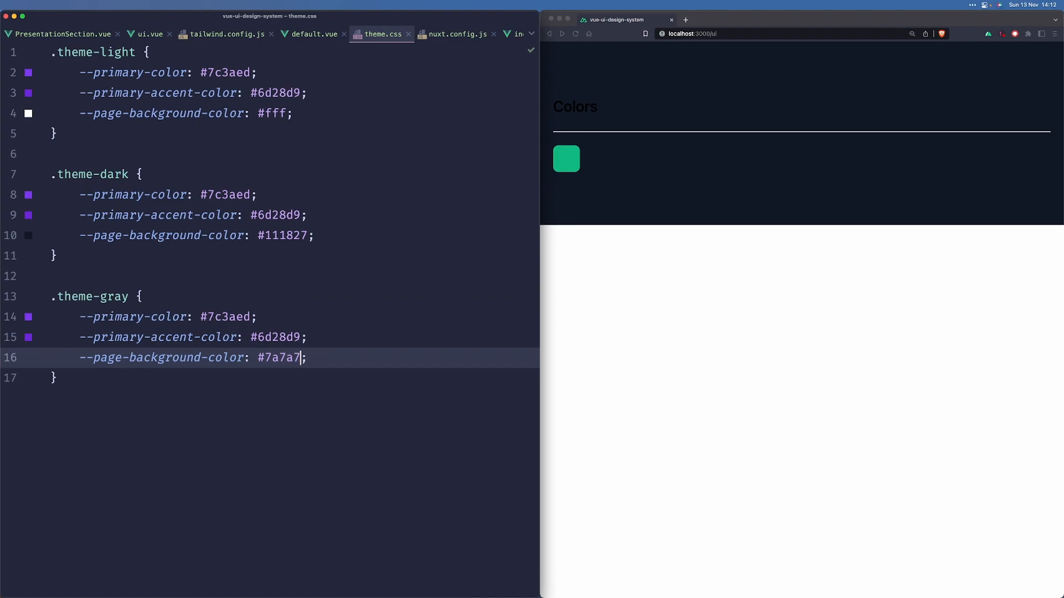
type("a")
type("<div class=\"t\">")
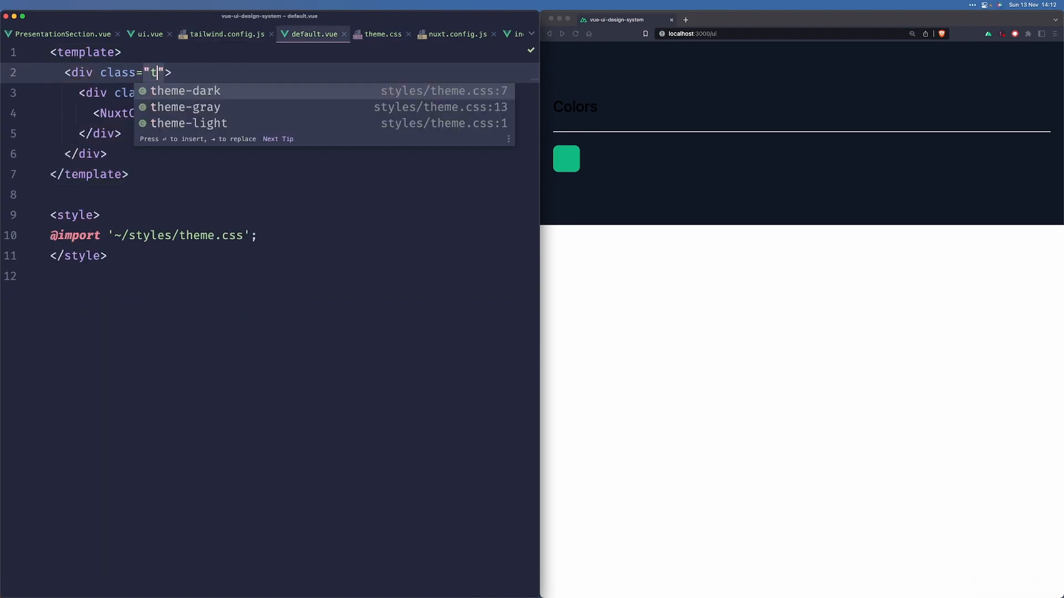
Set the layout wrapper's class to theme-gray to preview the gray theme.
type("heme-g")
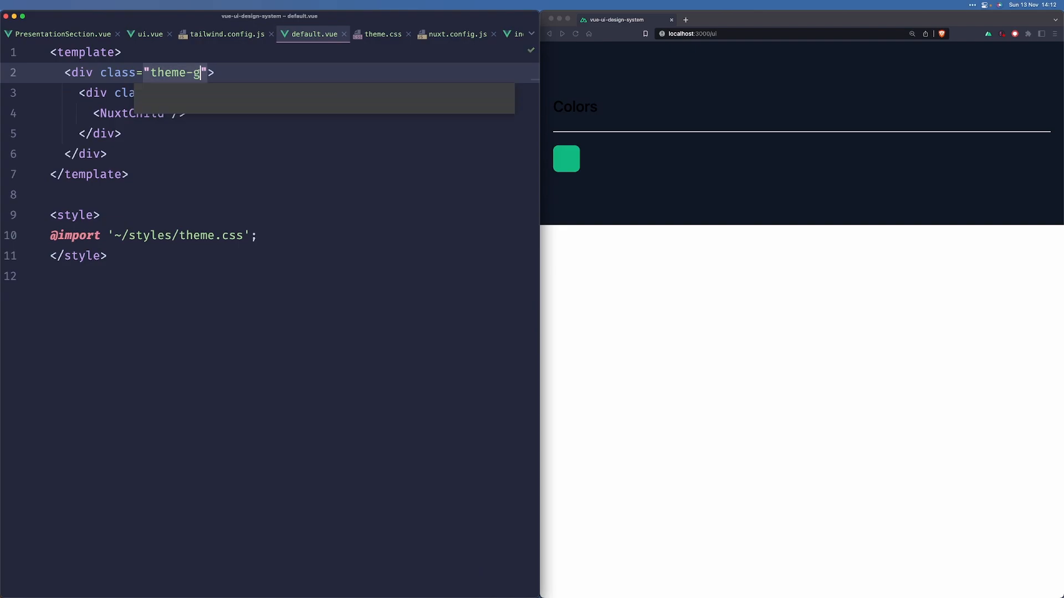
type("ray")
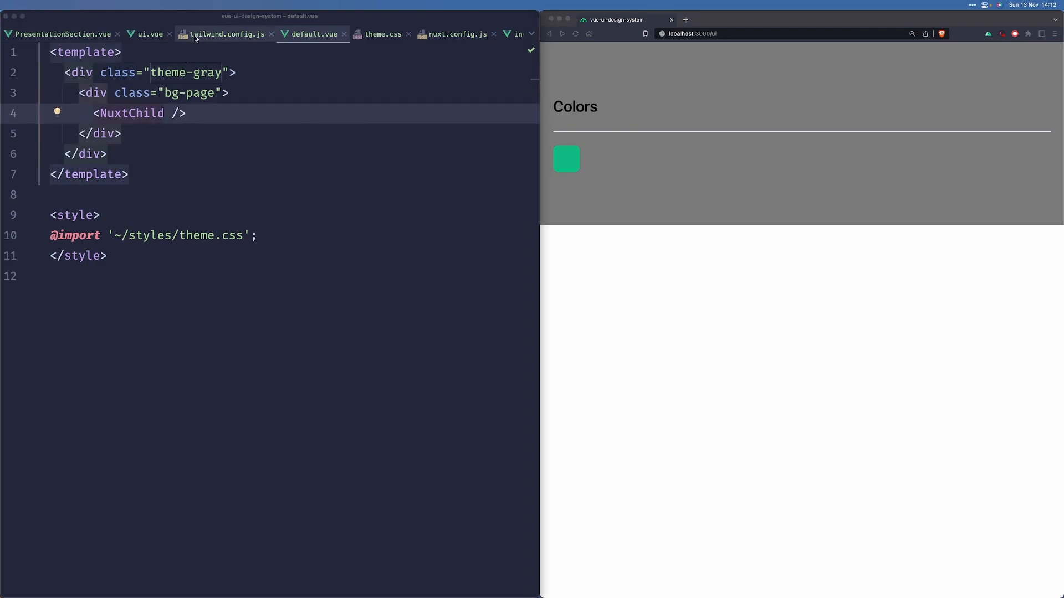
left_click(383, 34)
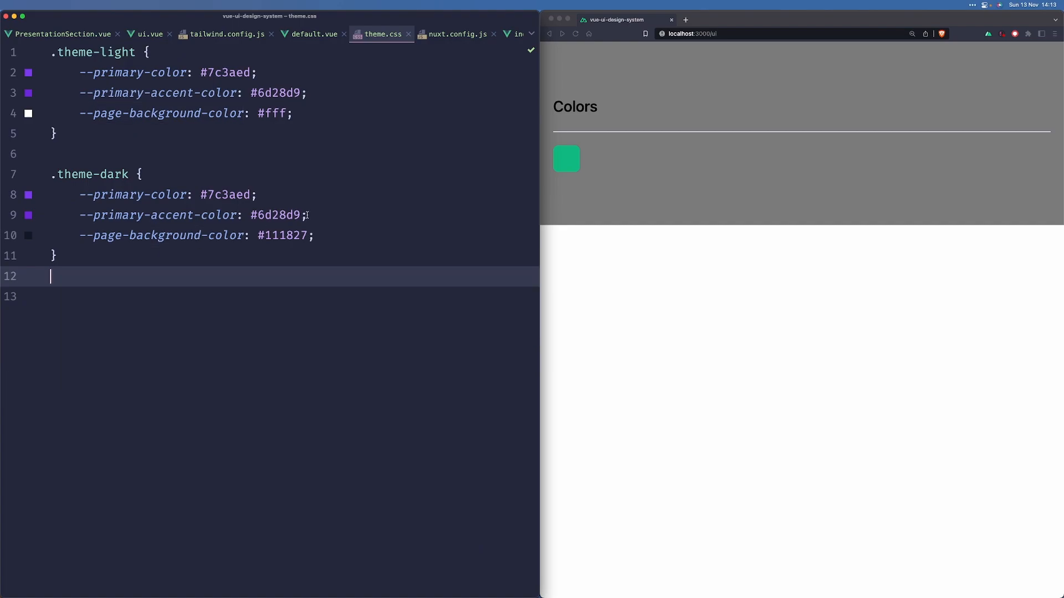
Change the layout wrapper class to theme-light and return to tailwind.config.js.
left_click(313, 34)
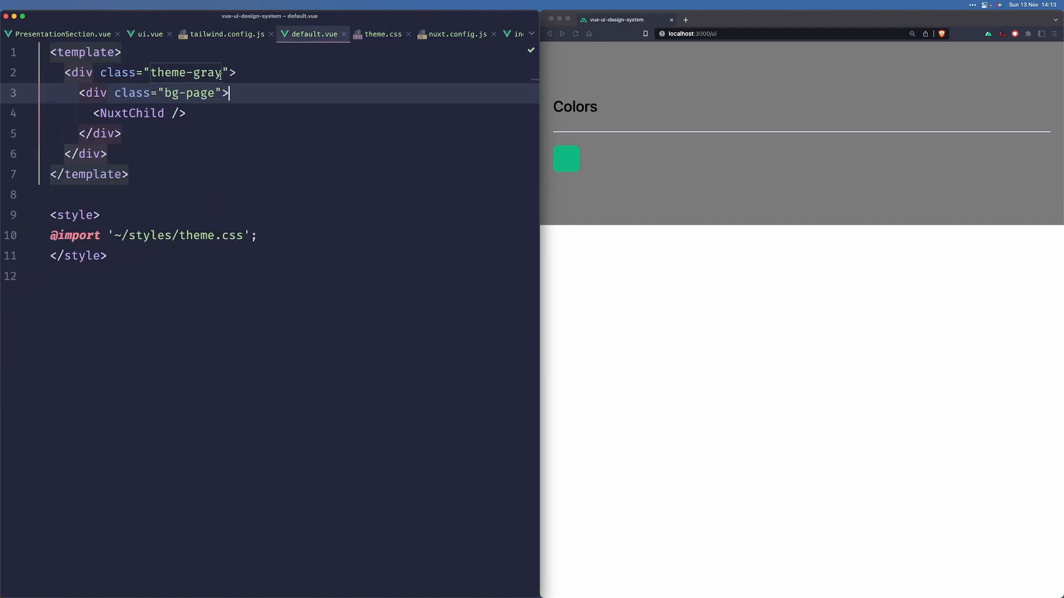
type("theme-light")
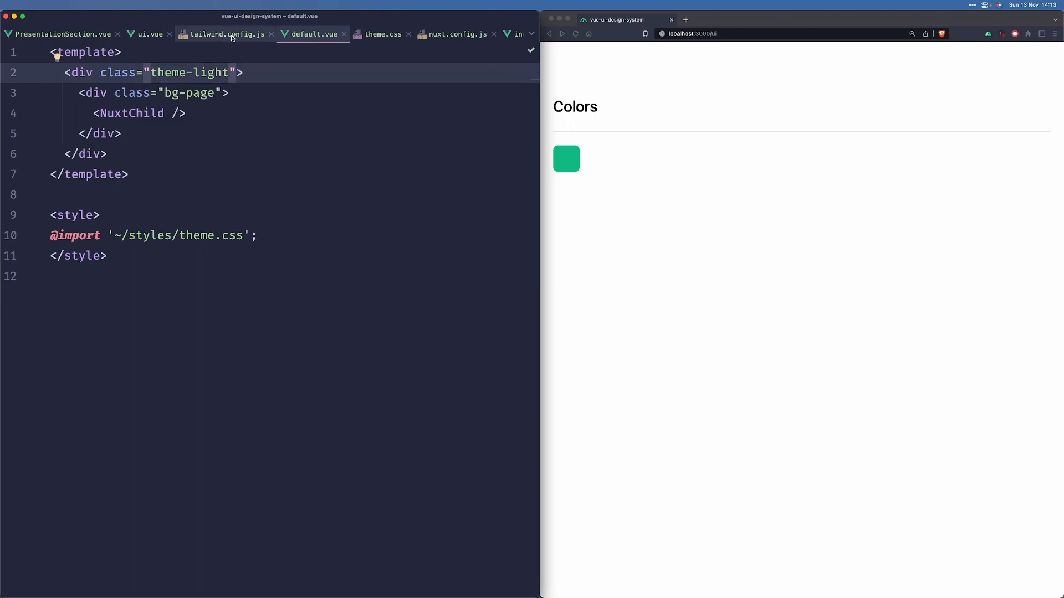
left_click(224, 34)
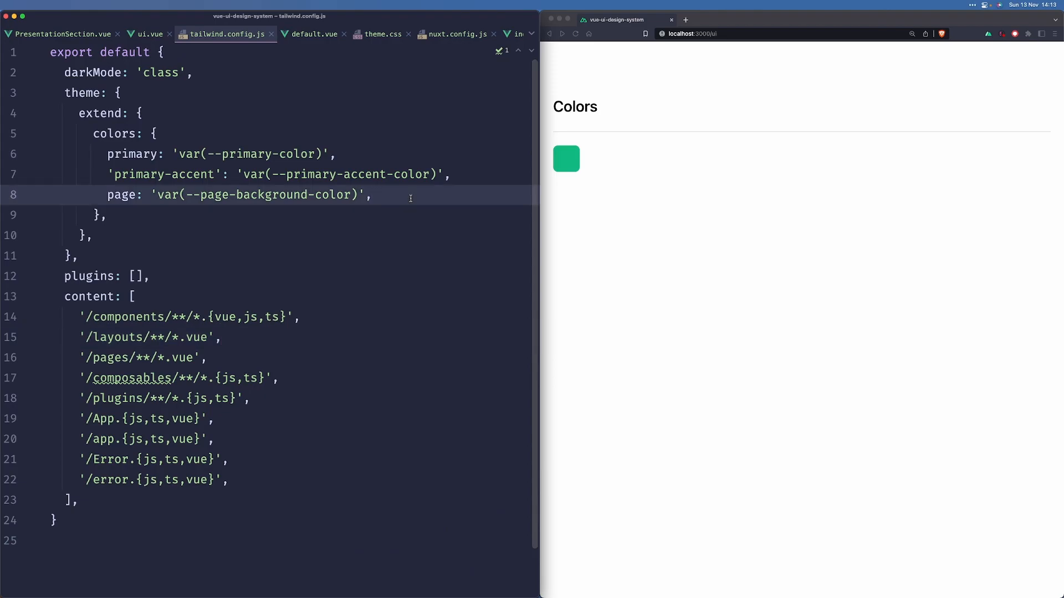
Add Tailwind colours default: var(--text-default-color) and muted: var(--text-muted-color).
key("Enter")
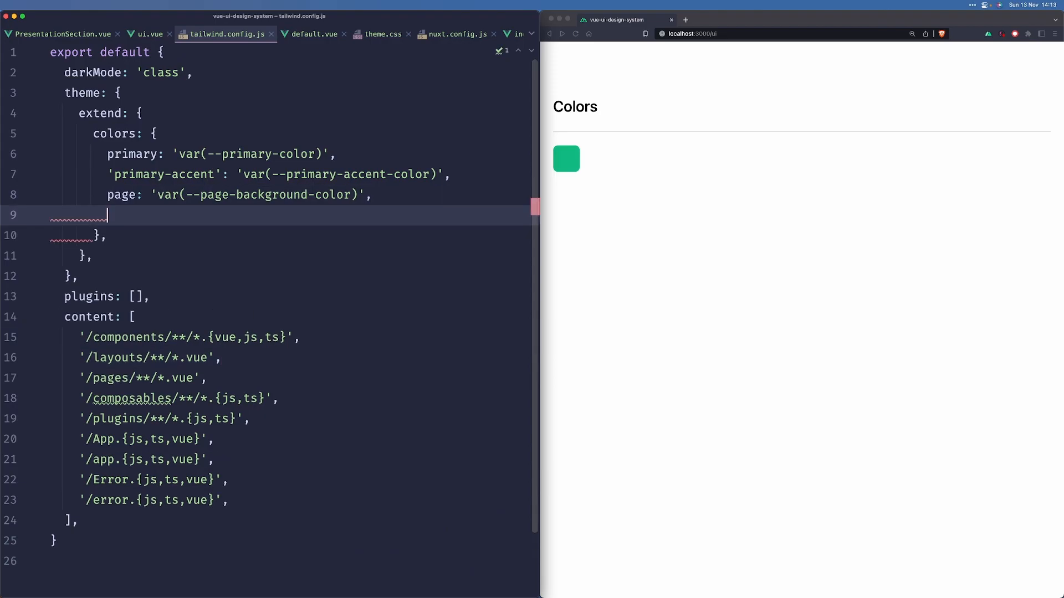
type("default: '")
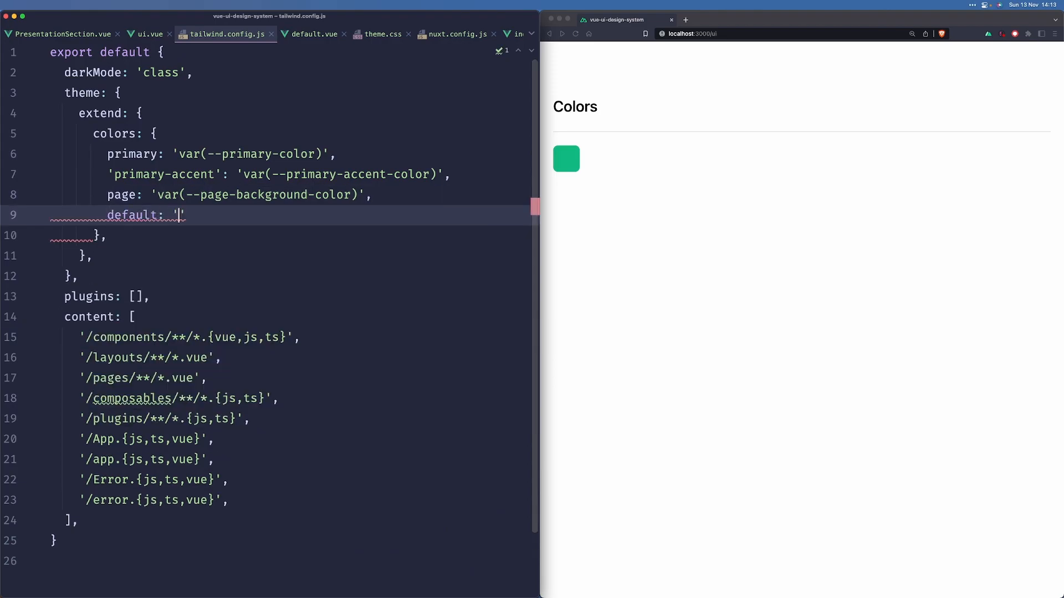
type("var")
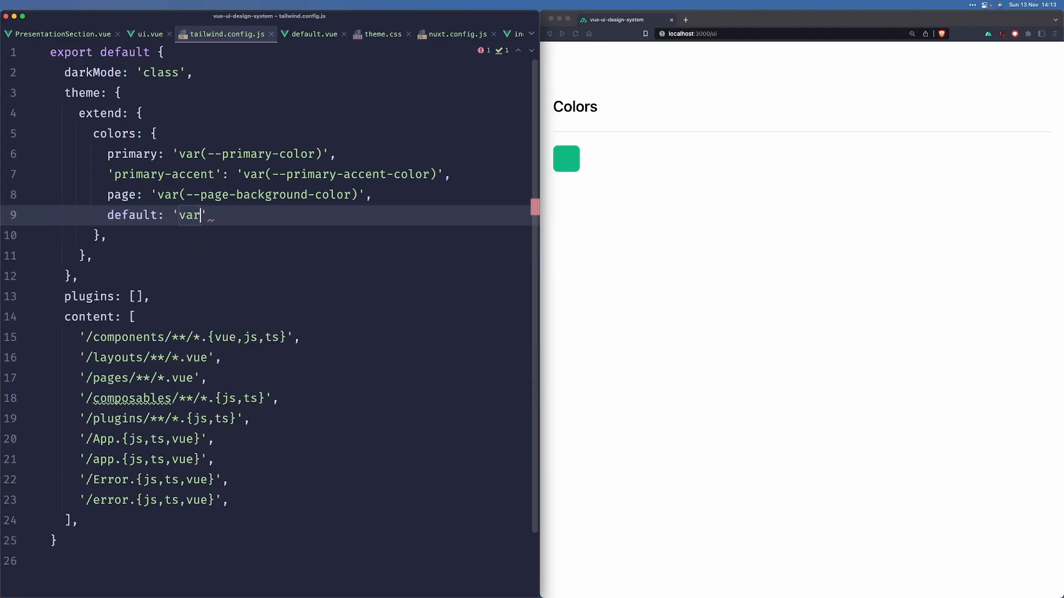
type("(--")
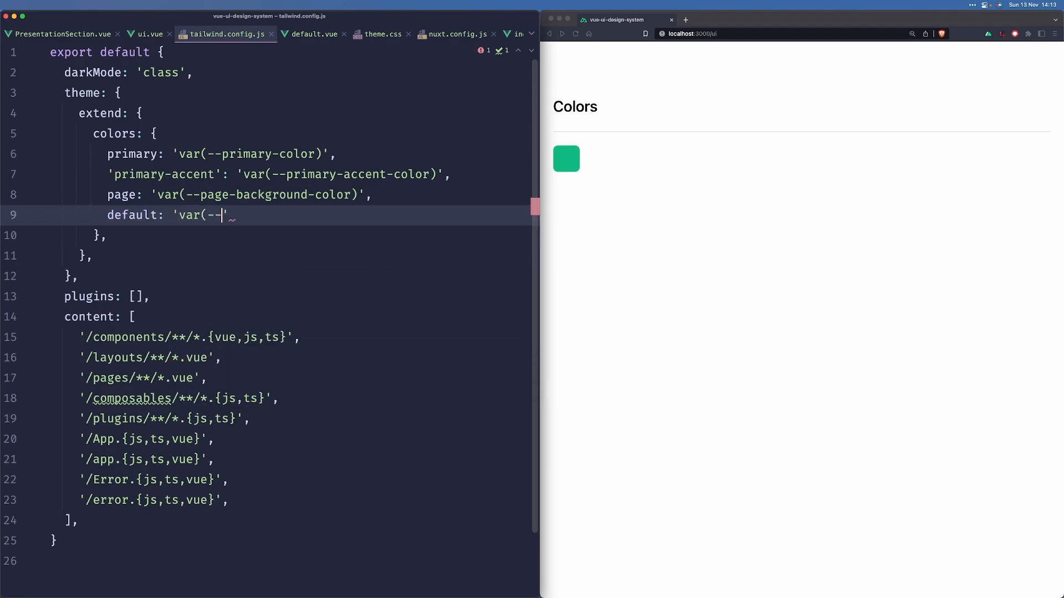
type("text-defa")
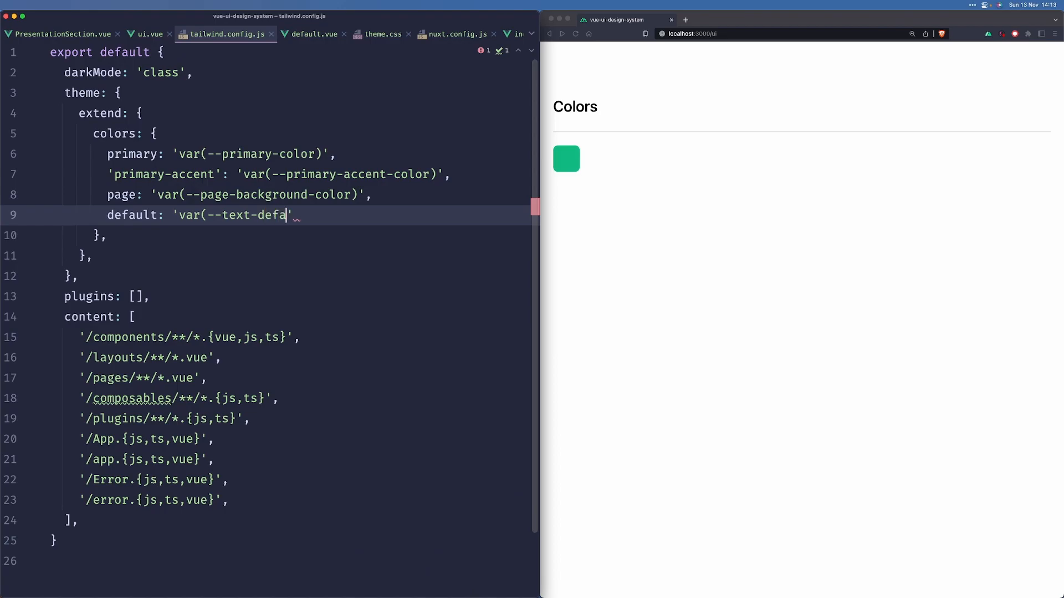
type("ult-color)',")
type("muted:")
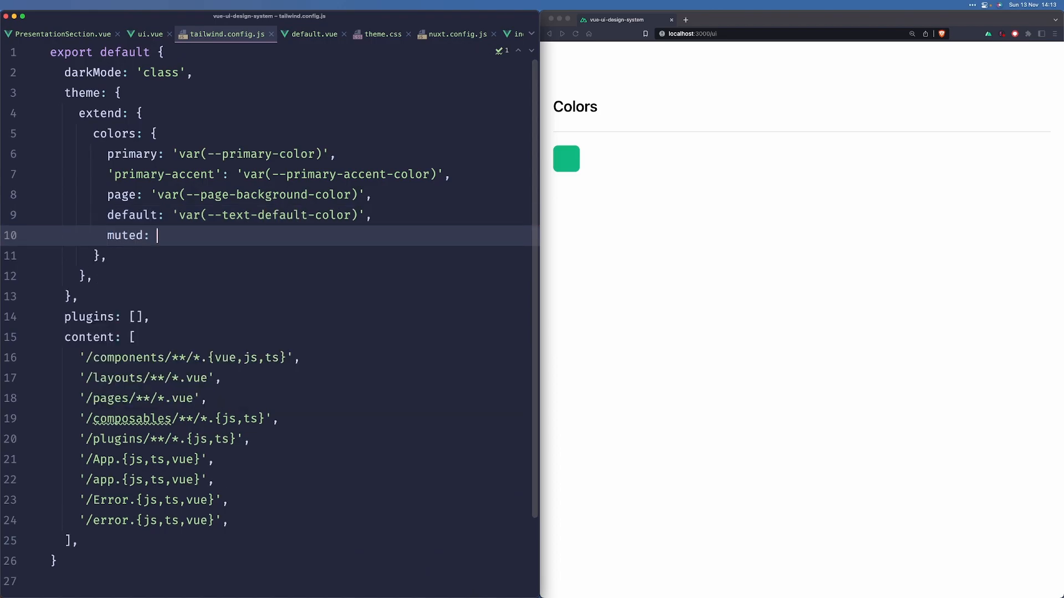
type("'var(--te")
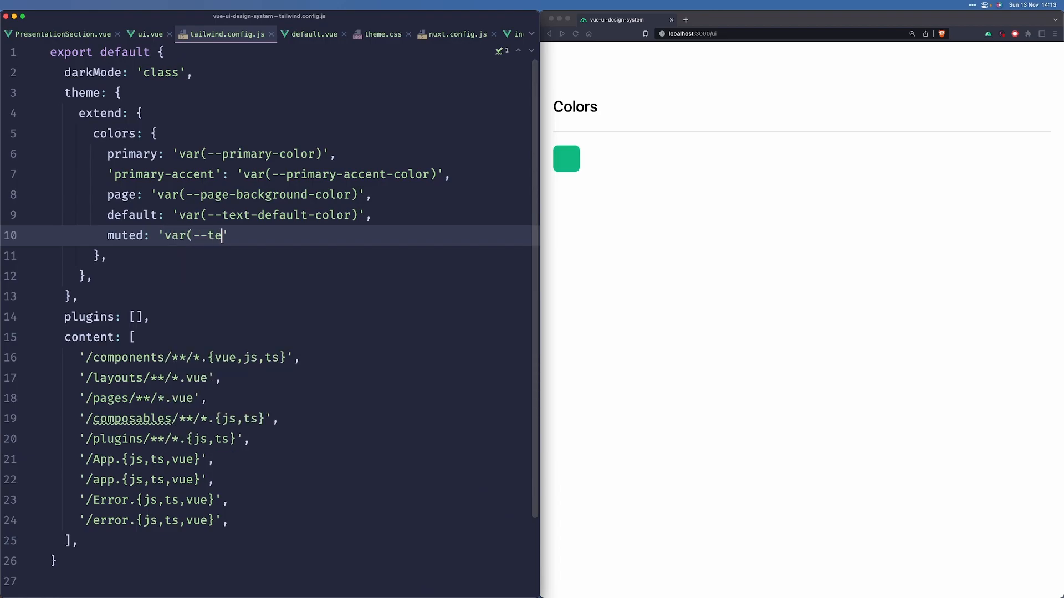
type("xt-muted-color')")
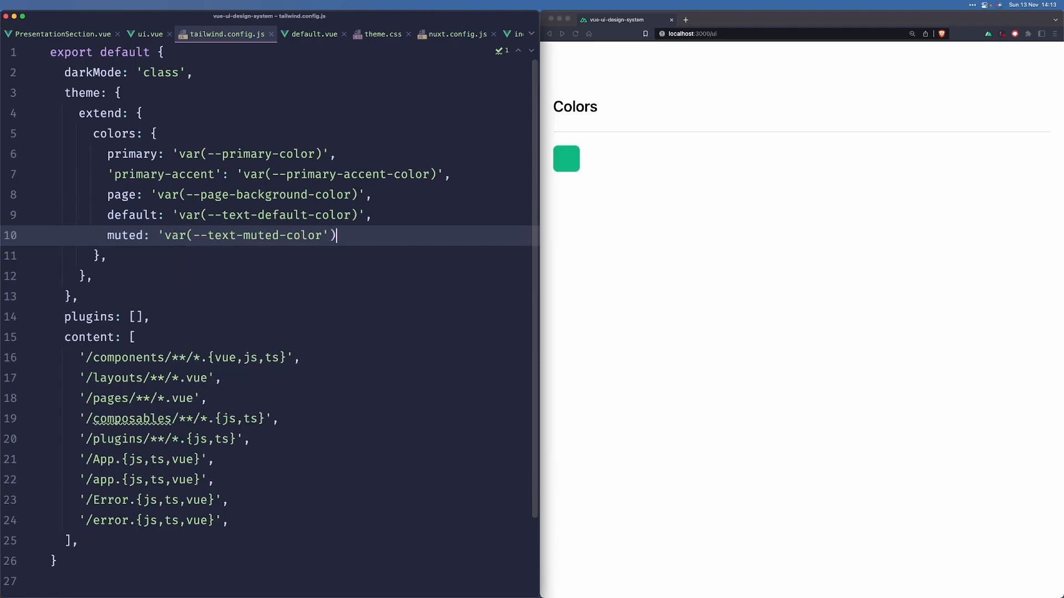
type(",")
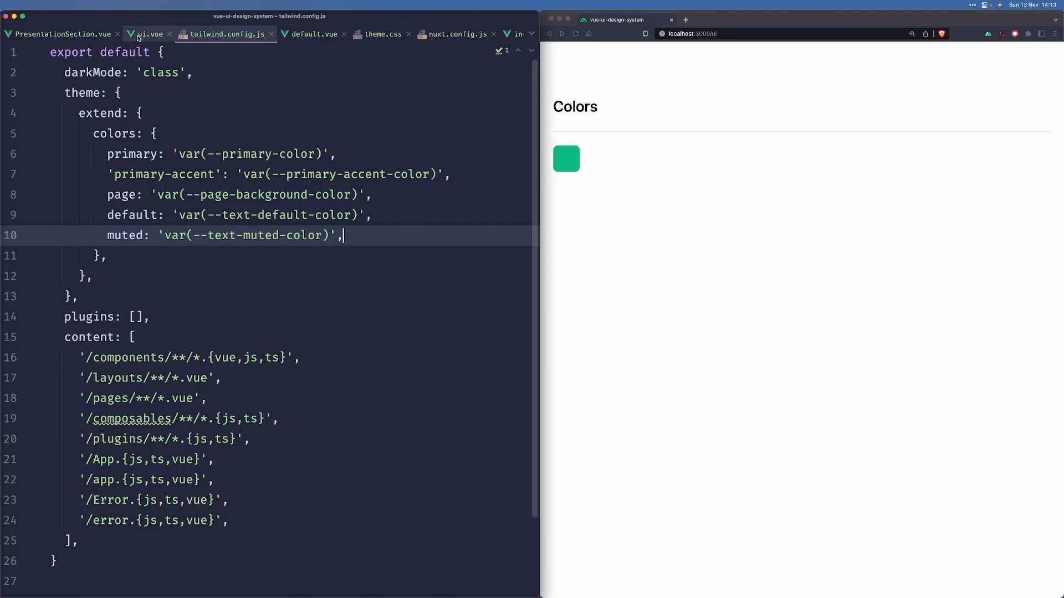
mouse_move(139, 34)
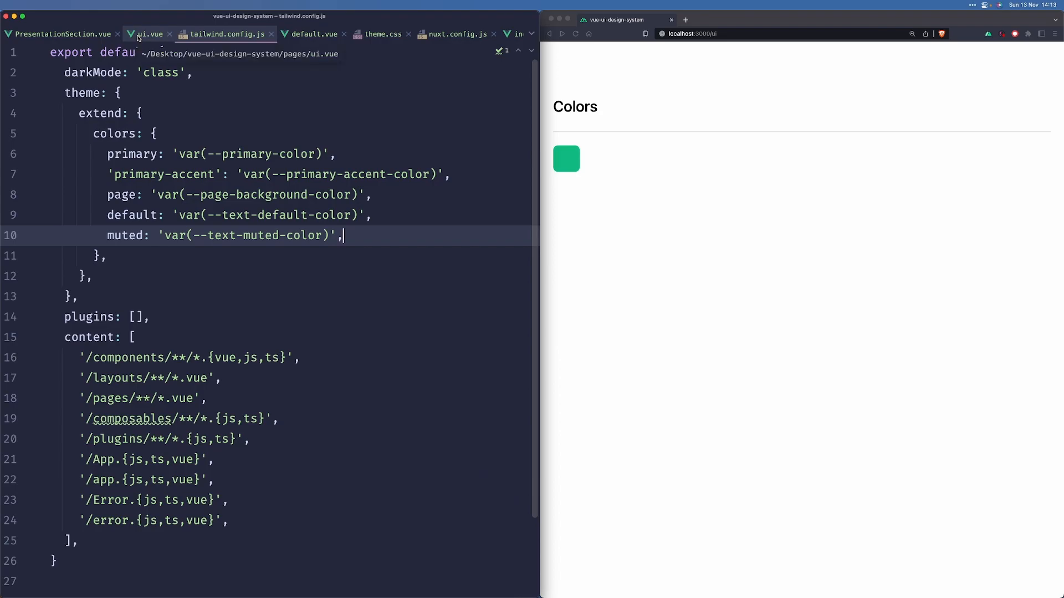
left_click(382, 34)
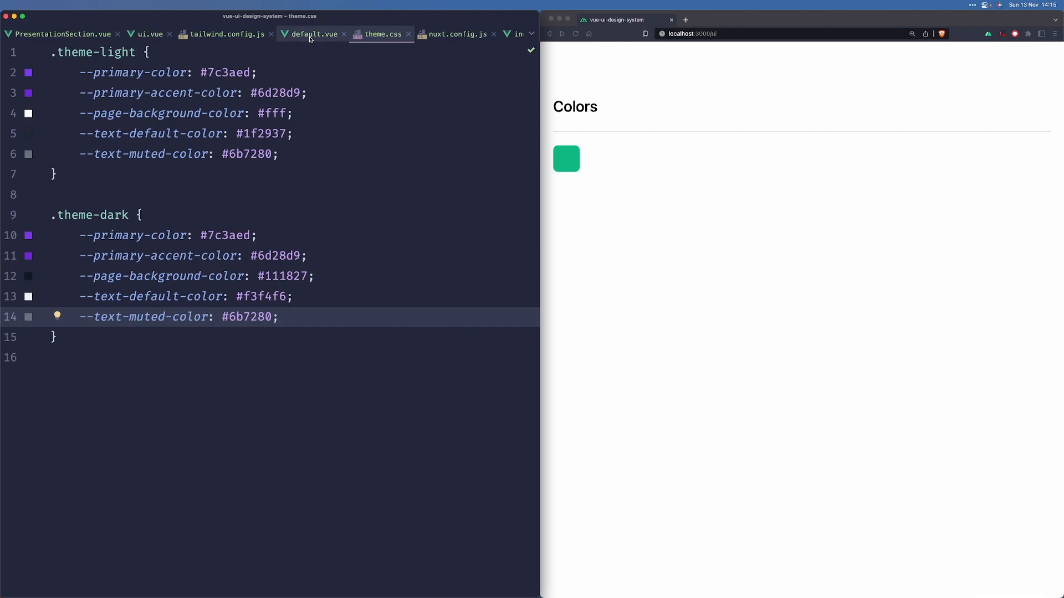
Give PresentationSection's heading the text-default colour class.
left_click(312, 34)
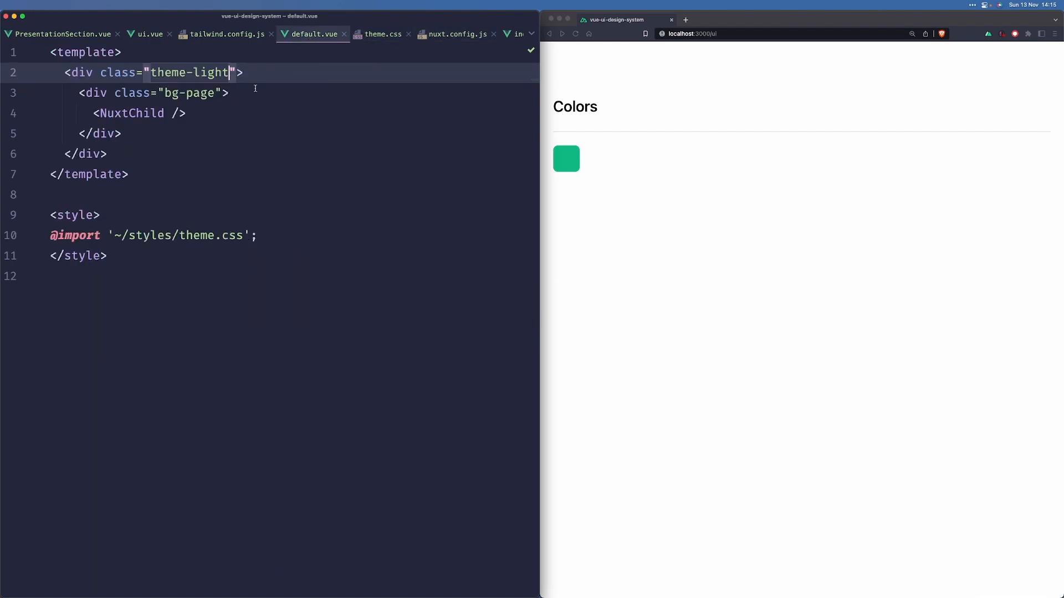
left_click(65, 34)
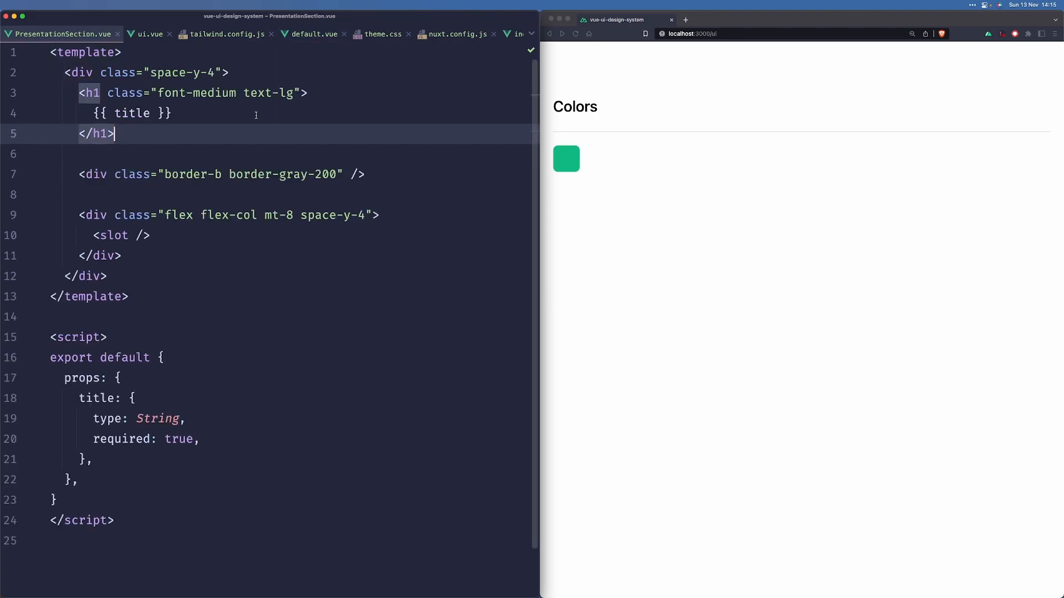
type("t")
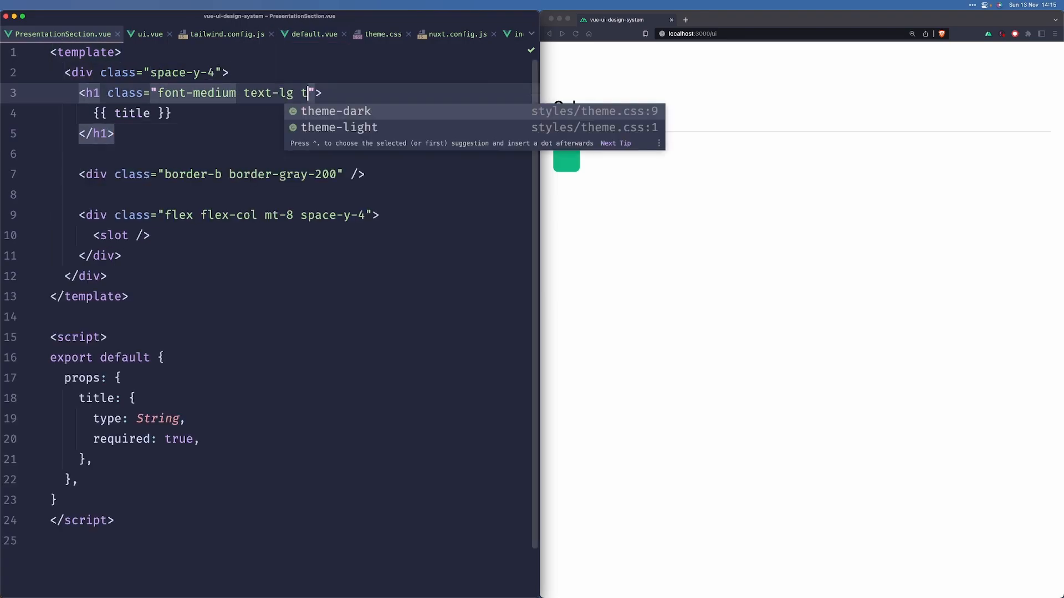
type("ext-color")
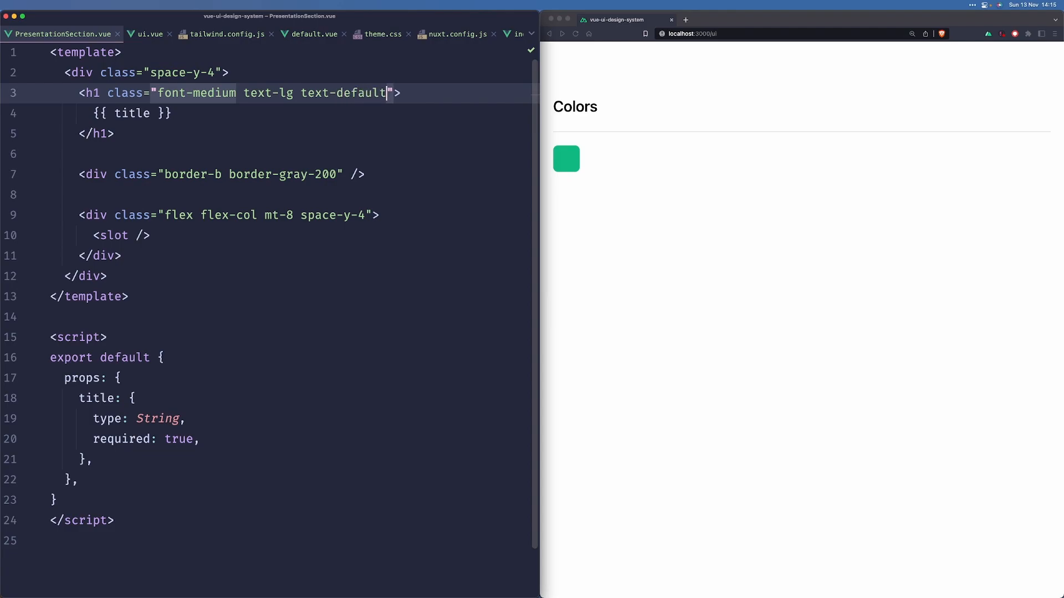
Review ui.vue, the Tailwind colour config and the default.vue layout.
left_click(150, 34)
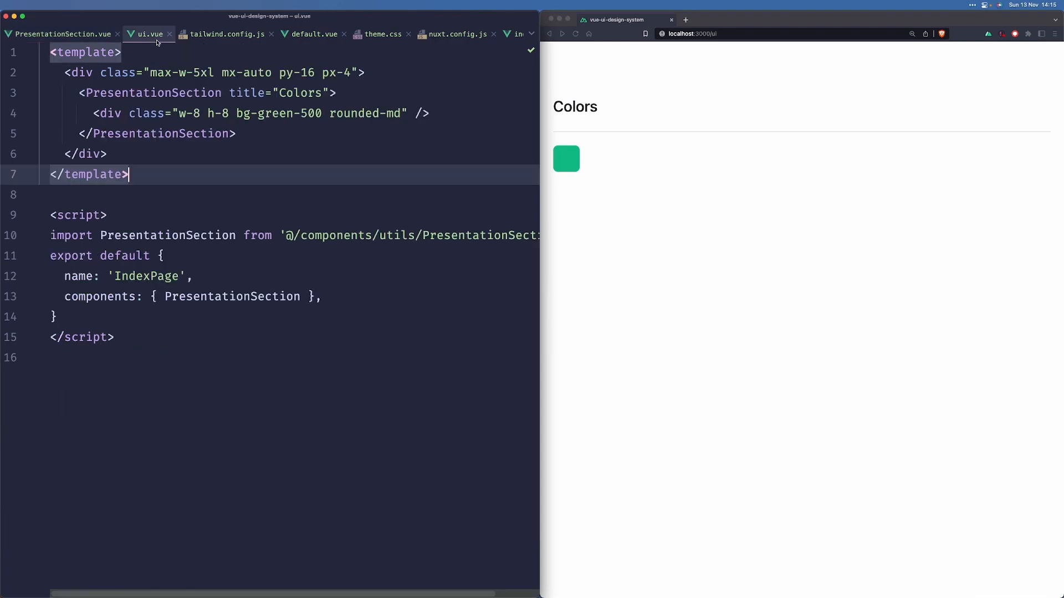
left_click(222, 34)
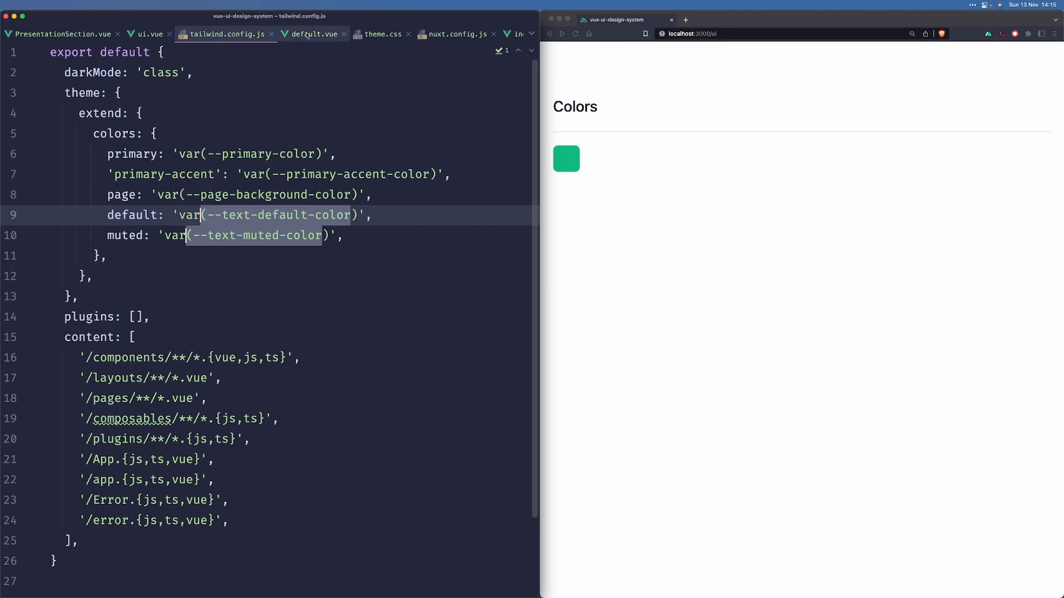
left_click(313, 34)
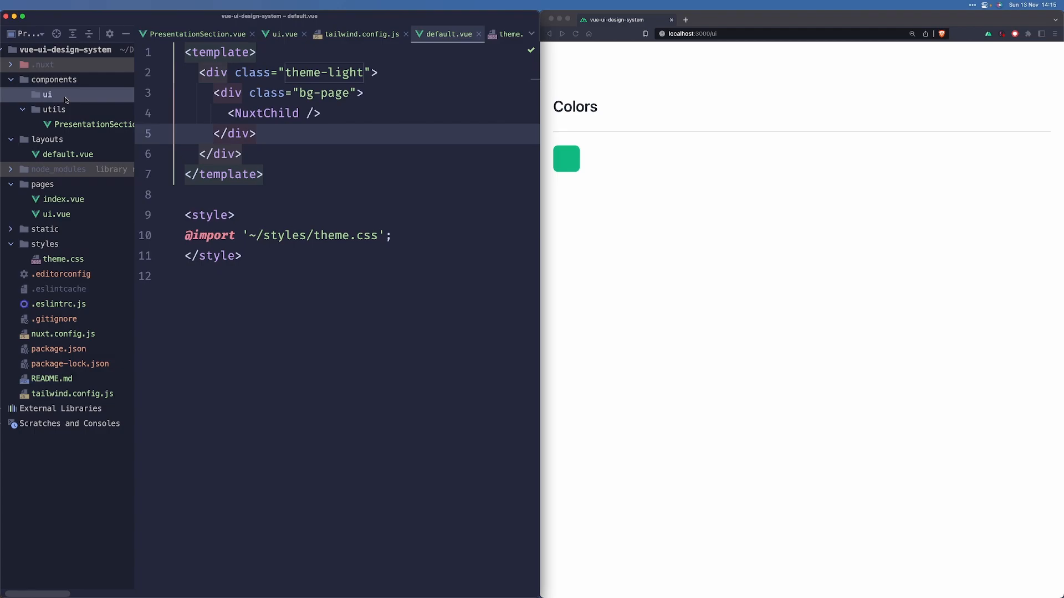
Create ColorTile.vue with a flex items-center wrapper and a w-8 h-8 bordered, rounded swatch.
type("Col")
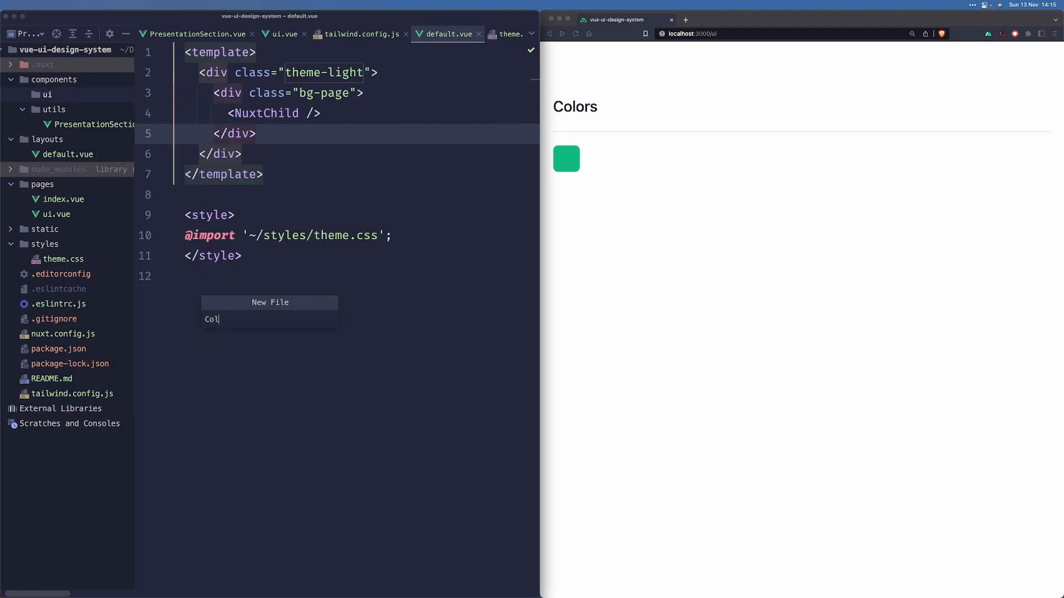
key("Enter")
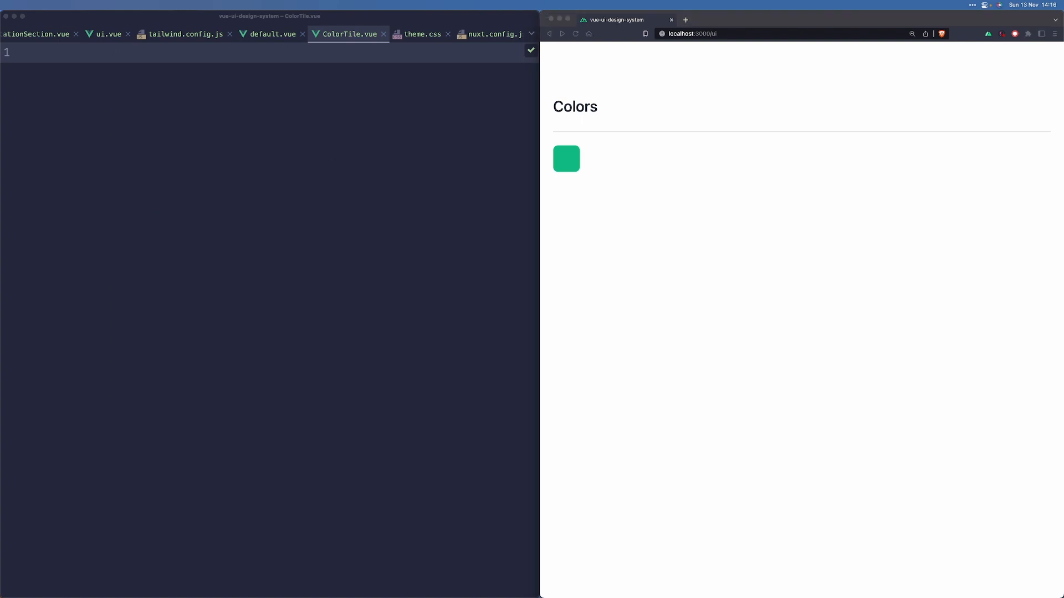
type("<template>")
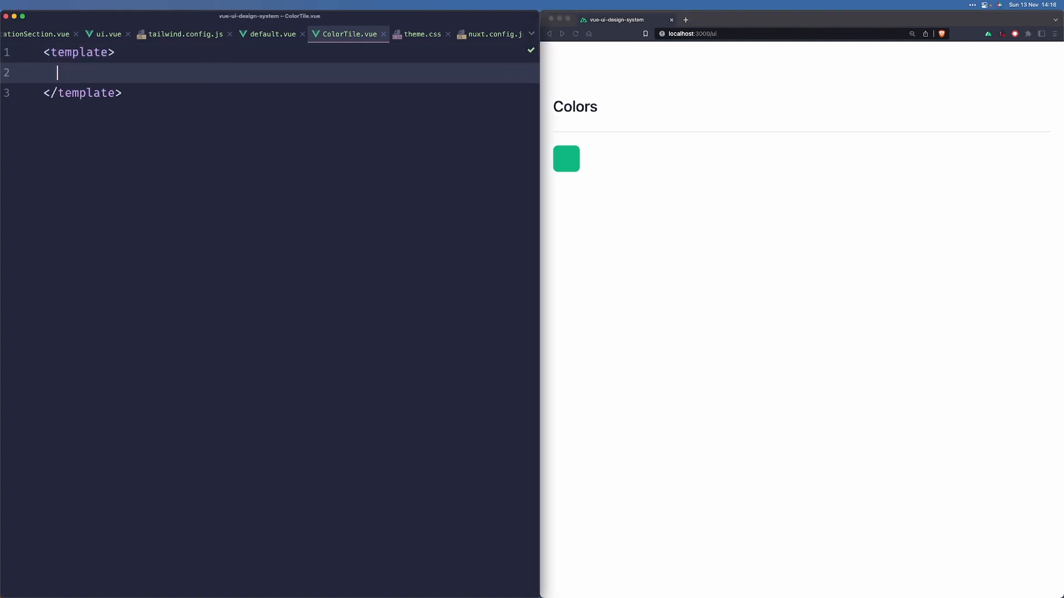
type("<div class=\"")
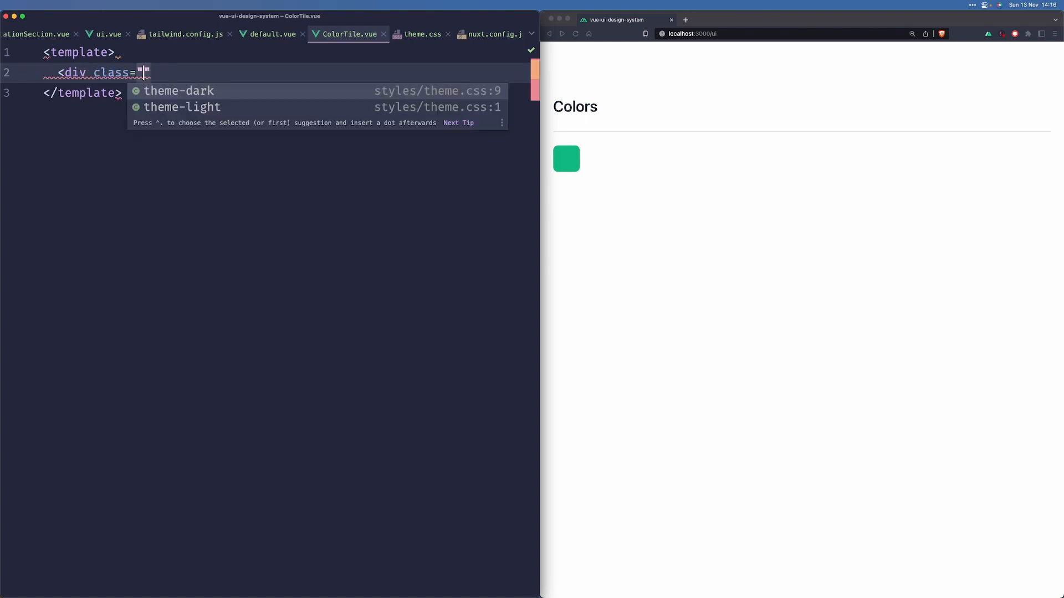
type("flex items-")
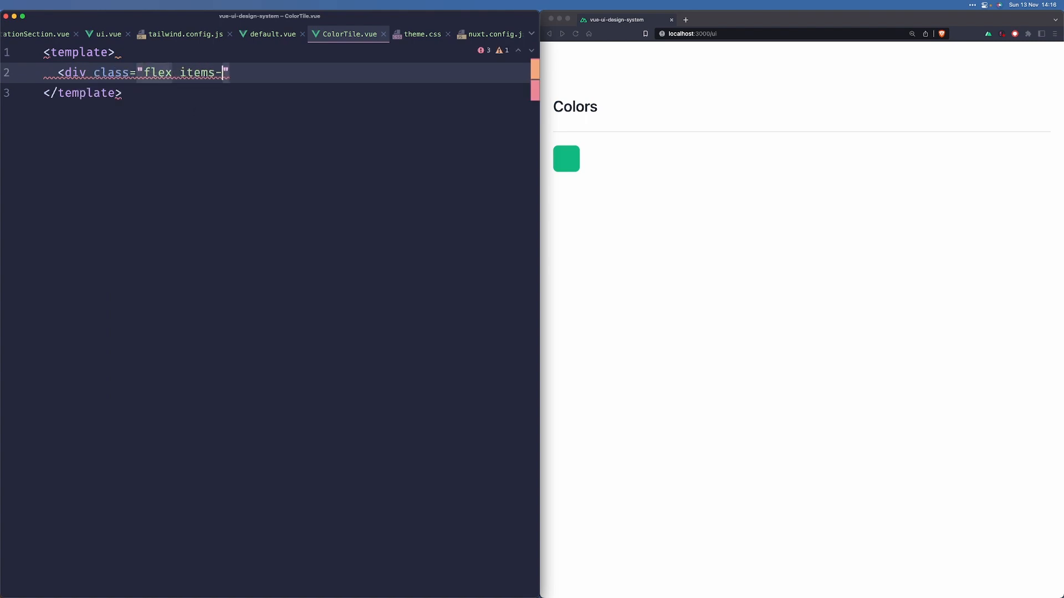
type("center")
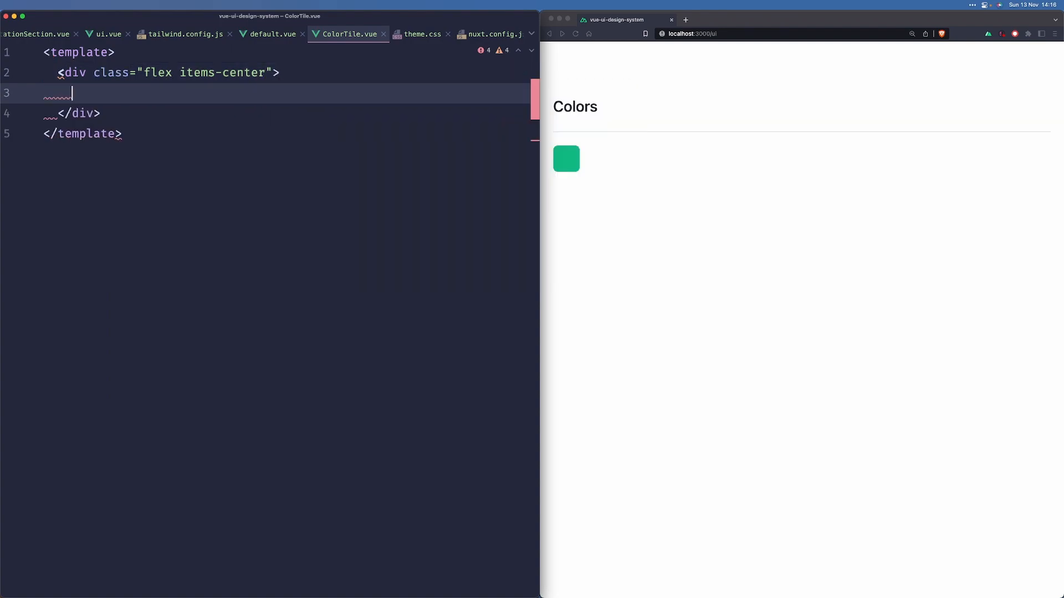
type("<div cla")
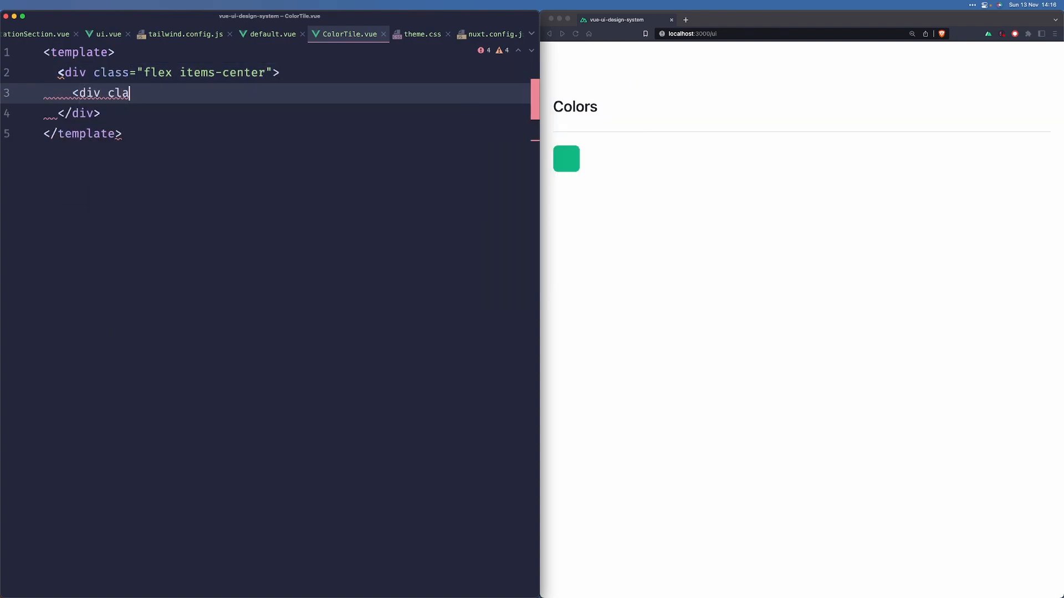
type("ss=\"\"")
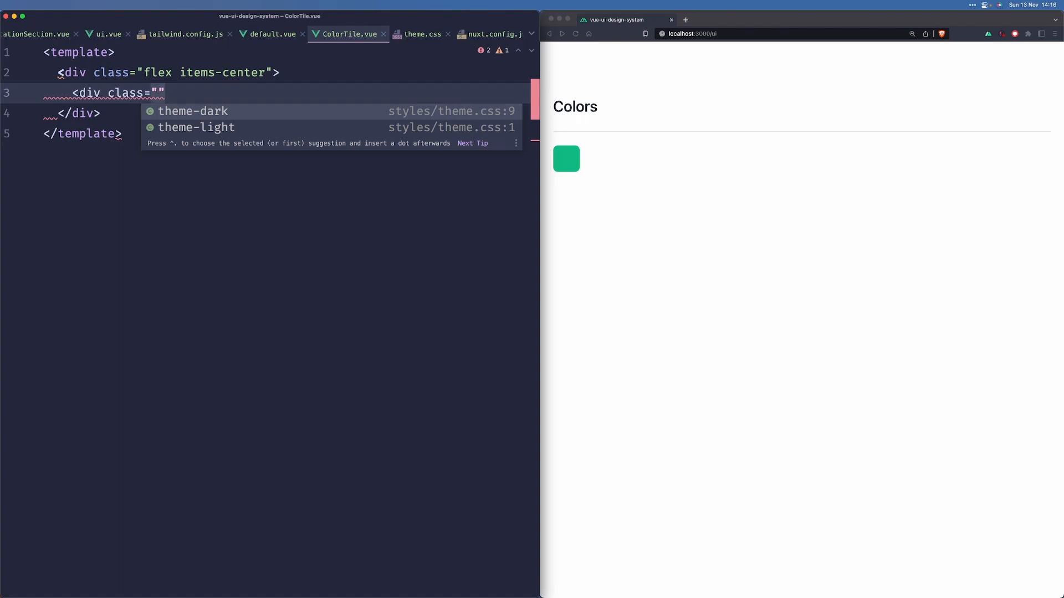
type("w-8")
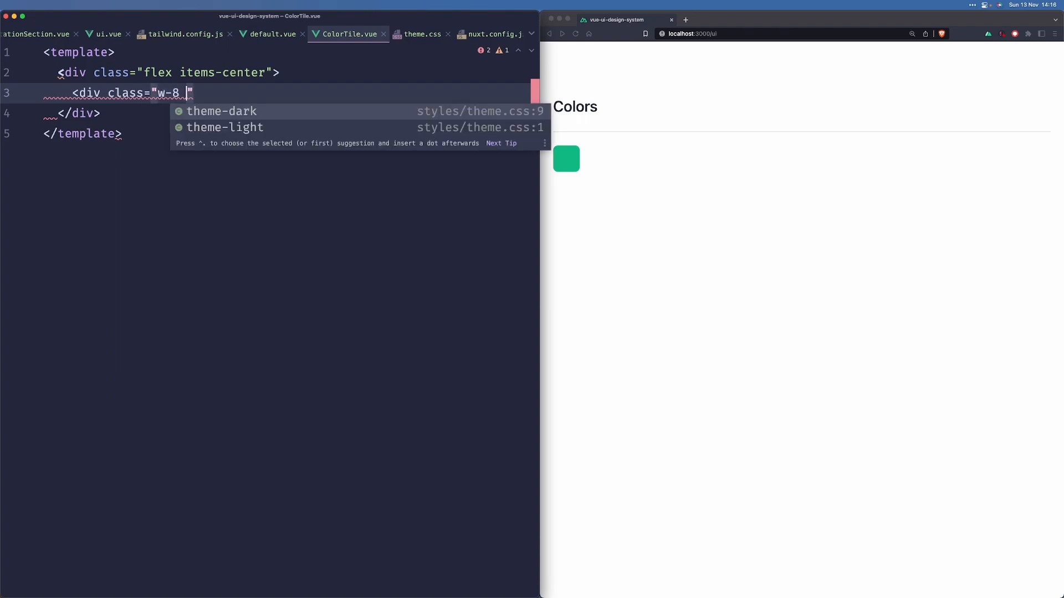
type("h-8")
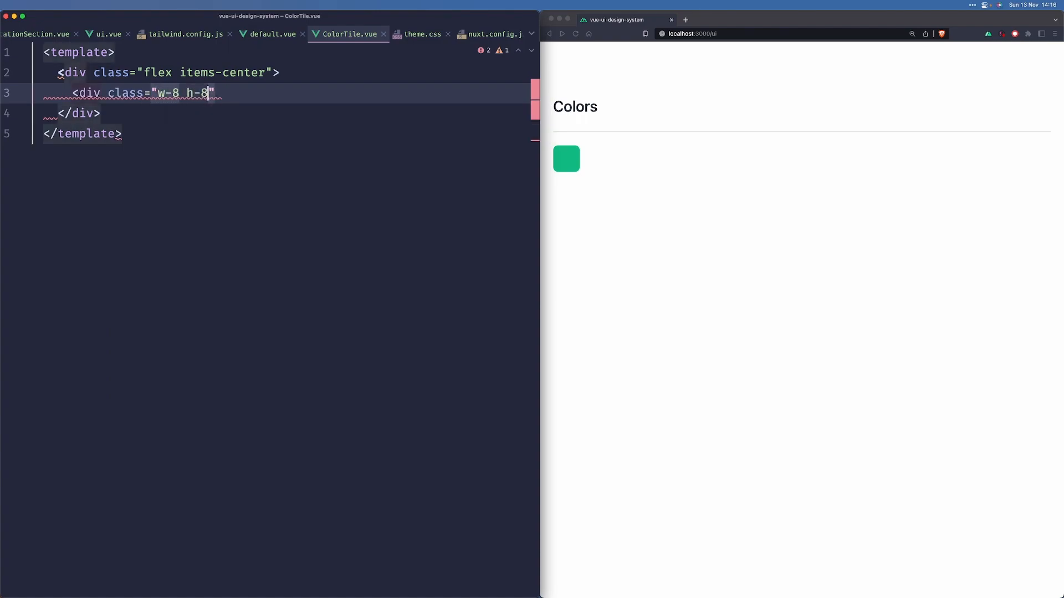
type("border border")
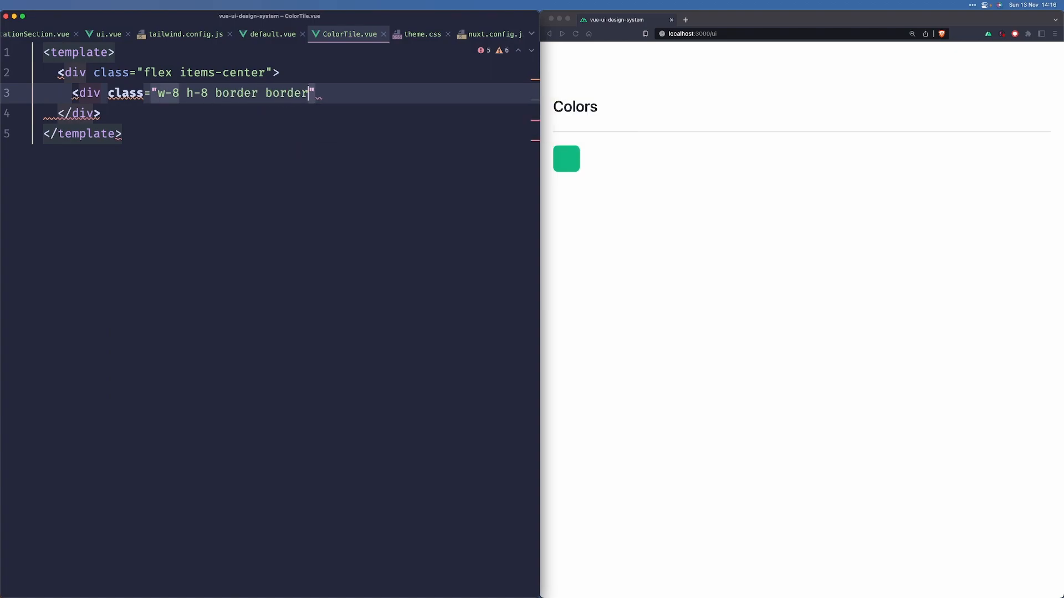
type("-gray-200")
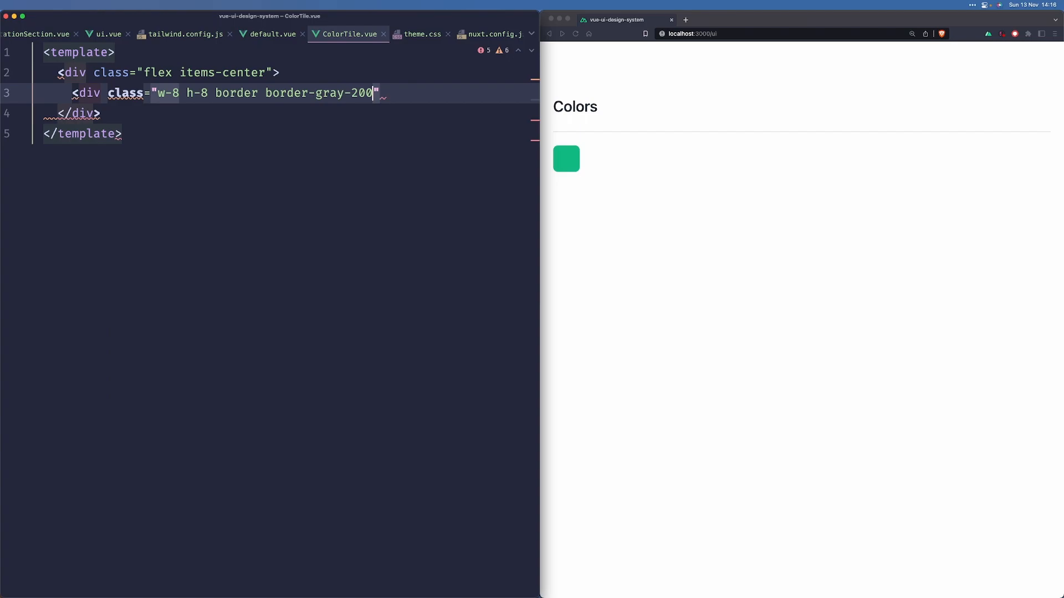
type("rounded")
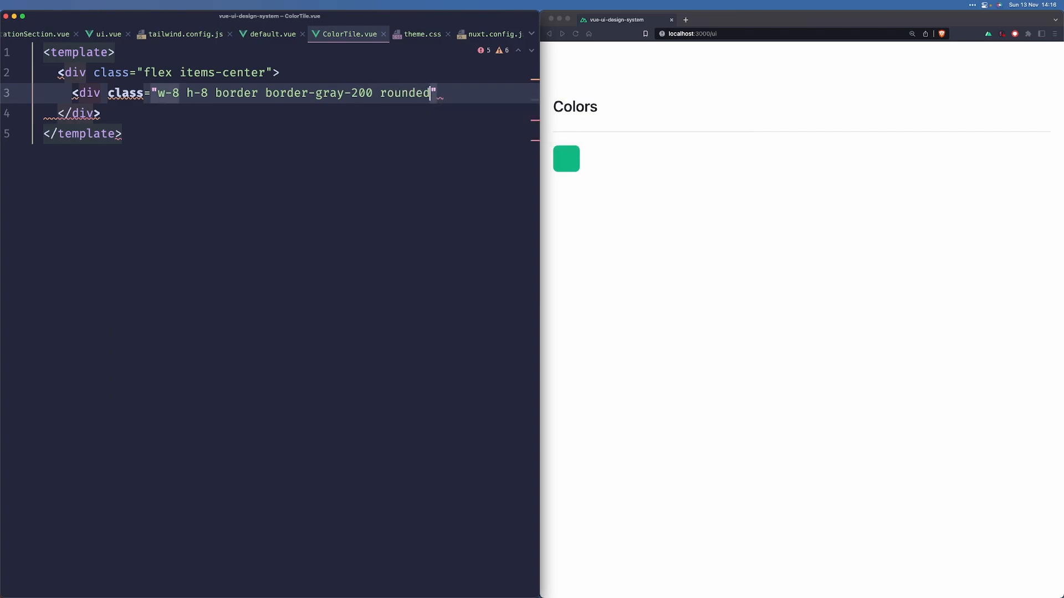
type("/>")
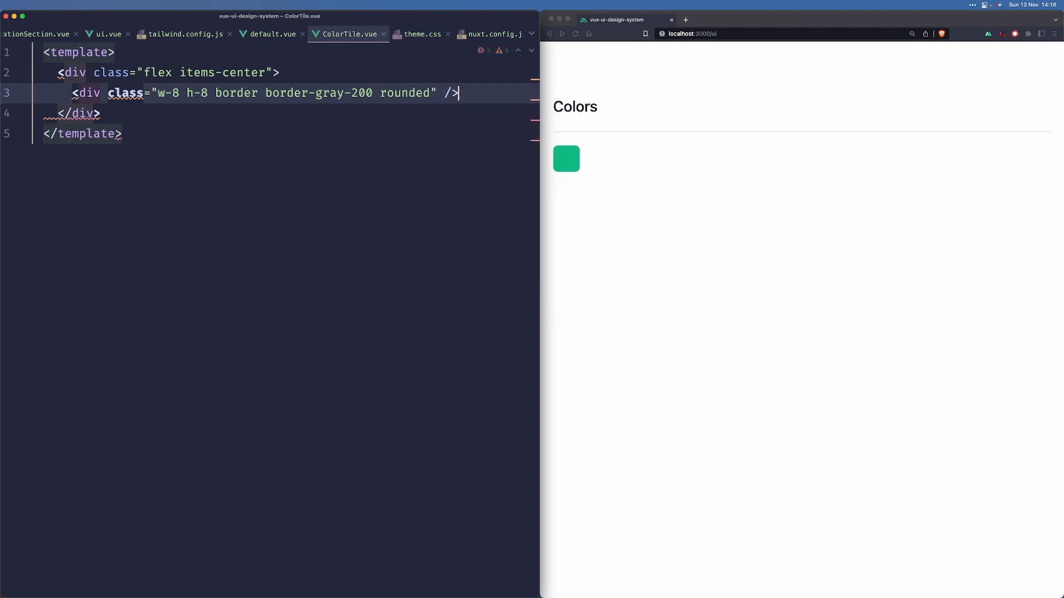
Add a text-sm text-default label showing {{ label || color }} and bind the swatch's :class to color.
type("<")
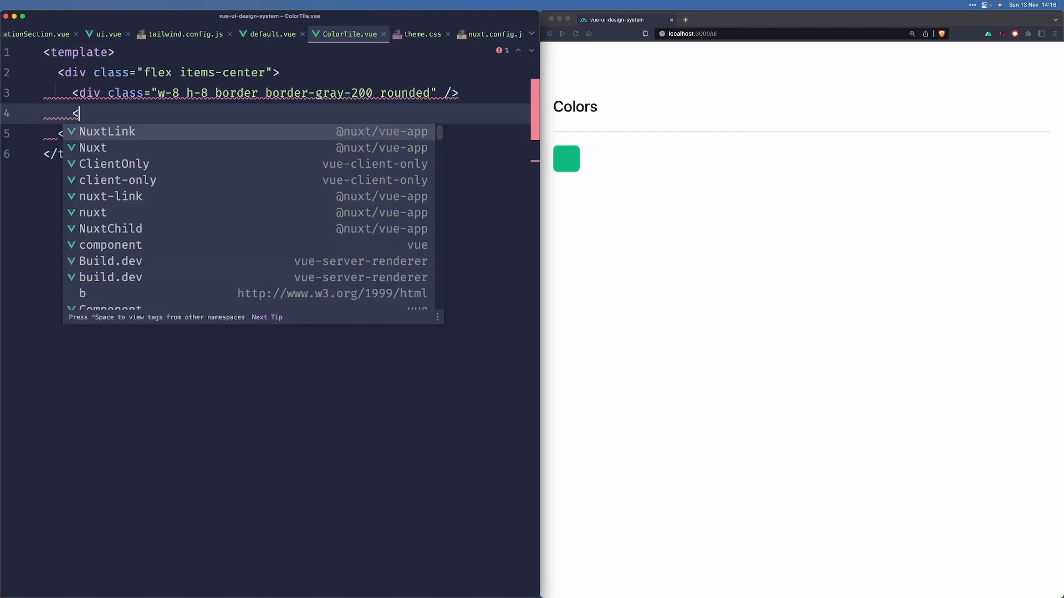
type("div class=\"\"")
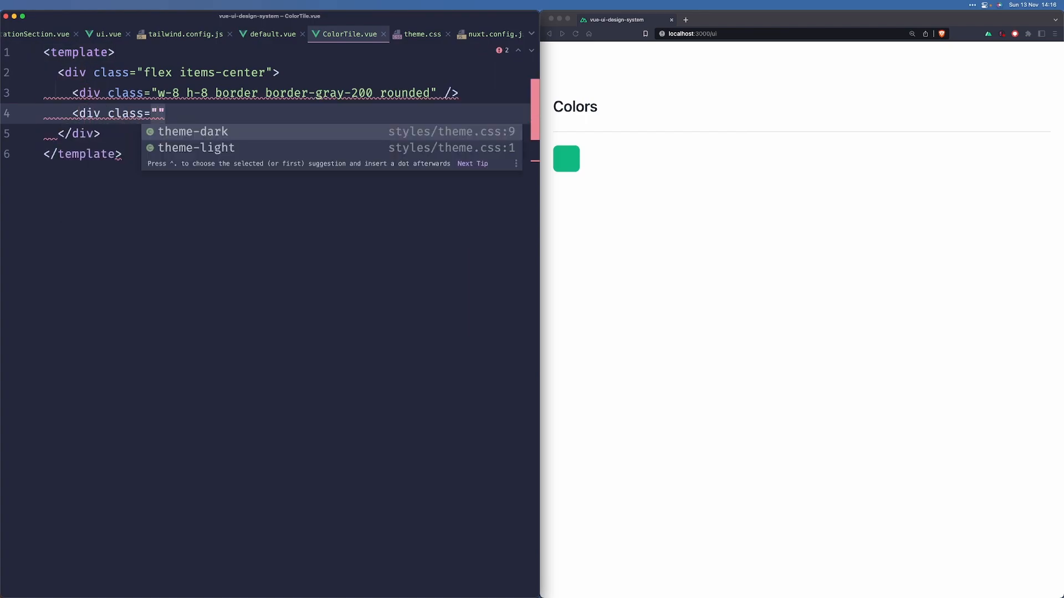
type("text-sm")
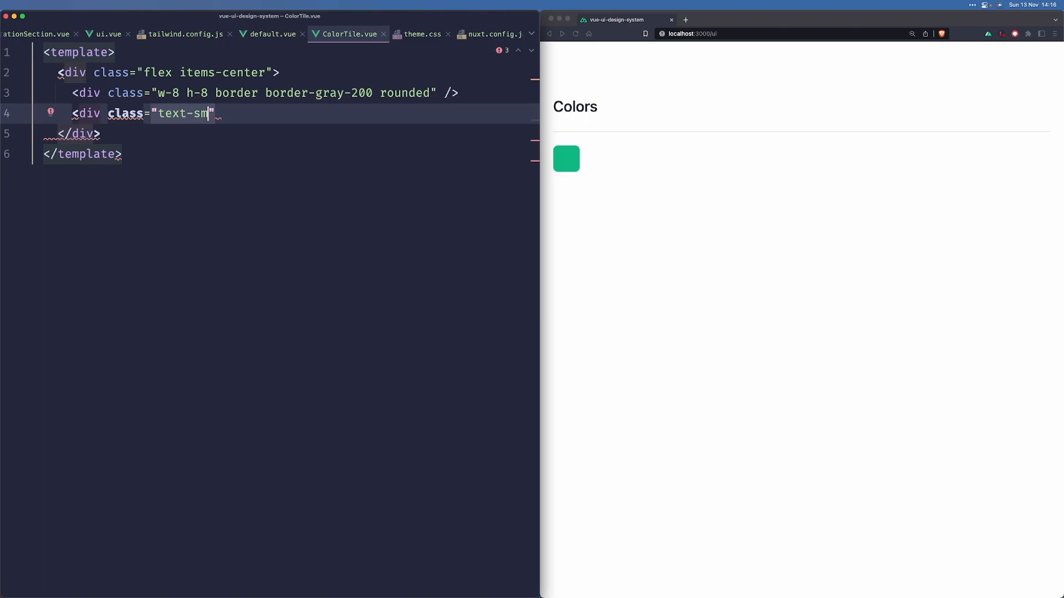
type("text-default")
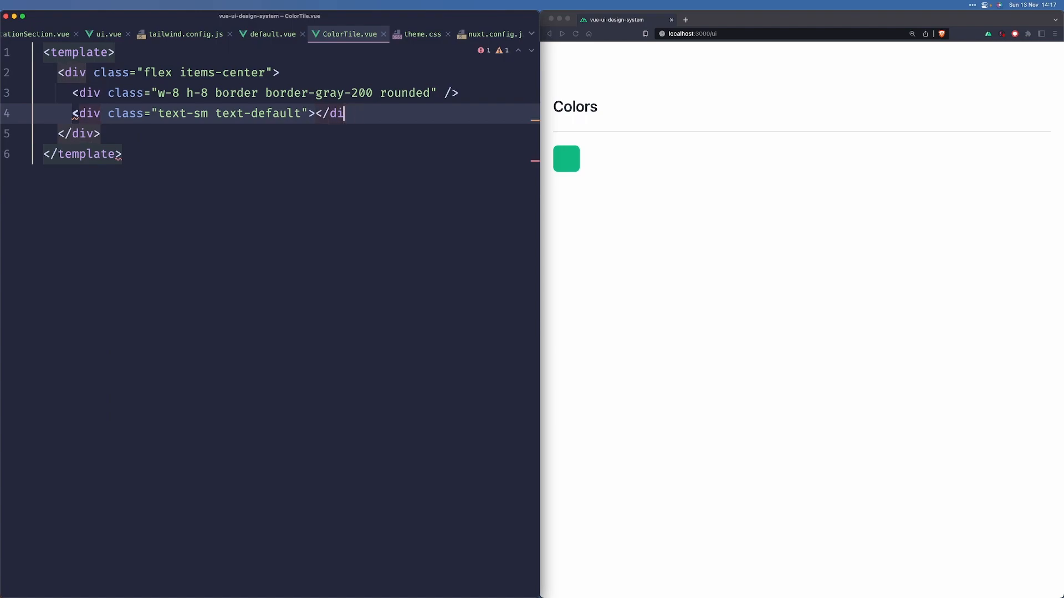
key("Backspace")
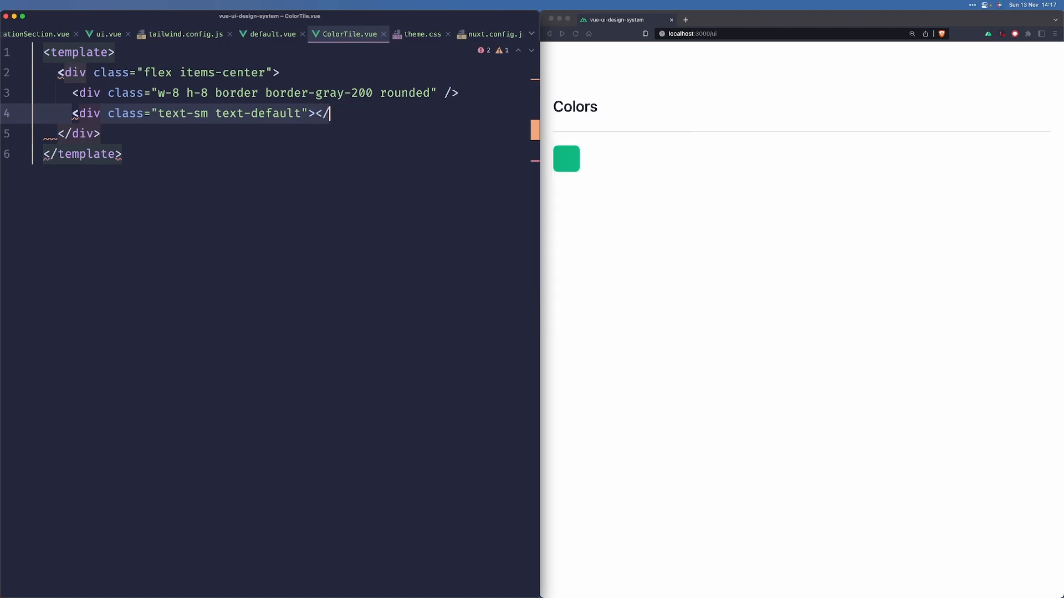
type("div>")
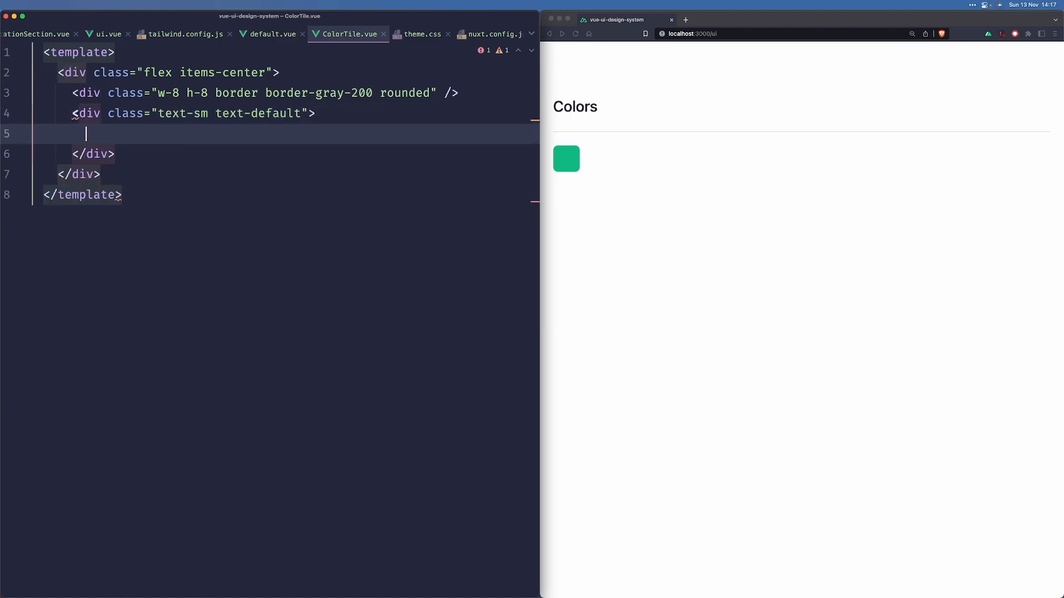
type("{{ }}")
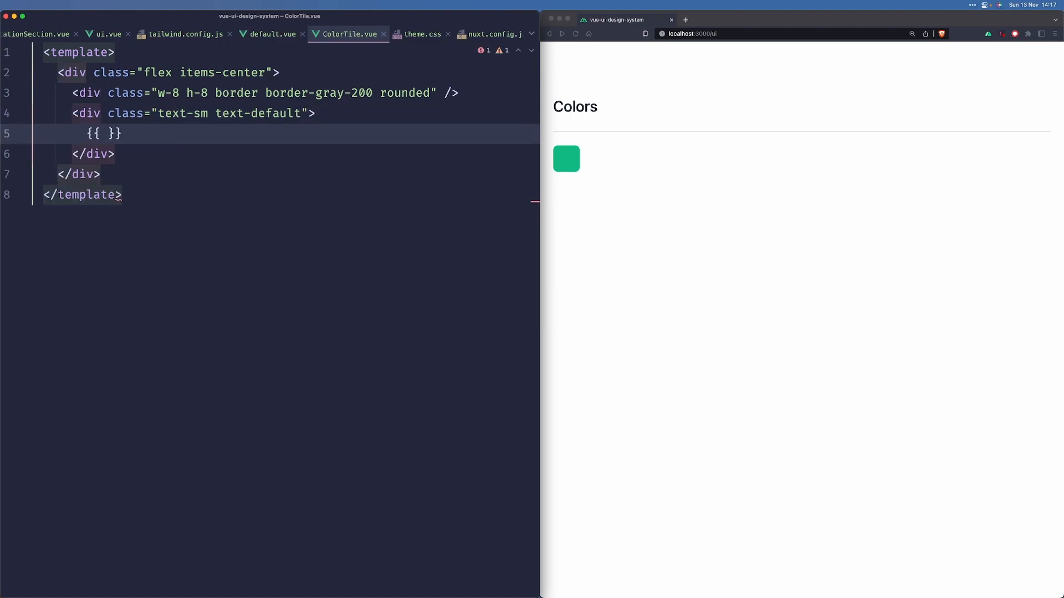
type("label || color")
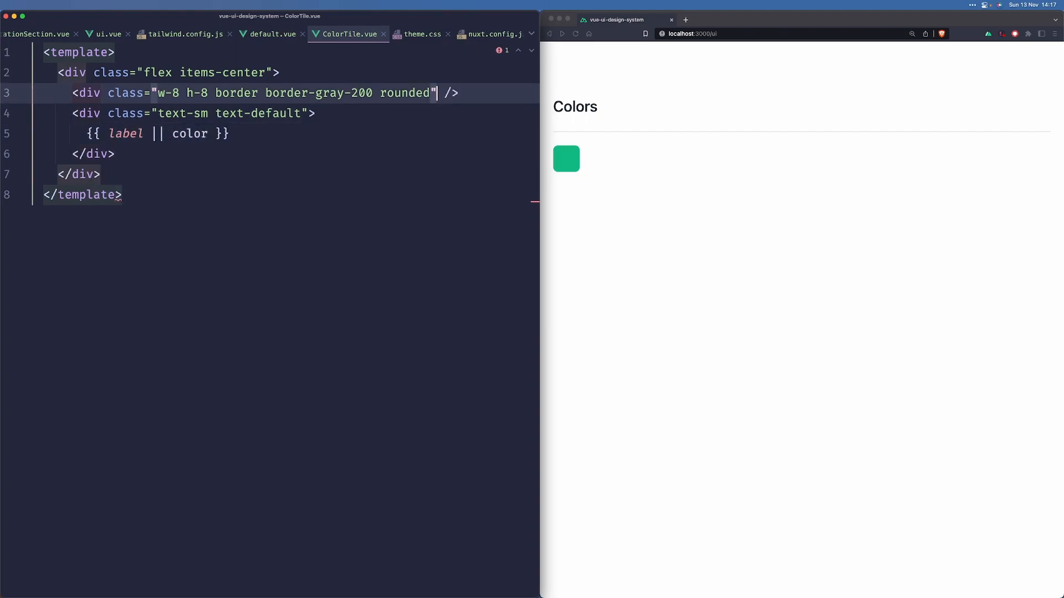
type(":class=\"color")
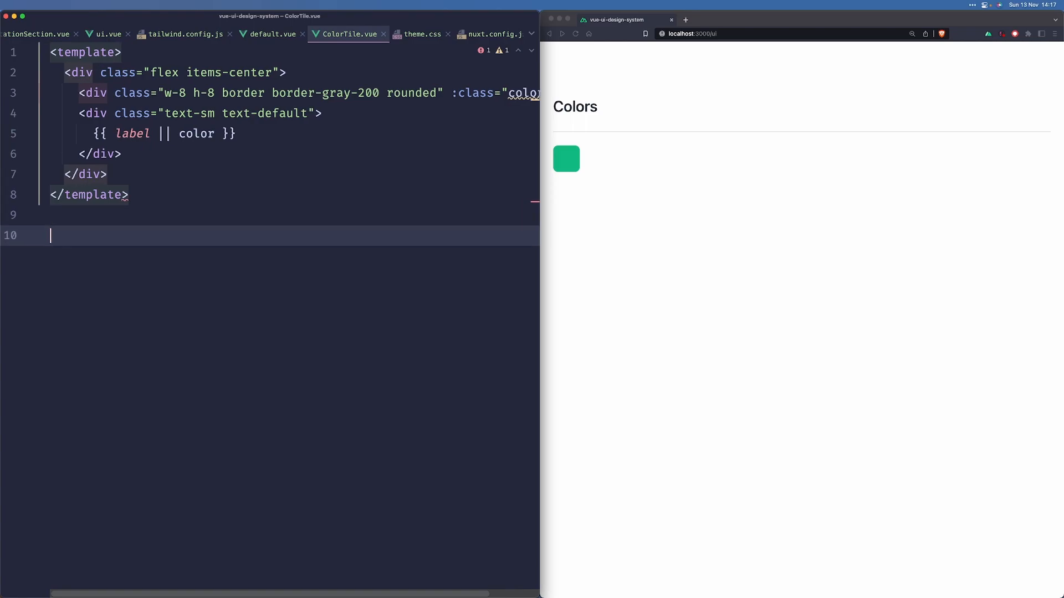
Add a script with label and color props, making color a required String.
type("<script>")
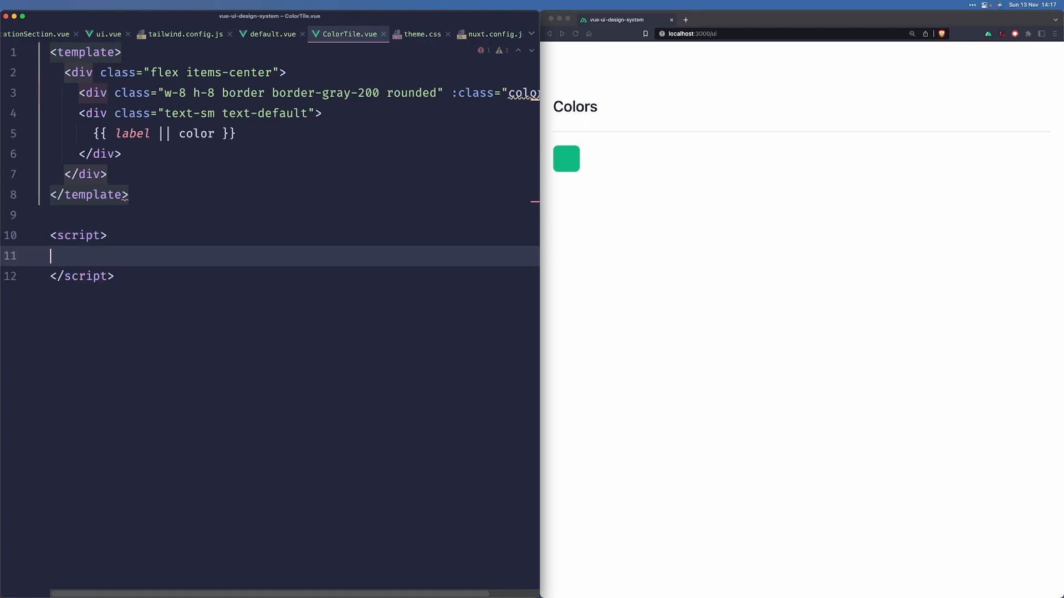
type("export default {")
type("props: {")
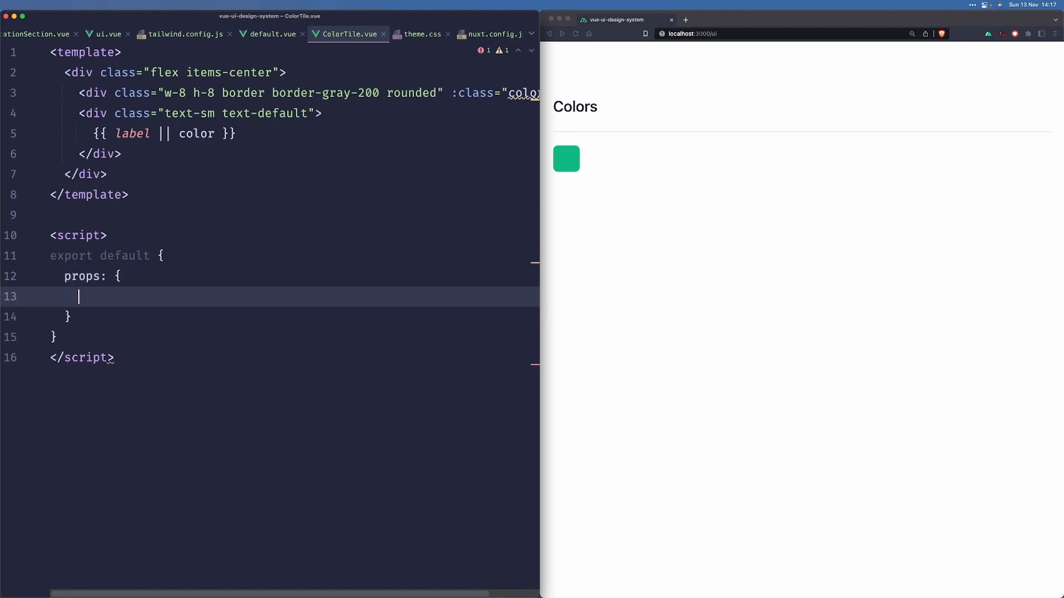
type("label: {")
type("type: St")
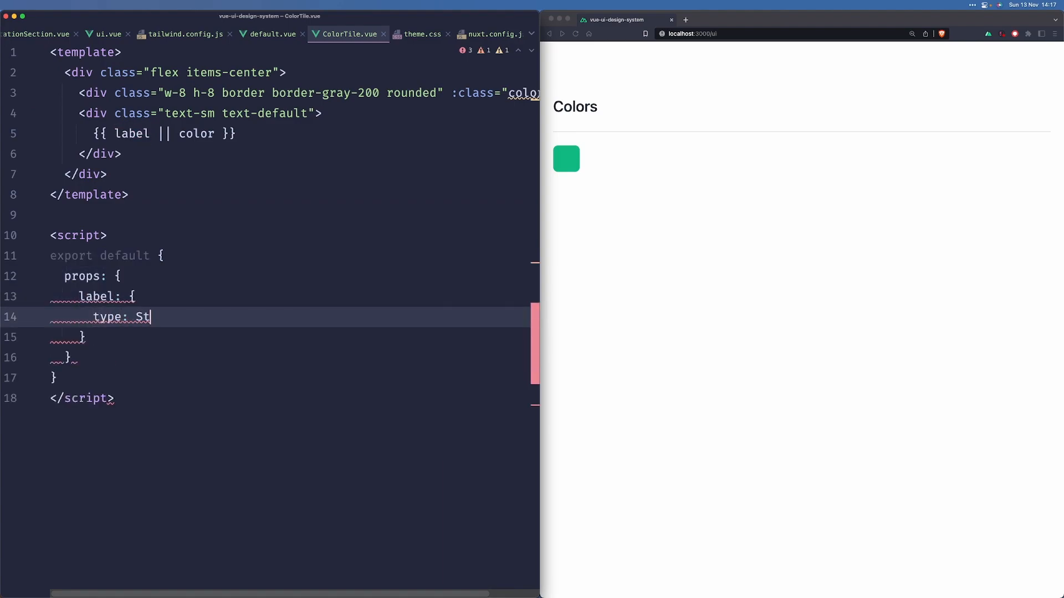
type("ring,")
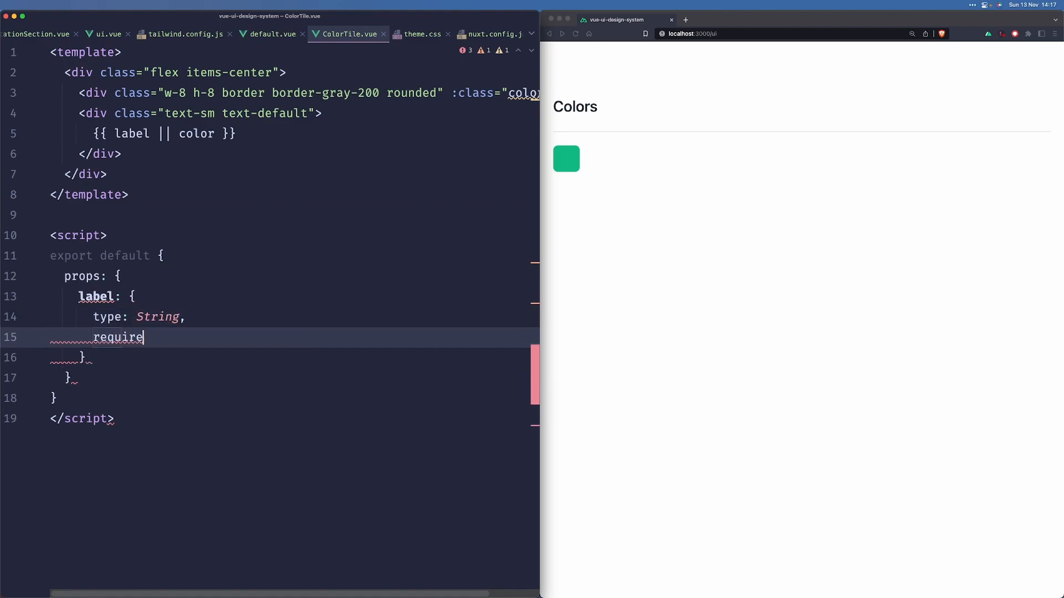
type("d: false,")
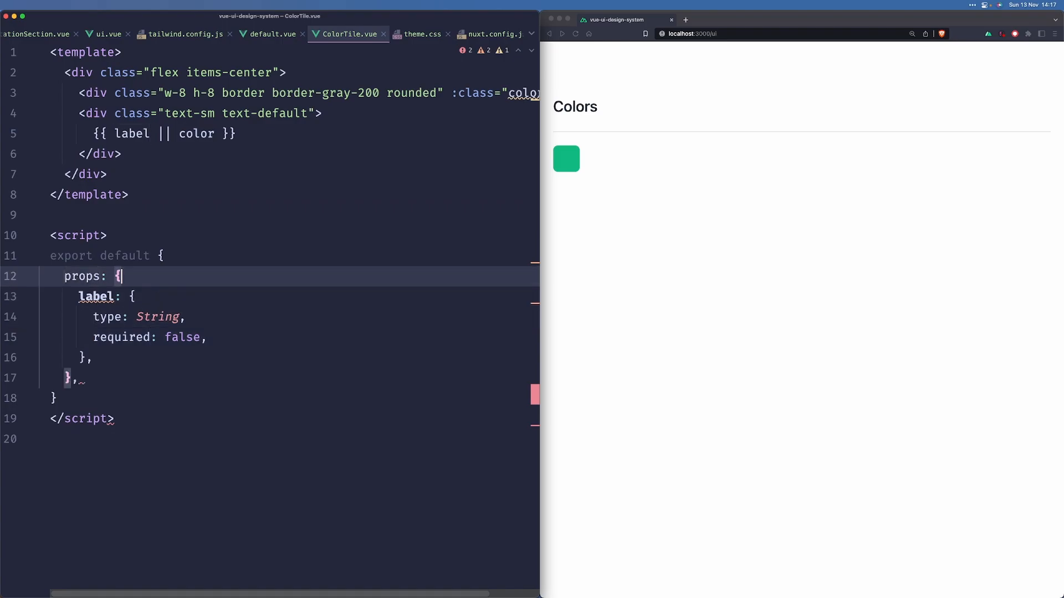
type("color: {")
type("type: S")
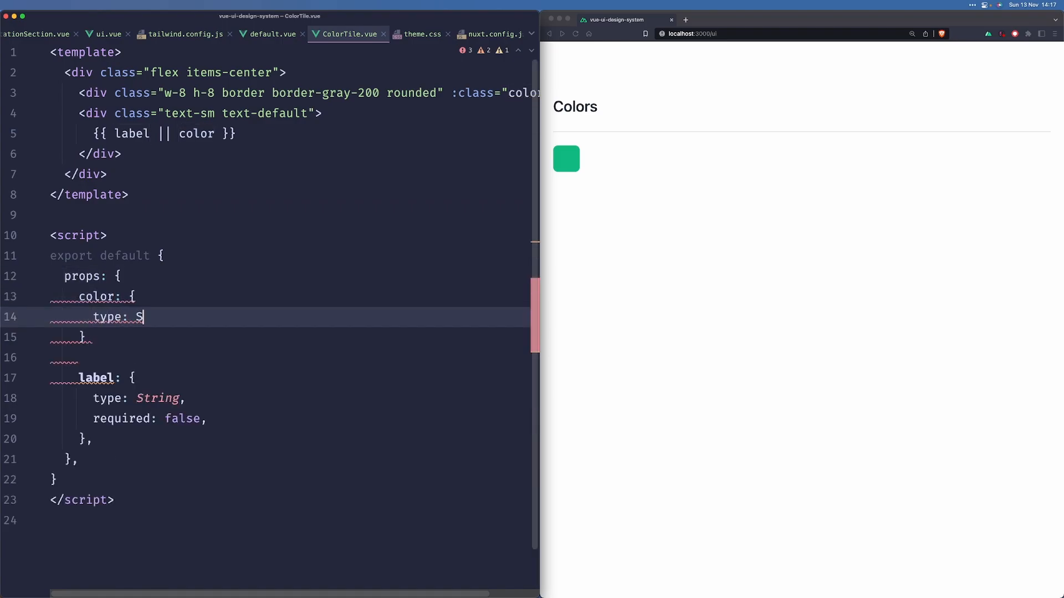
type("tring,")
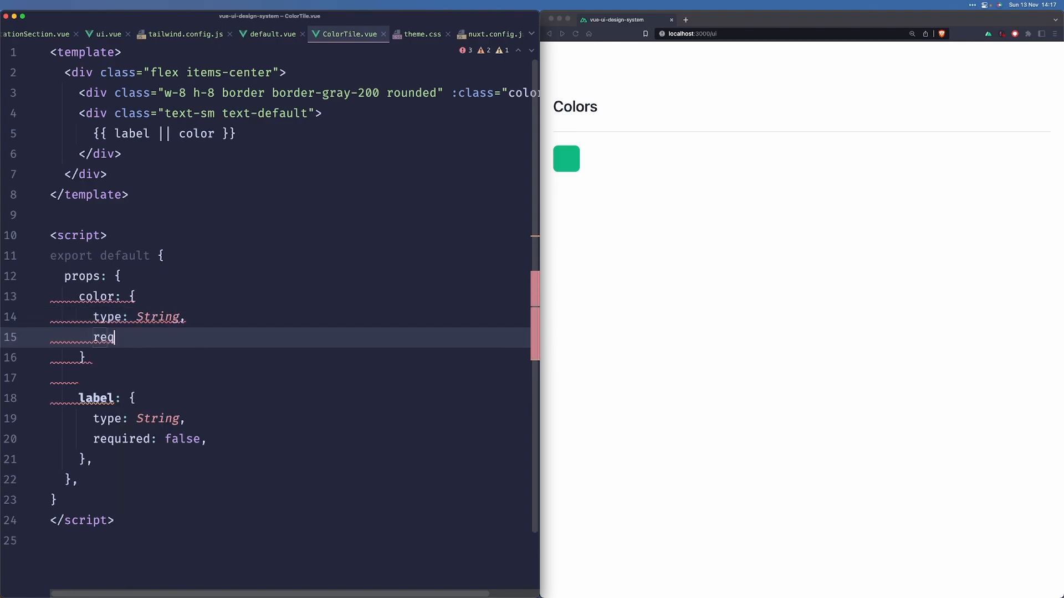
type("uired: true,")
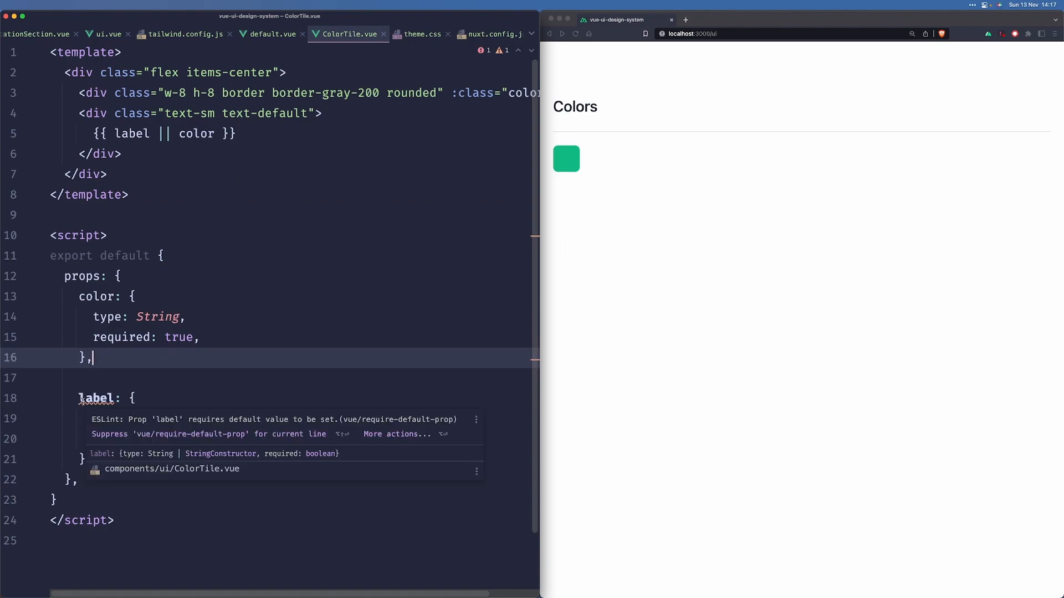
Make label an optional String prop defaulting to an empty string.
type("type: String,\\n    required: false,")
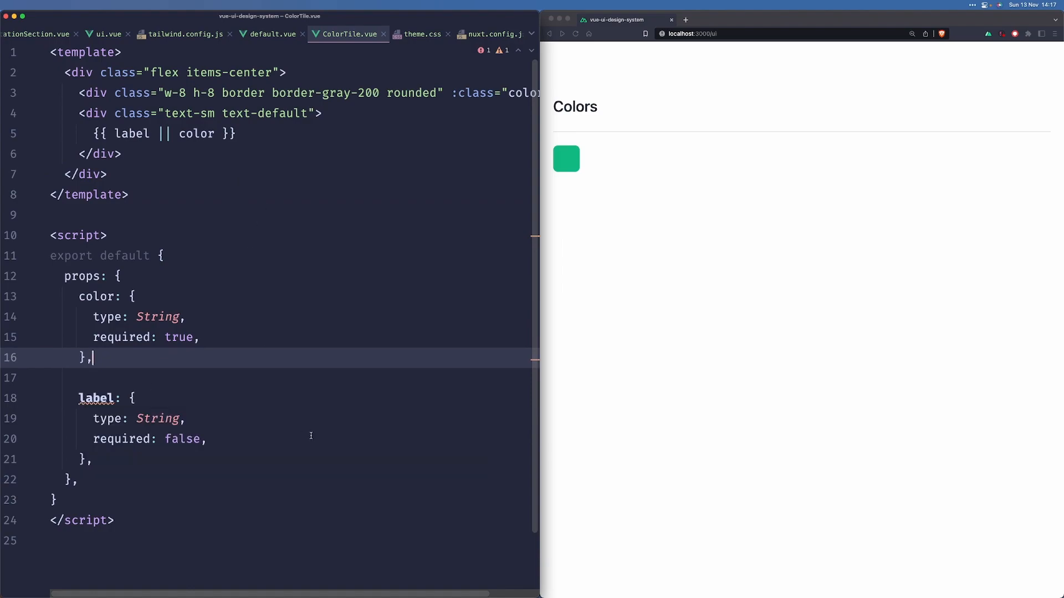
type("default")
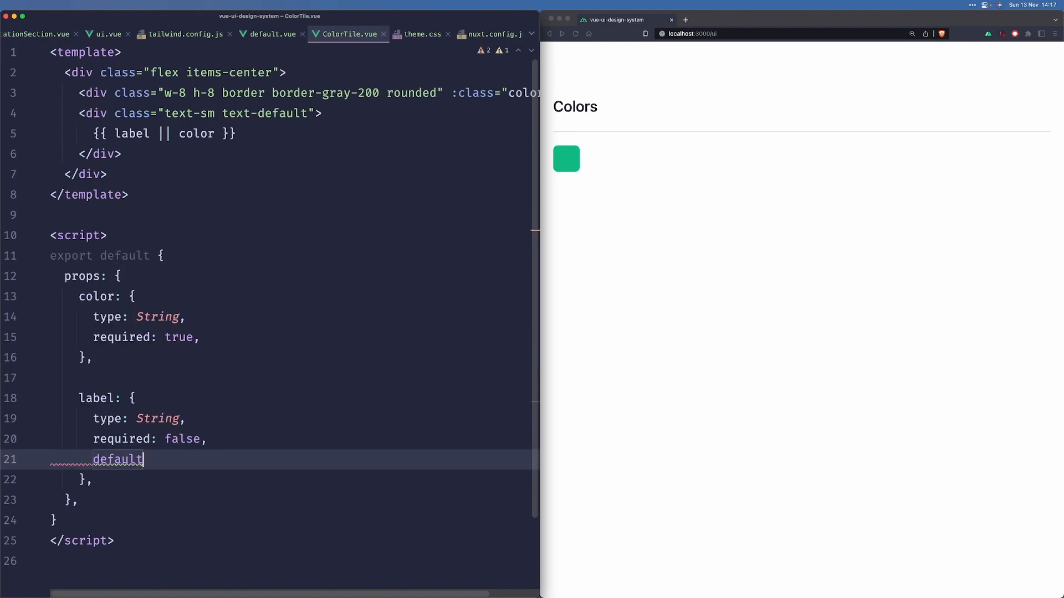
type(": '',")
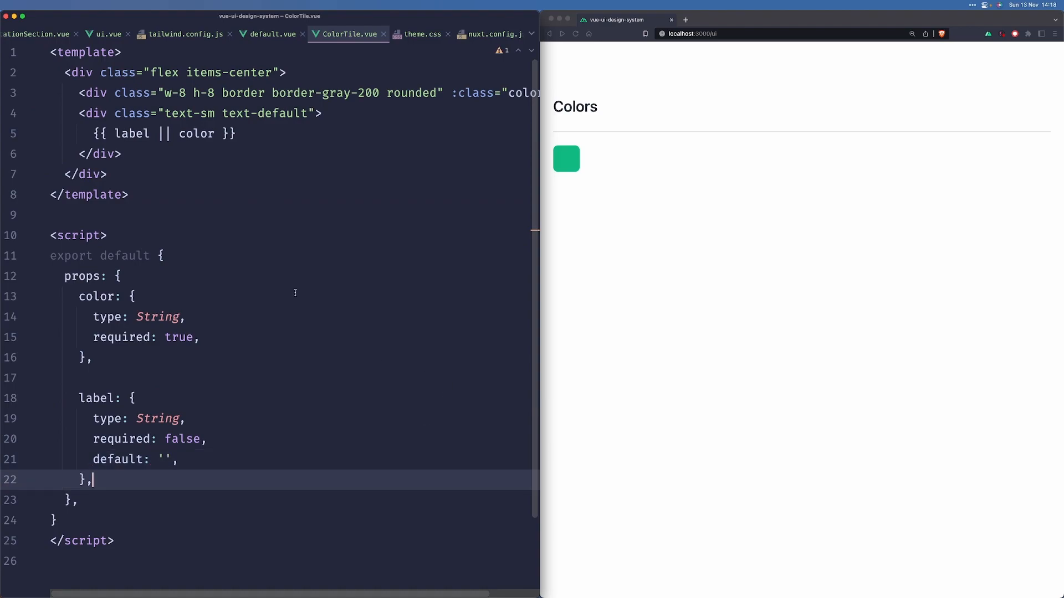
type("null")
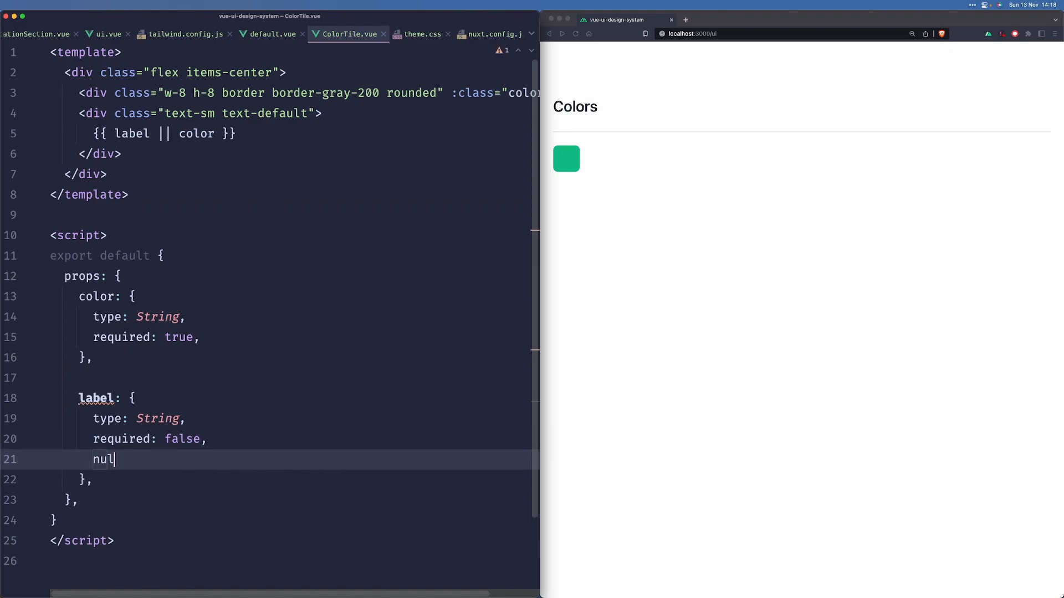
type("lable: true,")
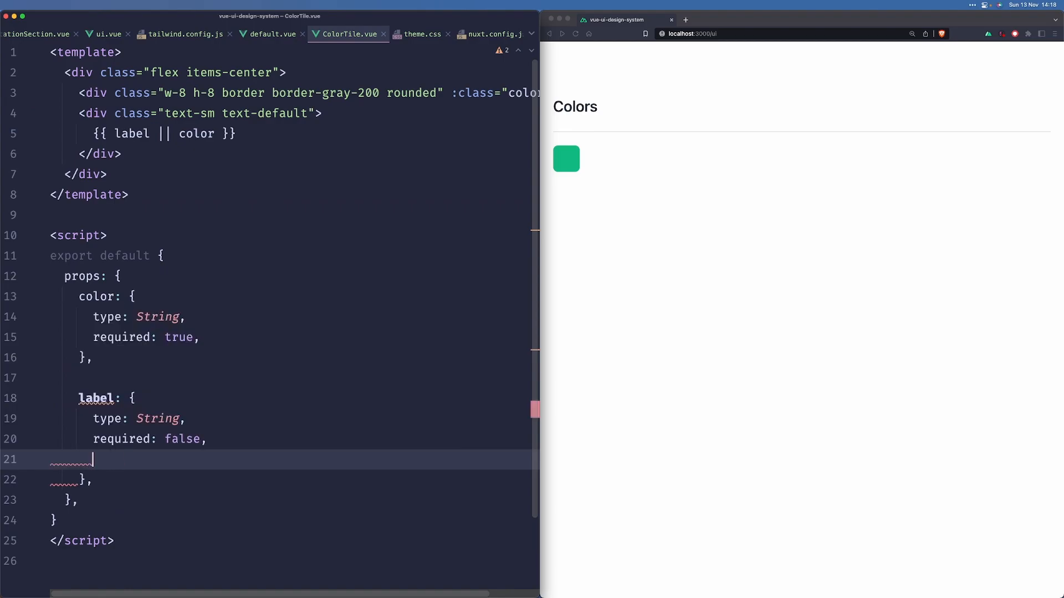
type("default: ''")
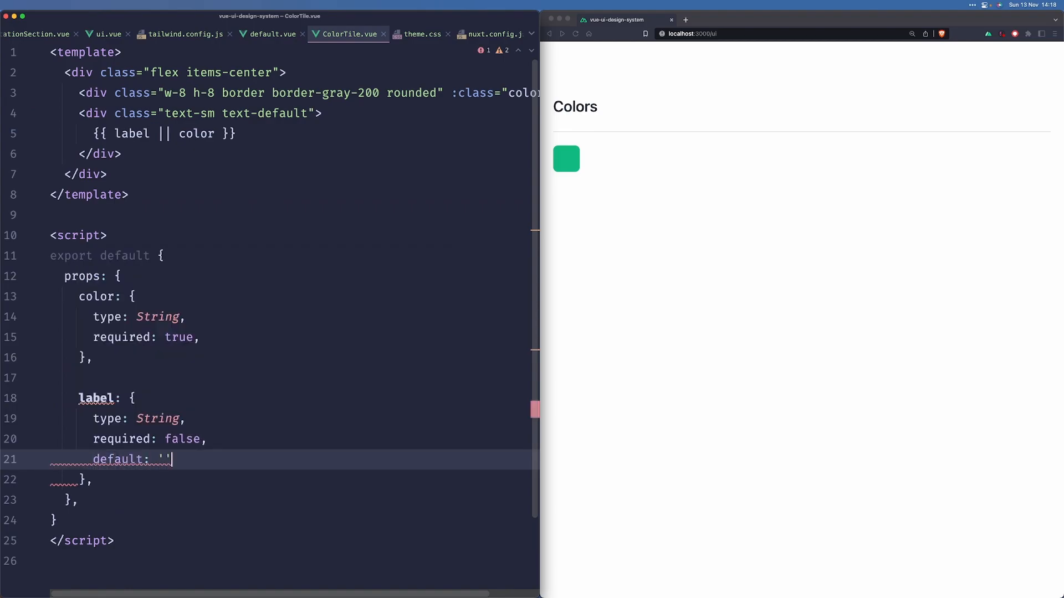
type(",")
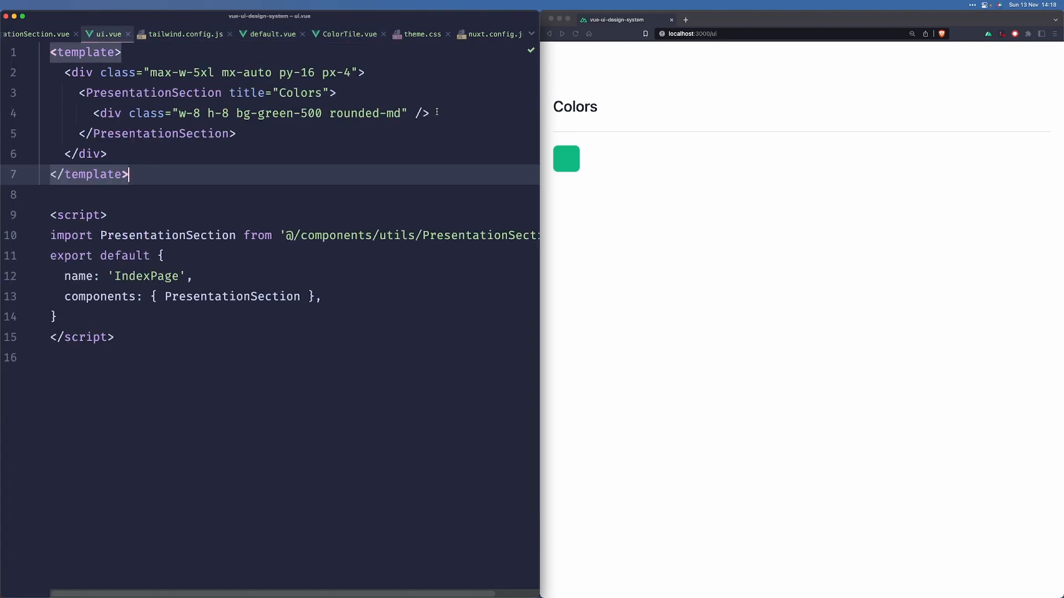
Replace the green placeholder div with ColorTile tags for bg-page, primary, accent, default and muted.
double_click(279, 113)
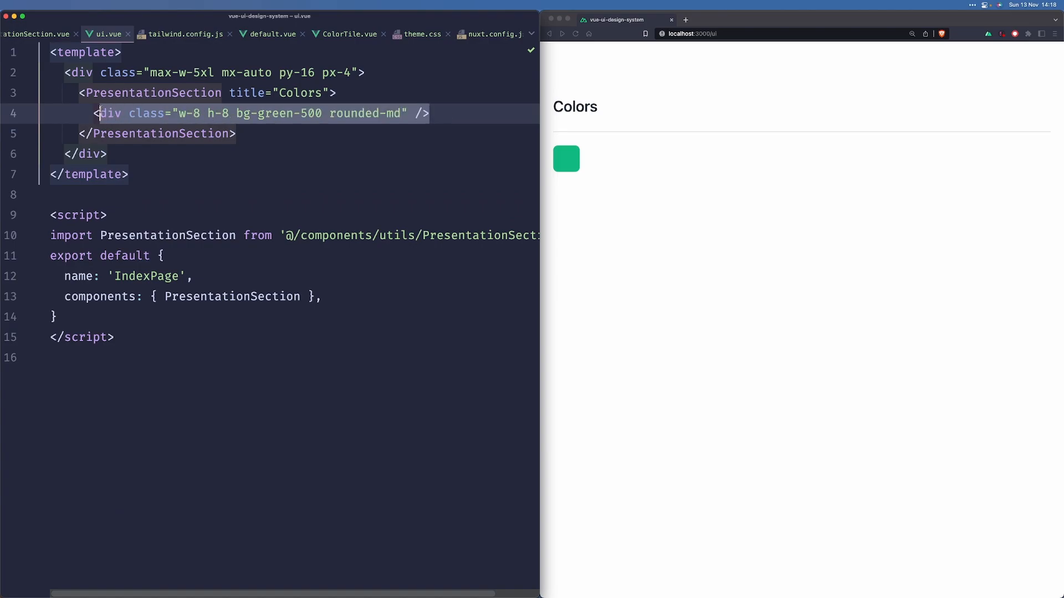
type("<ColorTile cla")
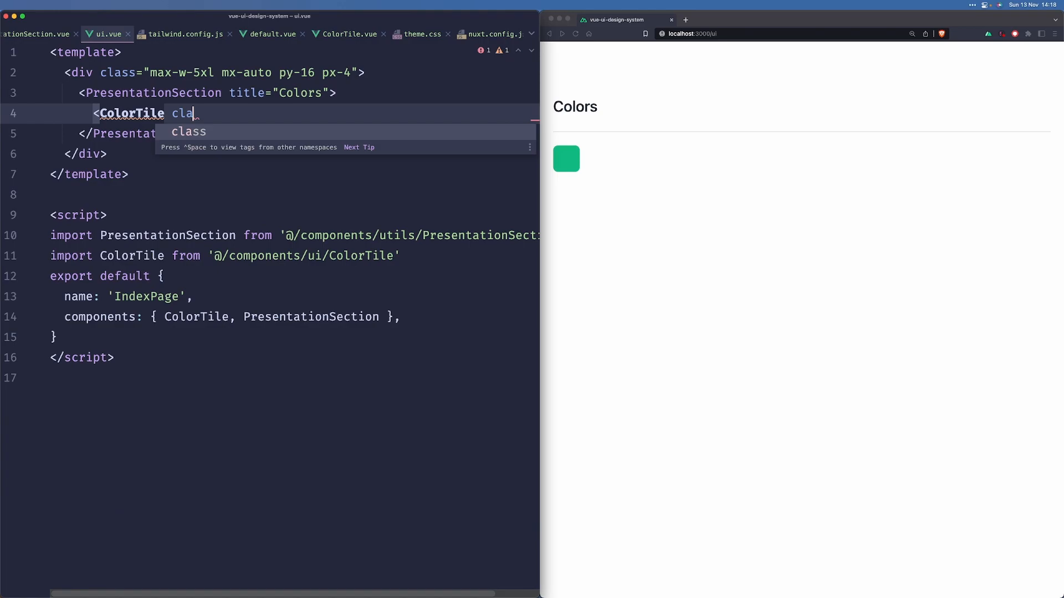
type("color=\"\"")
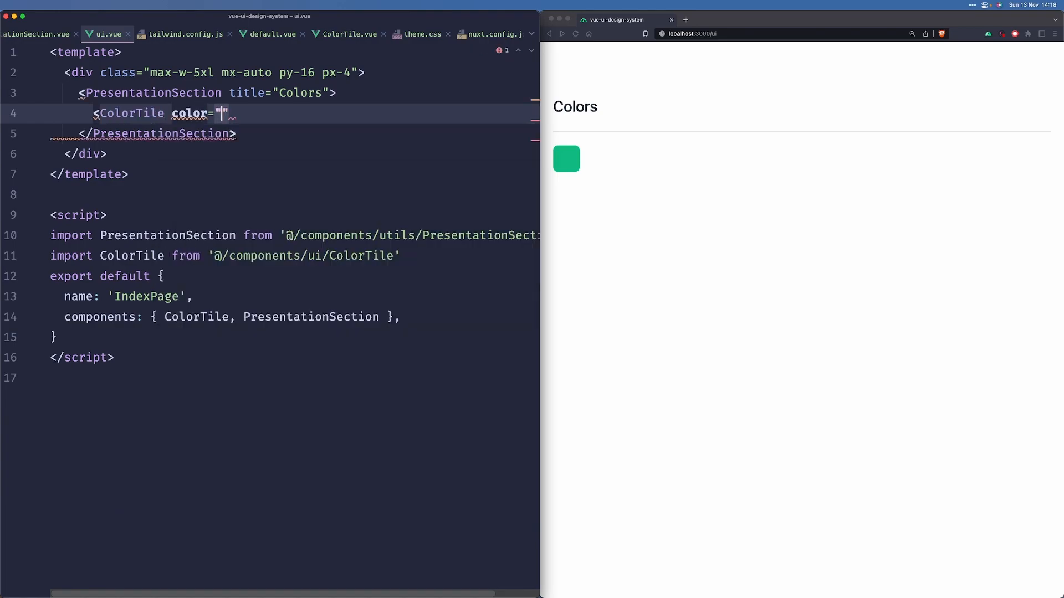
type("bg-page")
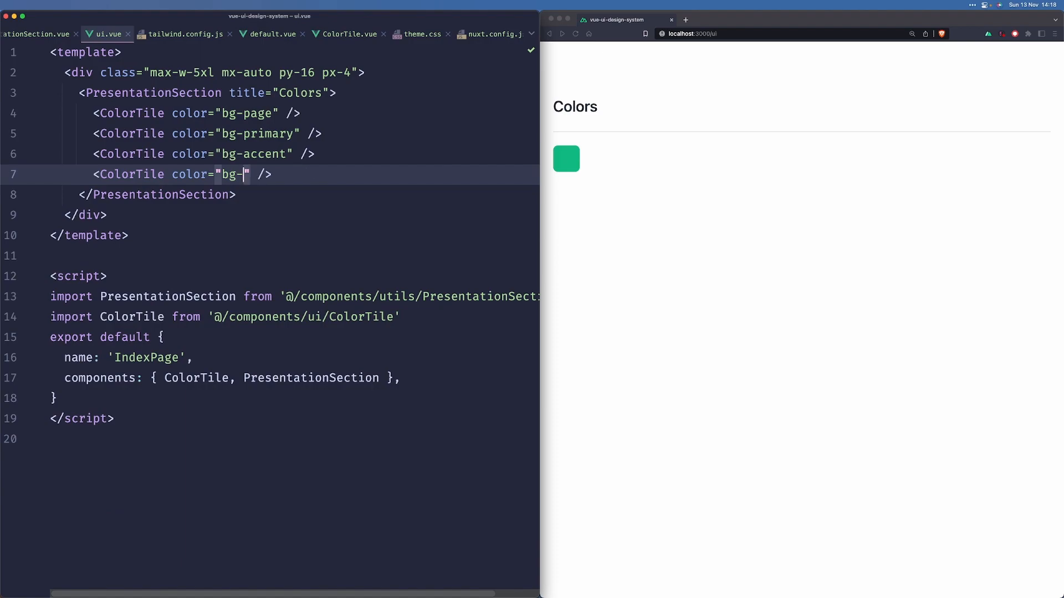
type("defa")
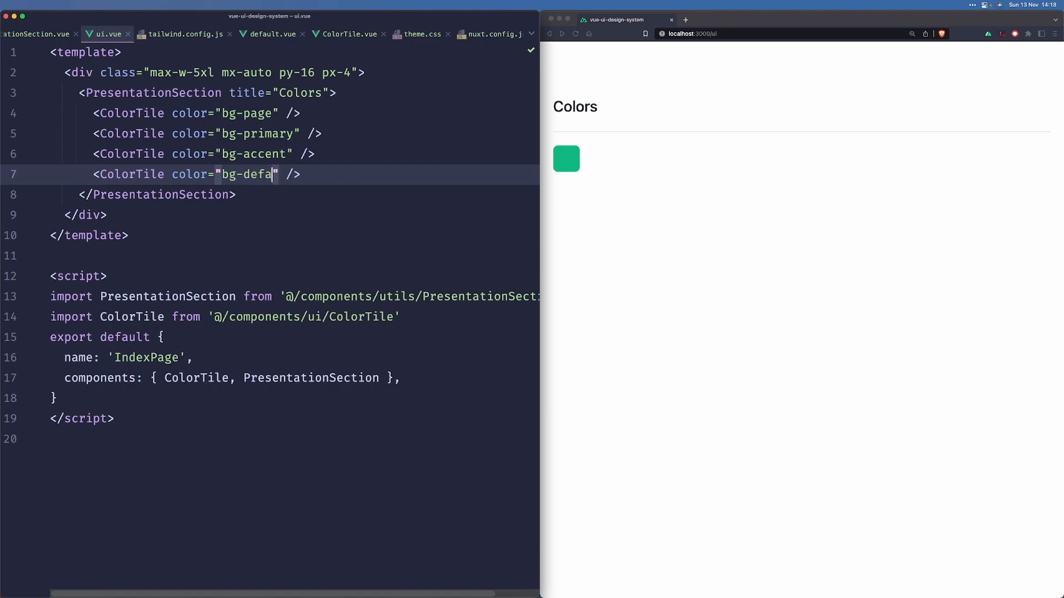
type("ult")
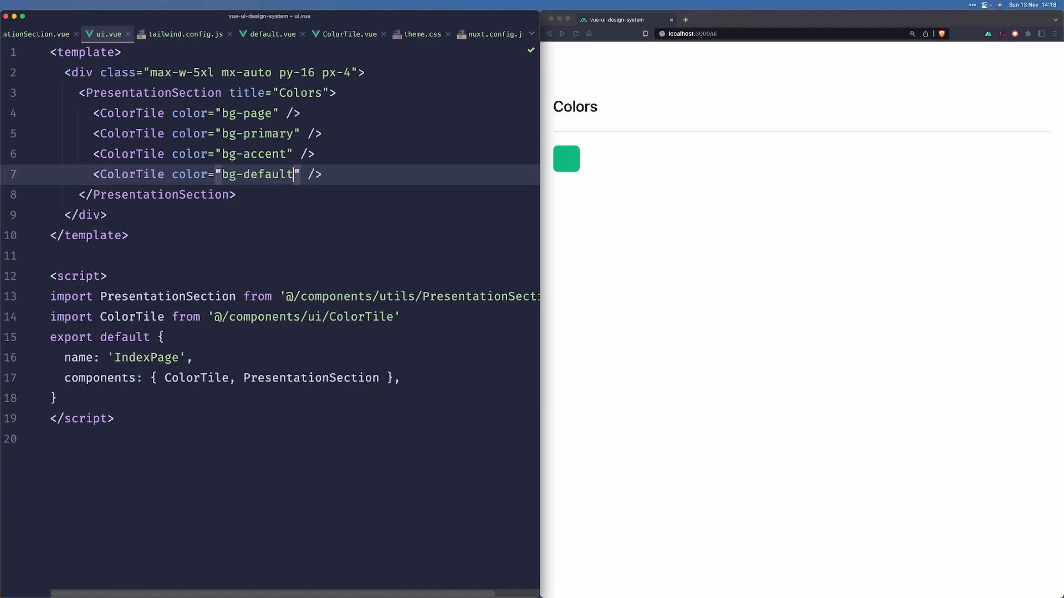
type("<ColorTile color=\"bg-muted\" />")
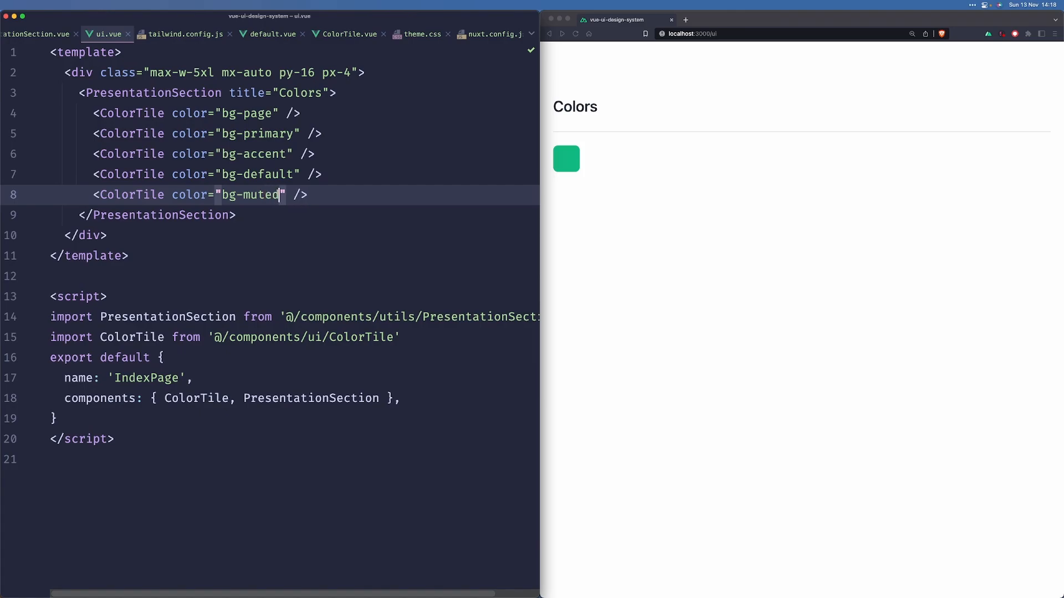
Add space-x-4 to ColorTile's root div classes.
left_click(344, 34)
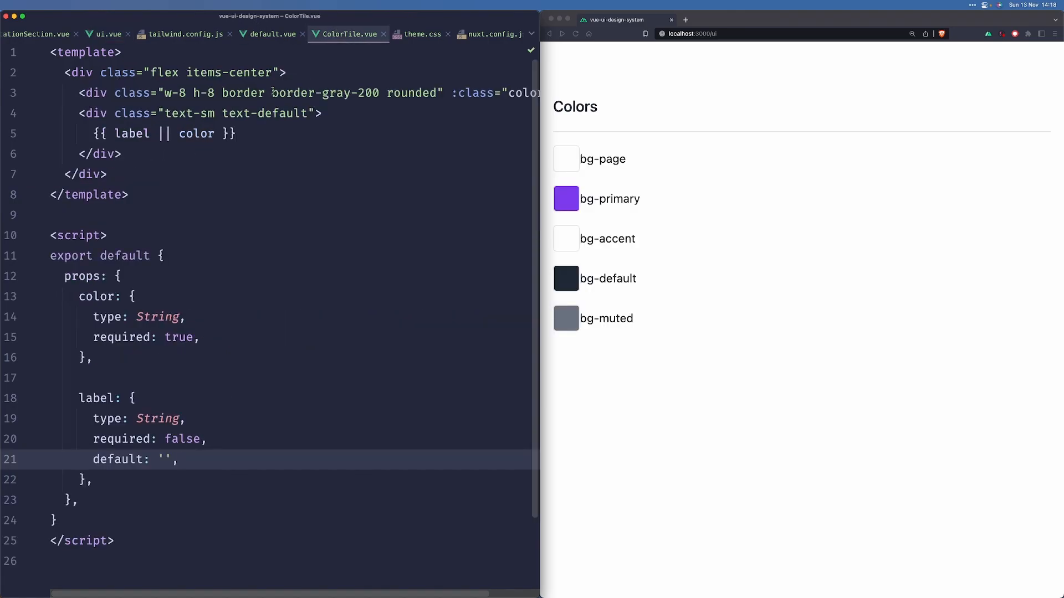
double_click(163, 72)
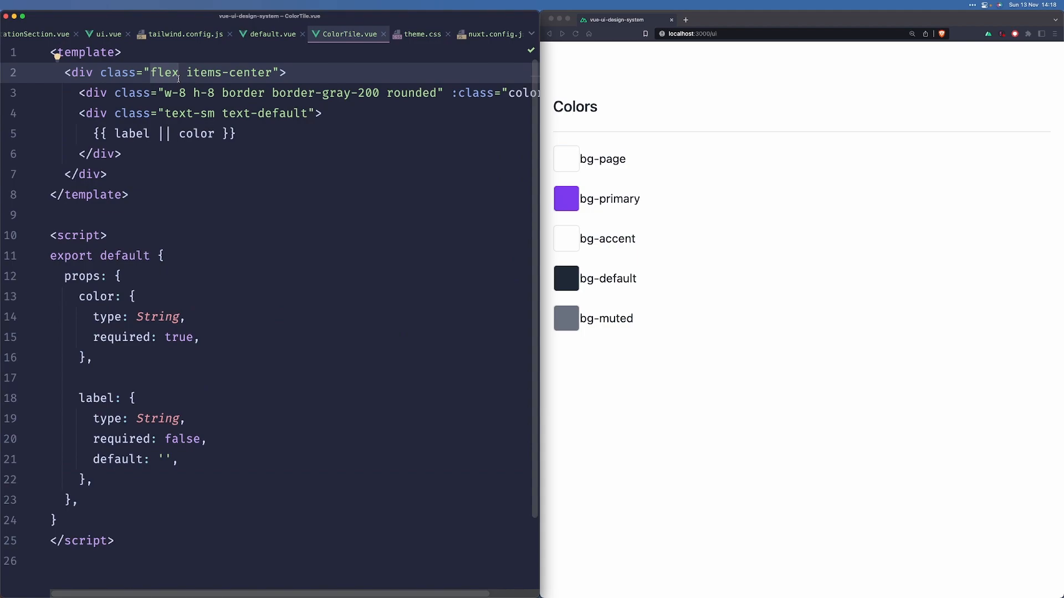
type("space-x4")
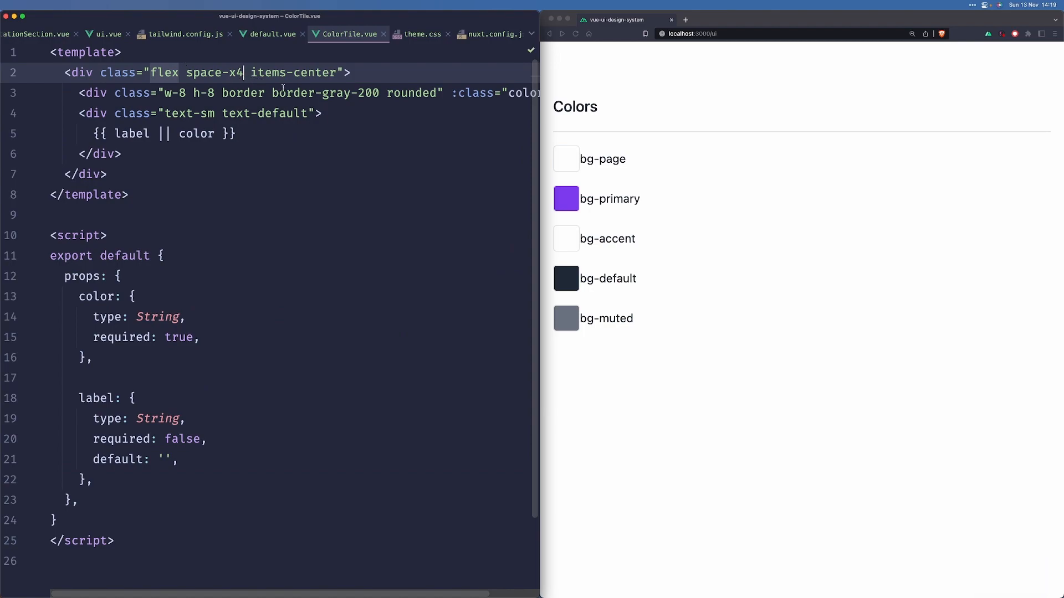
type("-")
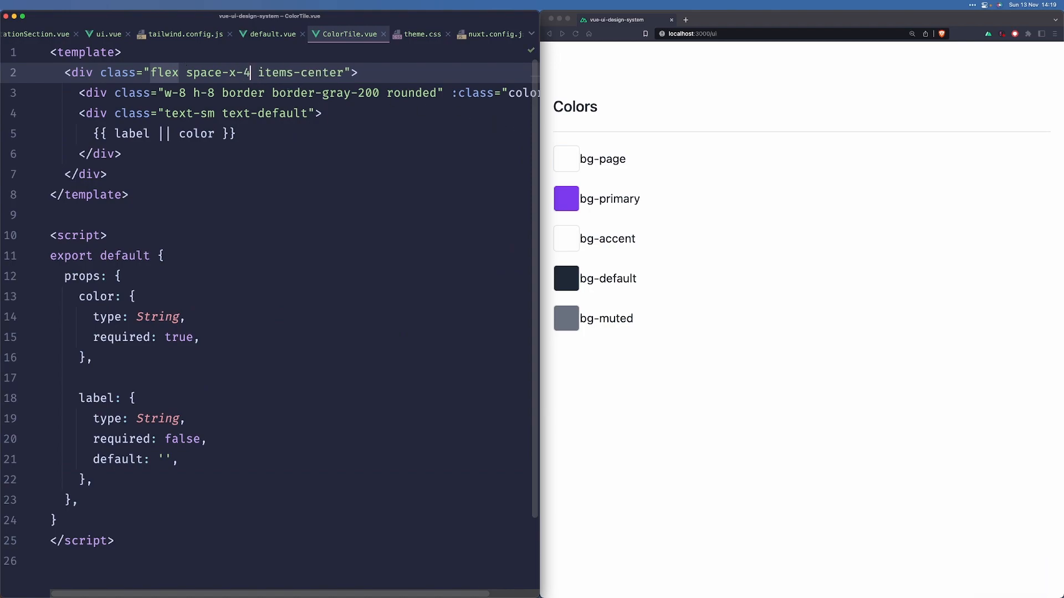
Switch default.vue's wrapper class from theme-light to theme-dark to show swatches on dark.
left_click(271, 34)
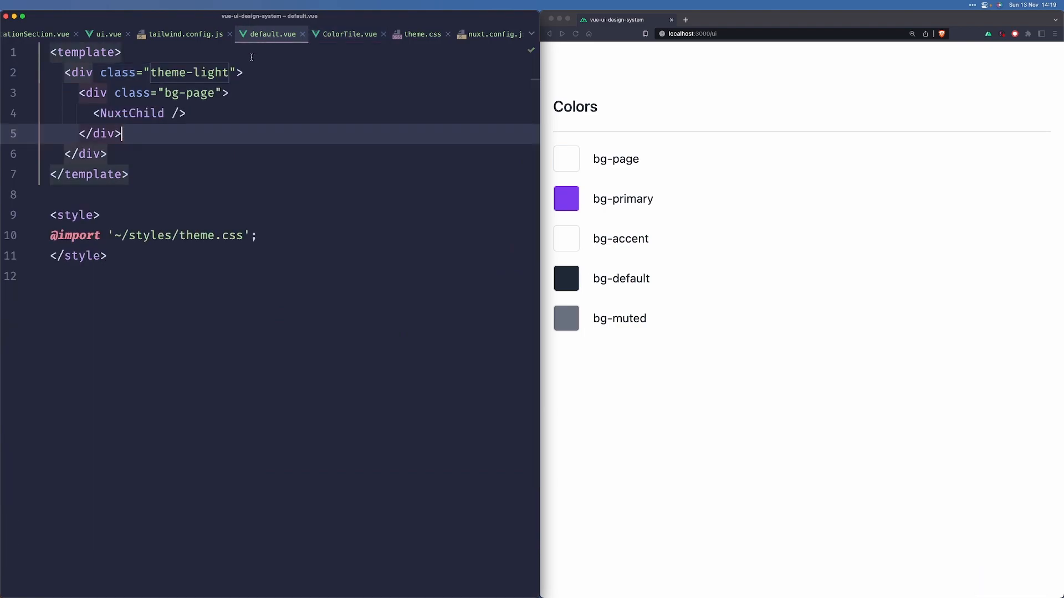
key("Backspace")
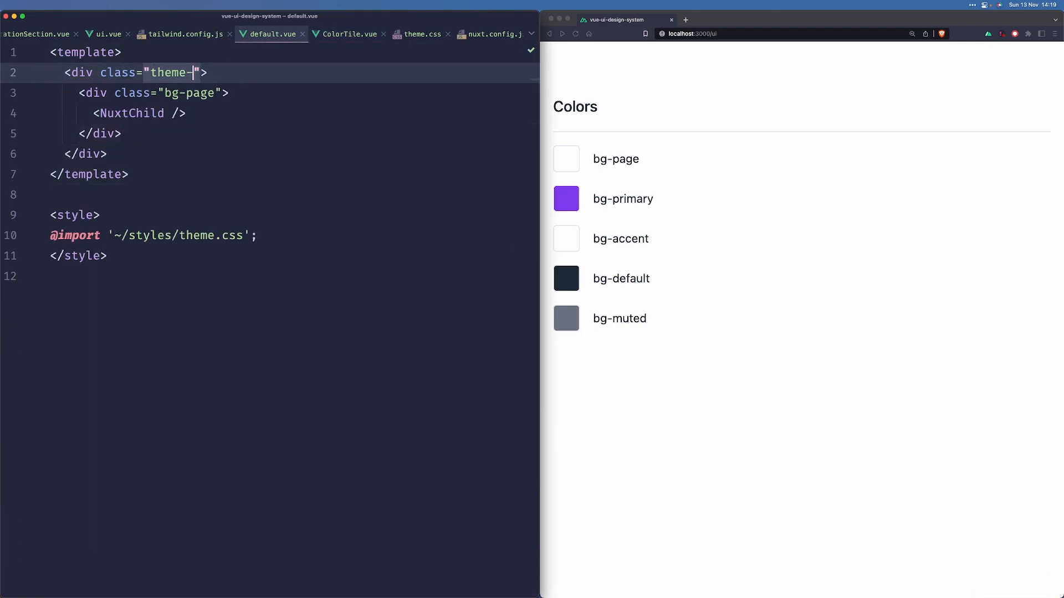
type("dark")
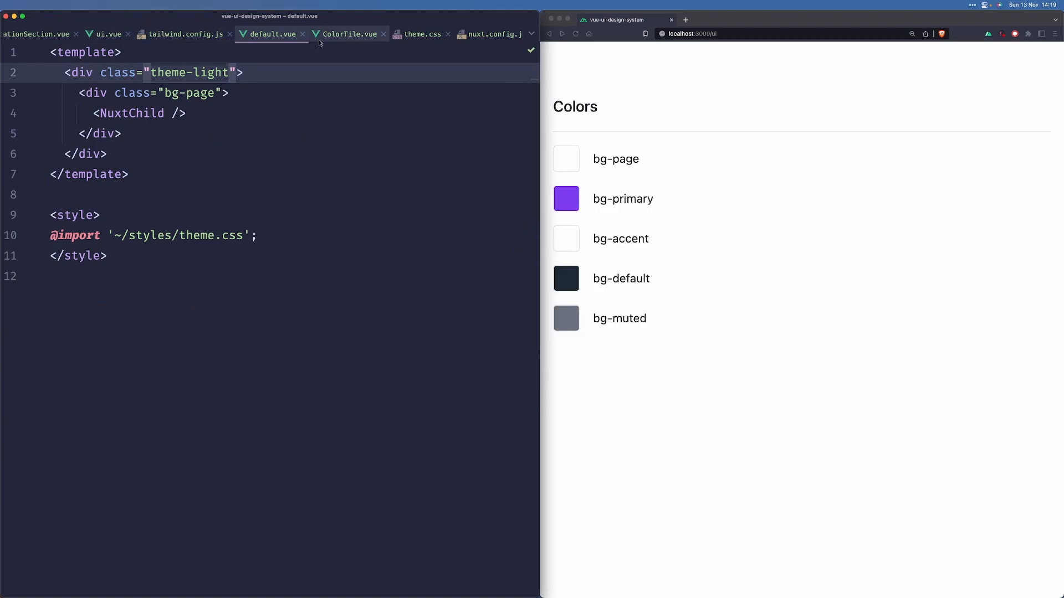
left_click(347, 33)
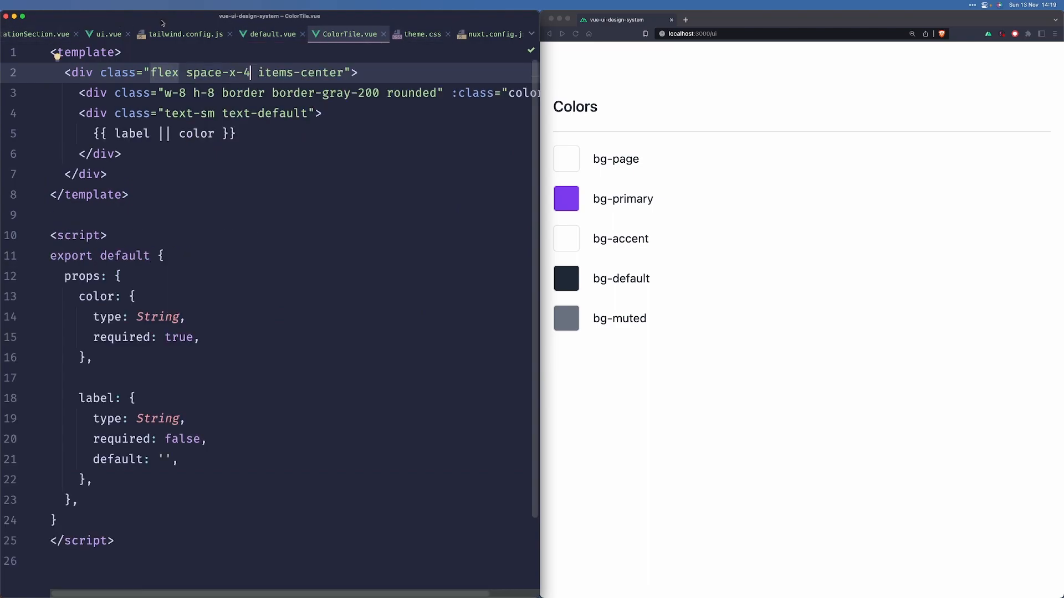
left_click(108, 34)
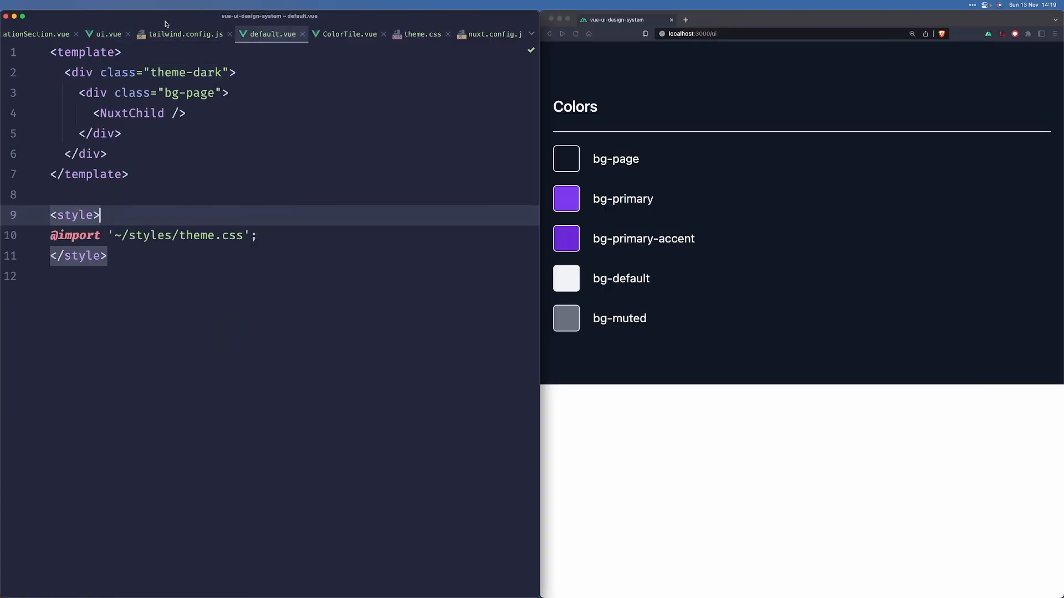
Add border: 'var(--border-color)' to Tailwind's colours.
left_click(182, 34)
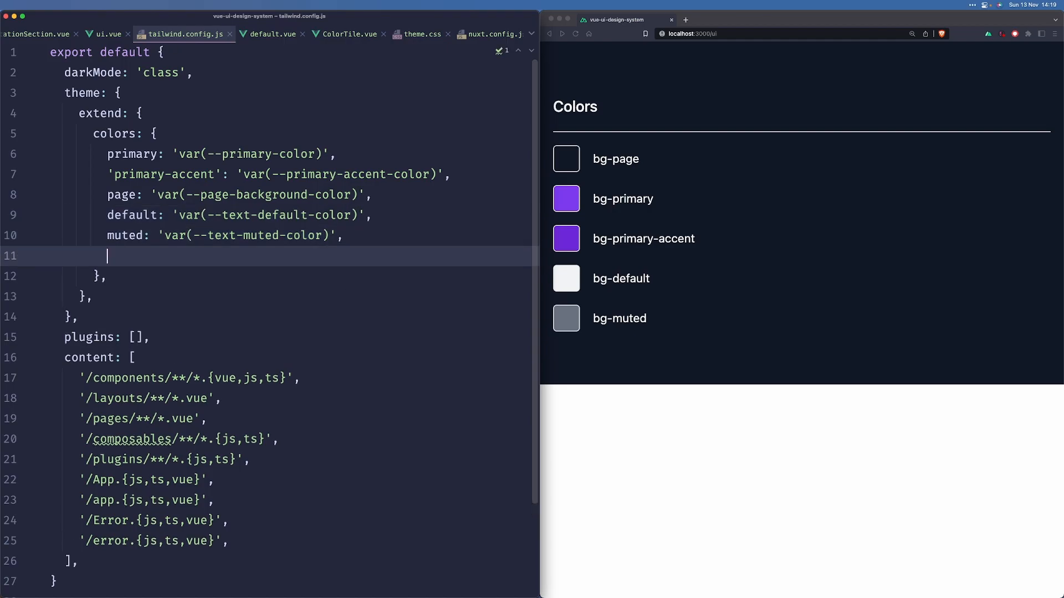
type("border: 'var")
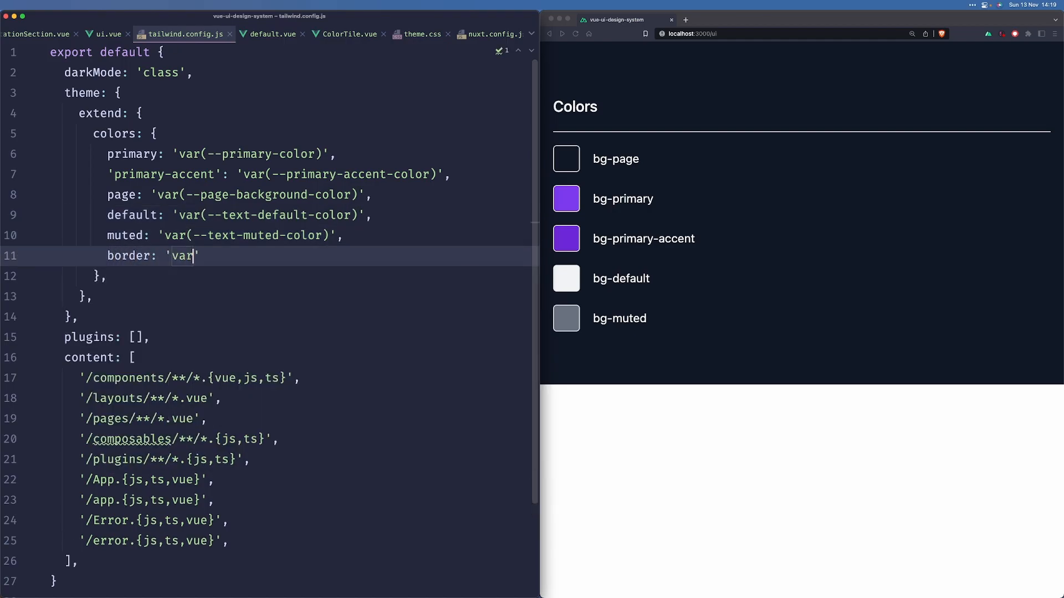
type("(--t")
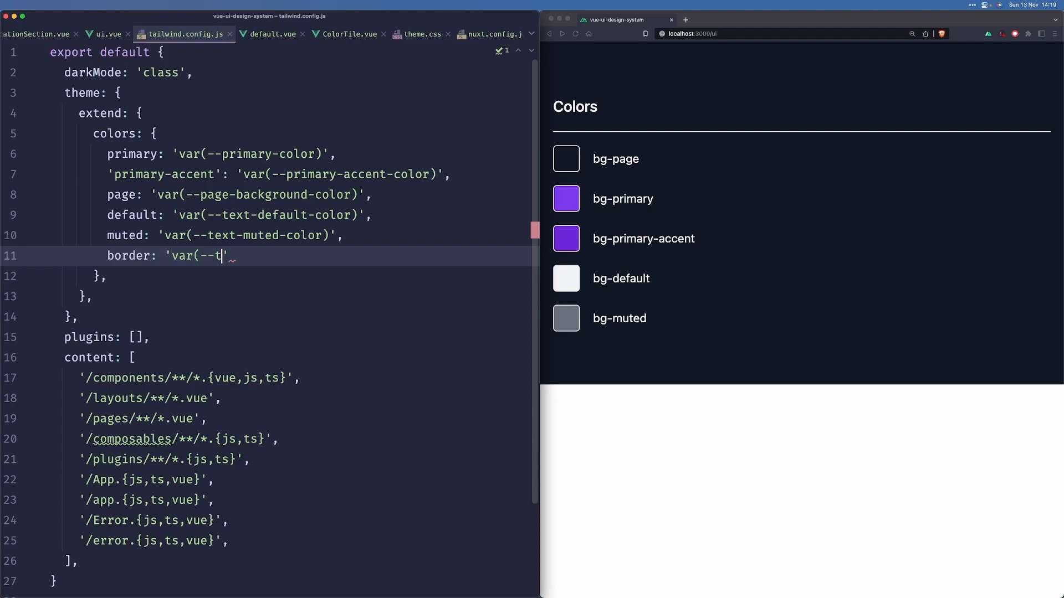
type("order-")
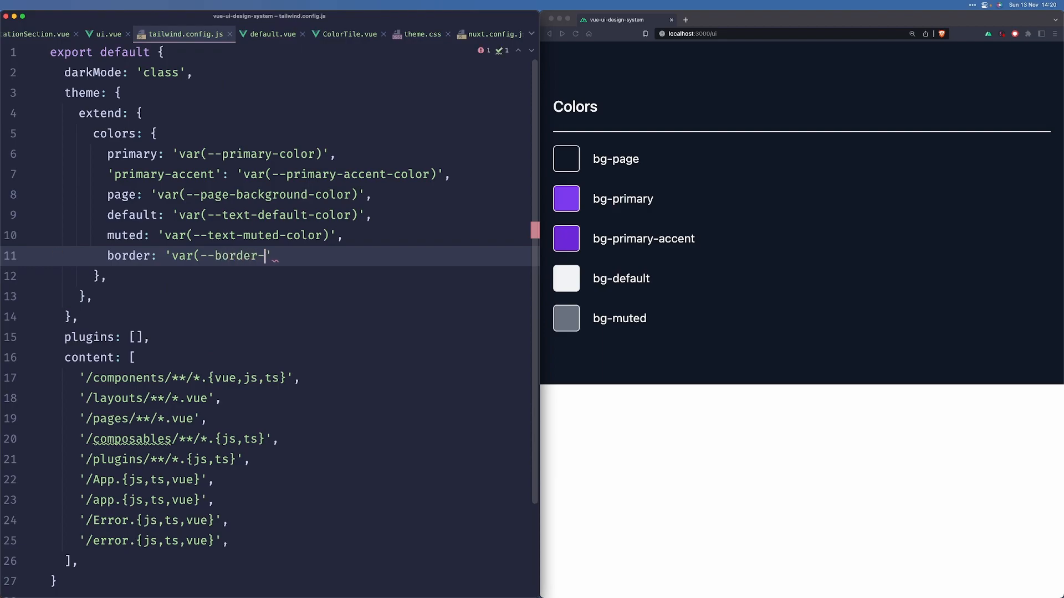
type("color)',")
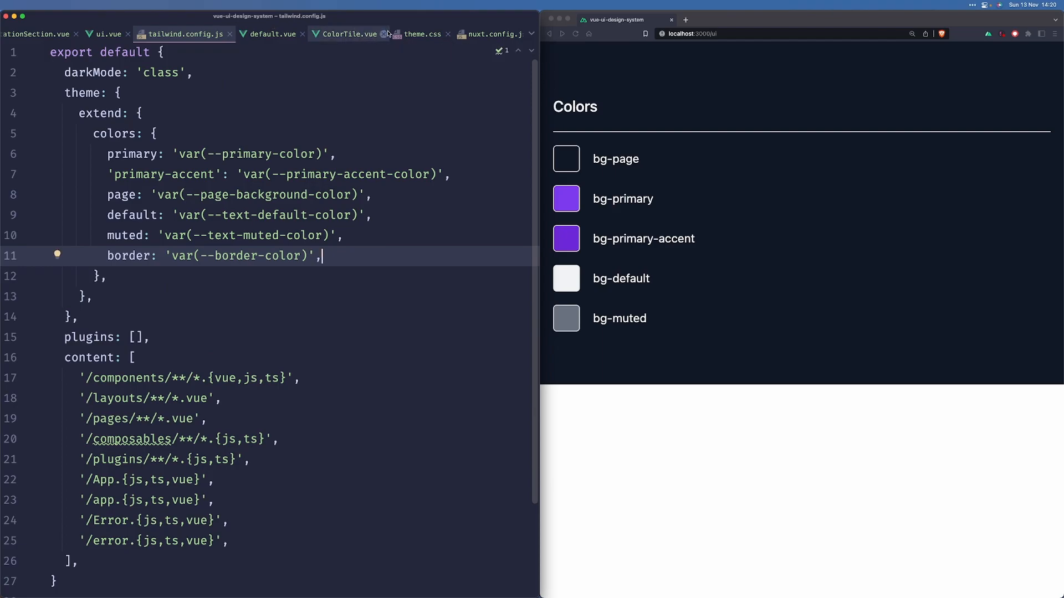
Define --border-color in the light (#d1d5db) and dark (#4b5563) theme blocks.
left_click(422, 34)
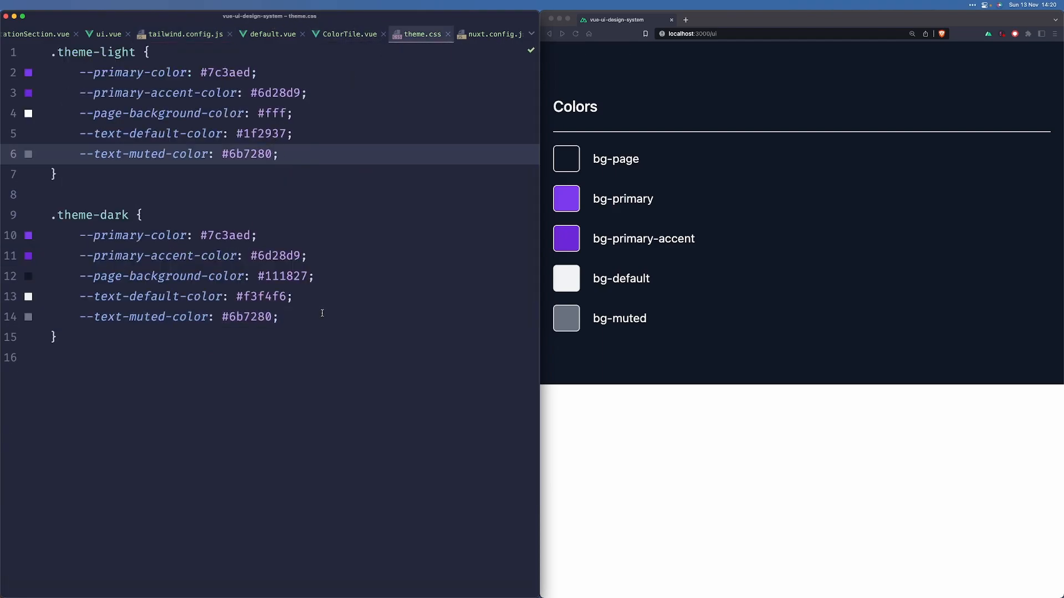
key("Enter")
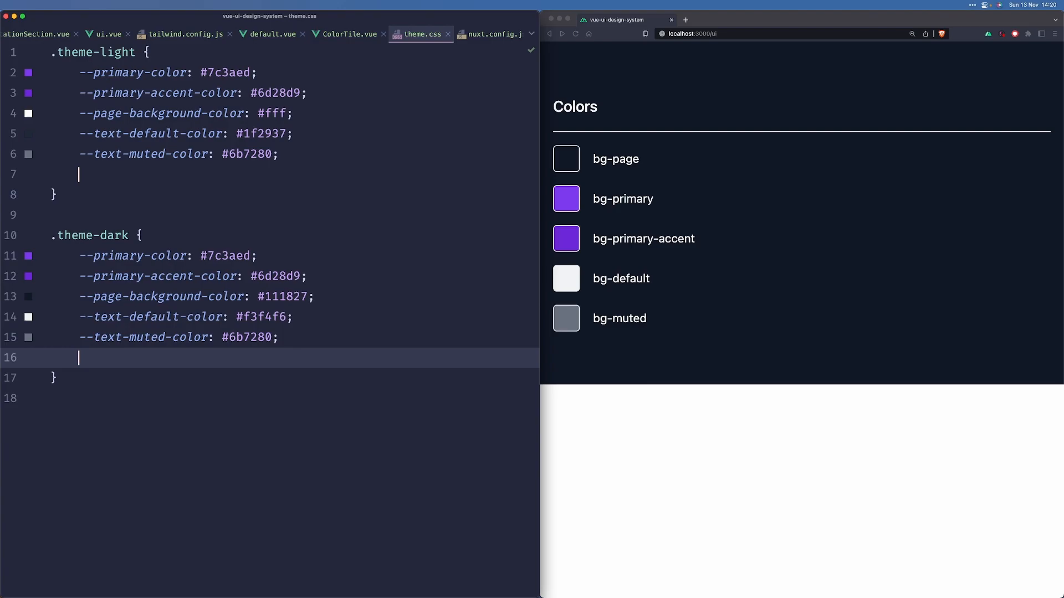
type("--border-color: #d1d5db;")
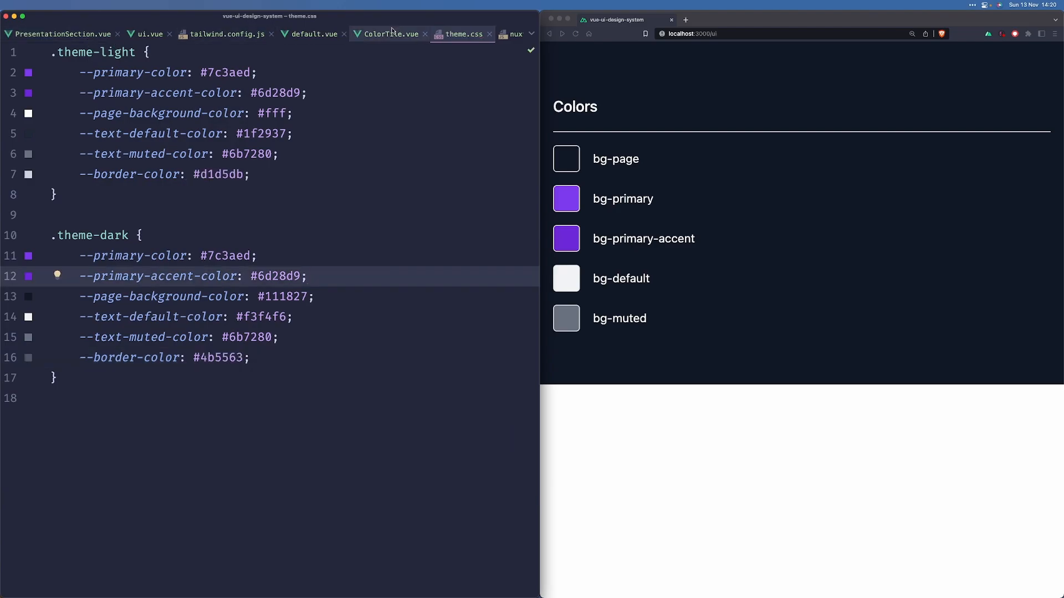
Give the ColorTile swatch the border-border class and switch PresentationSection's divider from border-gray-200 to border-border.
left_click(390, 34)
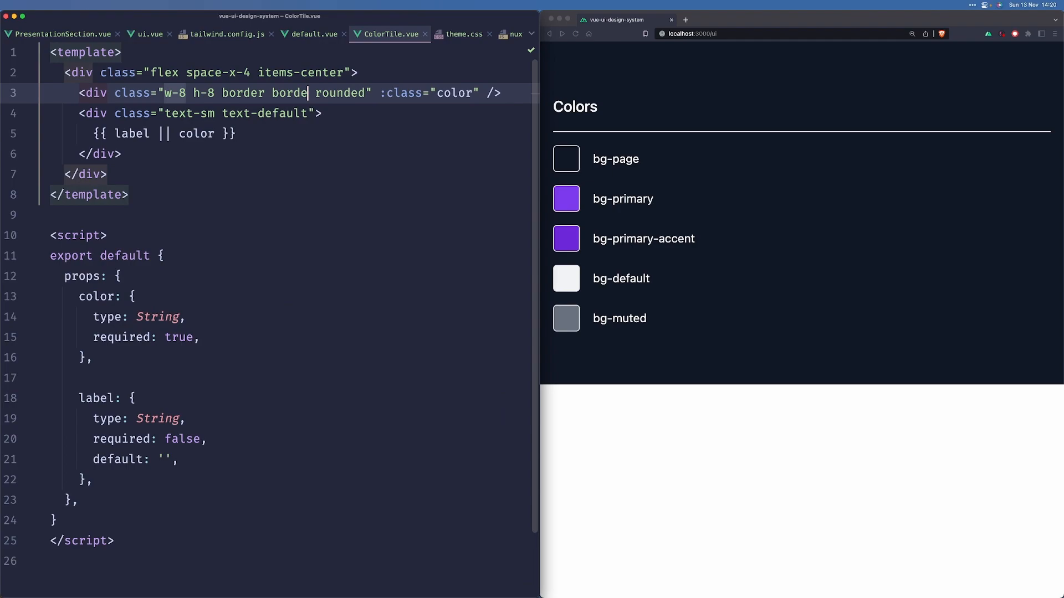
type("-border")
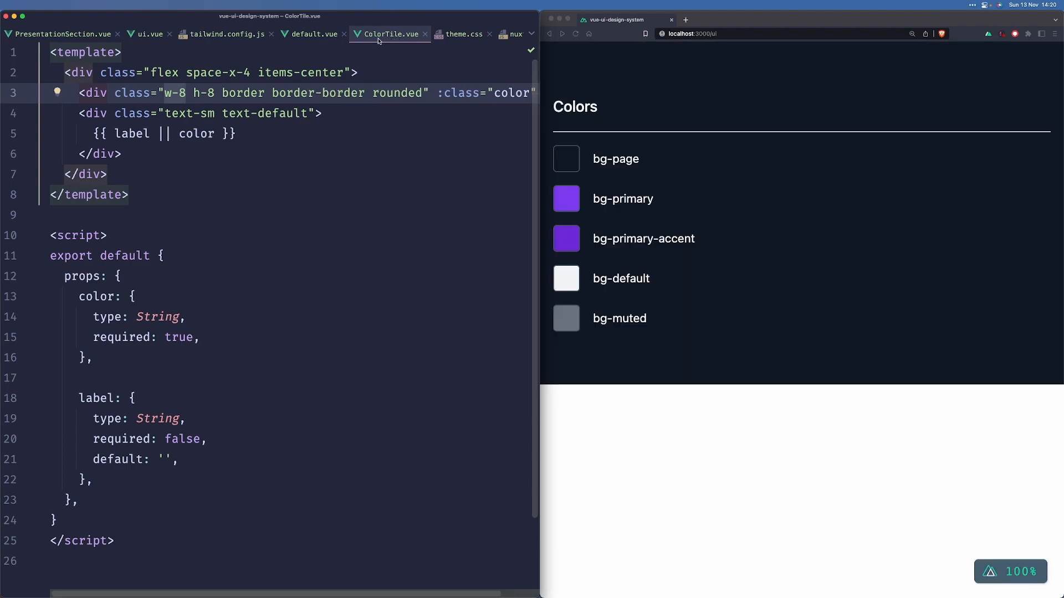
mouse_move(370, 36)
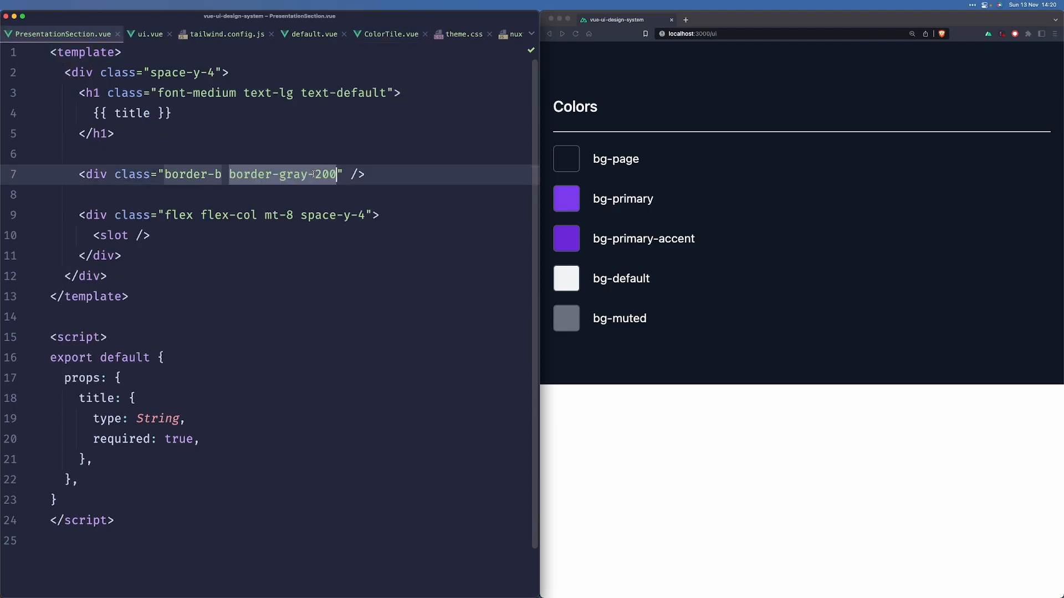
type("border-border")
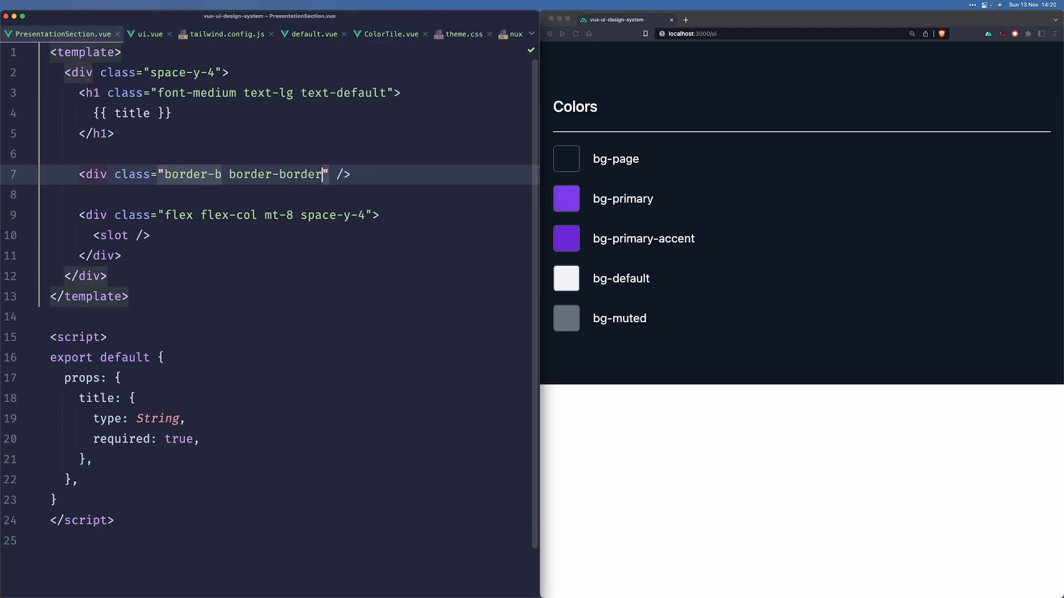
mouse_move(298, 34)
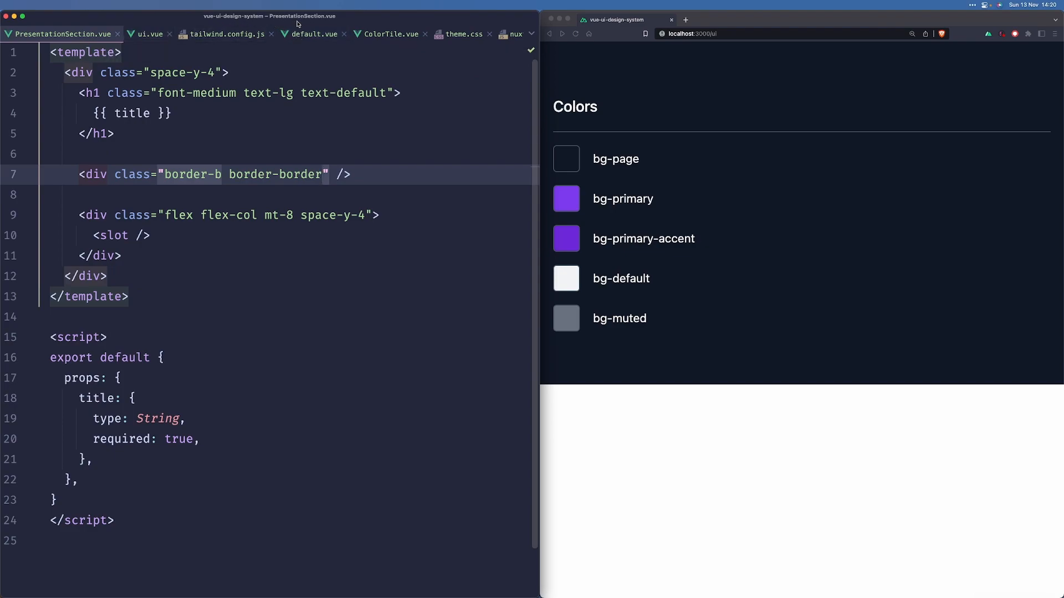
Add a sixth ColorTile in ui.vue with color bg-border.
left_click(149, 34)
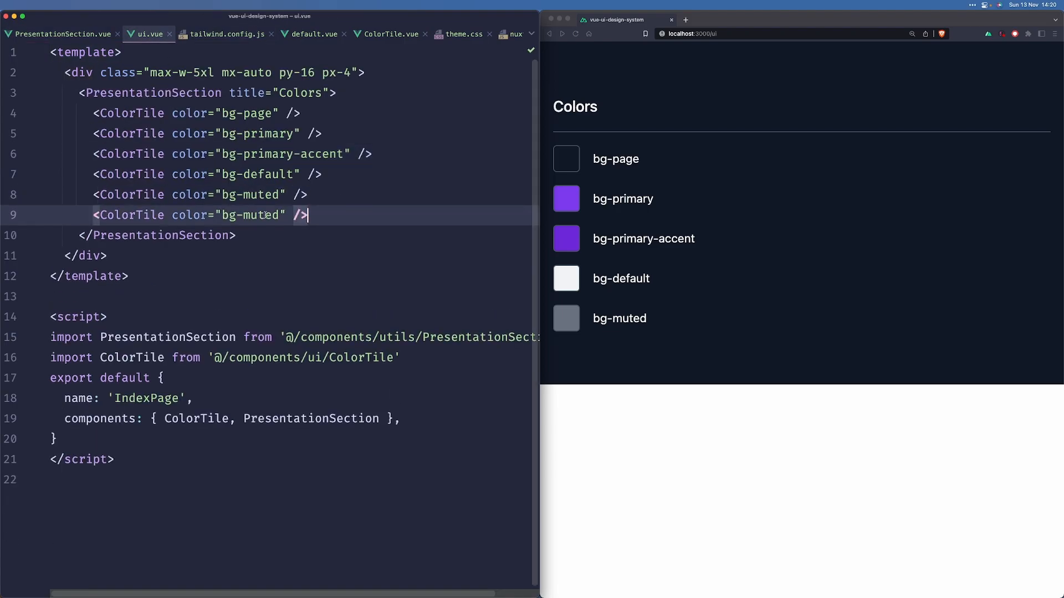
double_click(260, 215)
type("border")
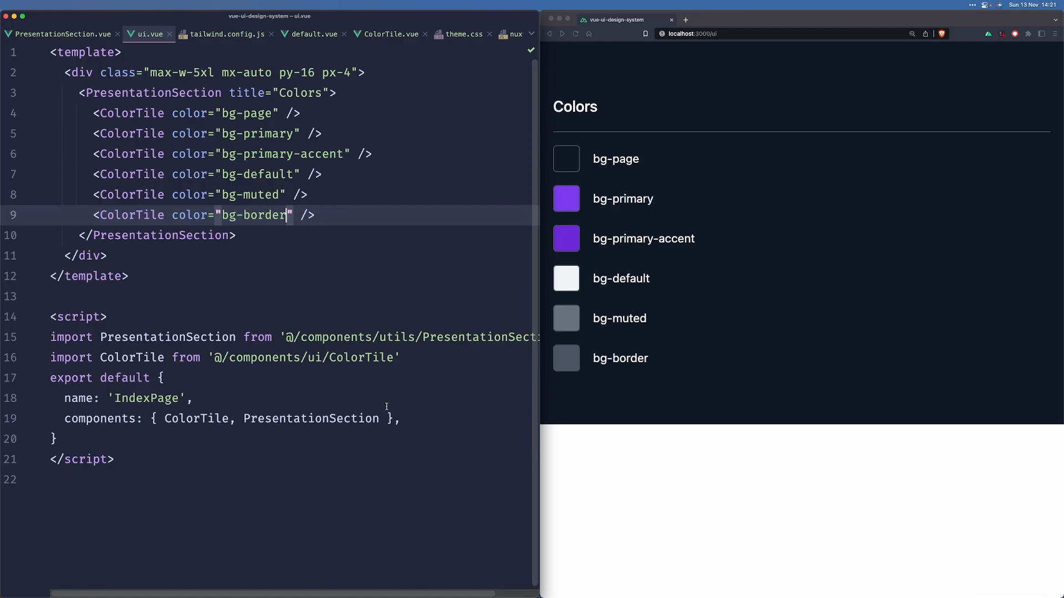
type("comp")
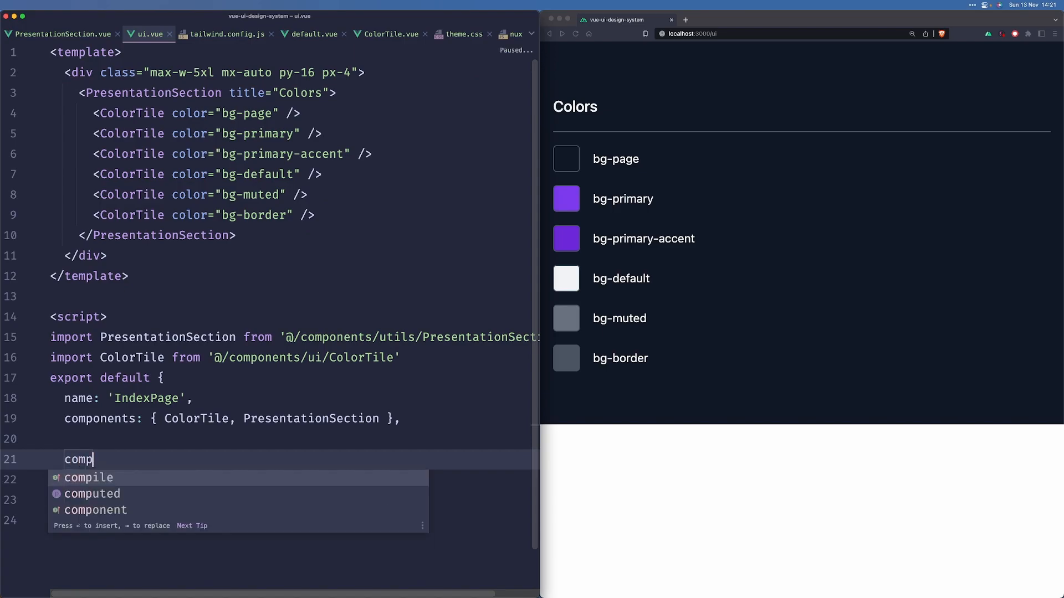
Add a computed uiColors property in ui.vue returning the six colour class names.
key("Tab")
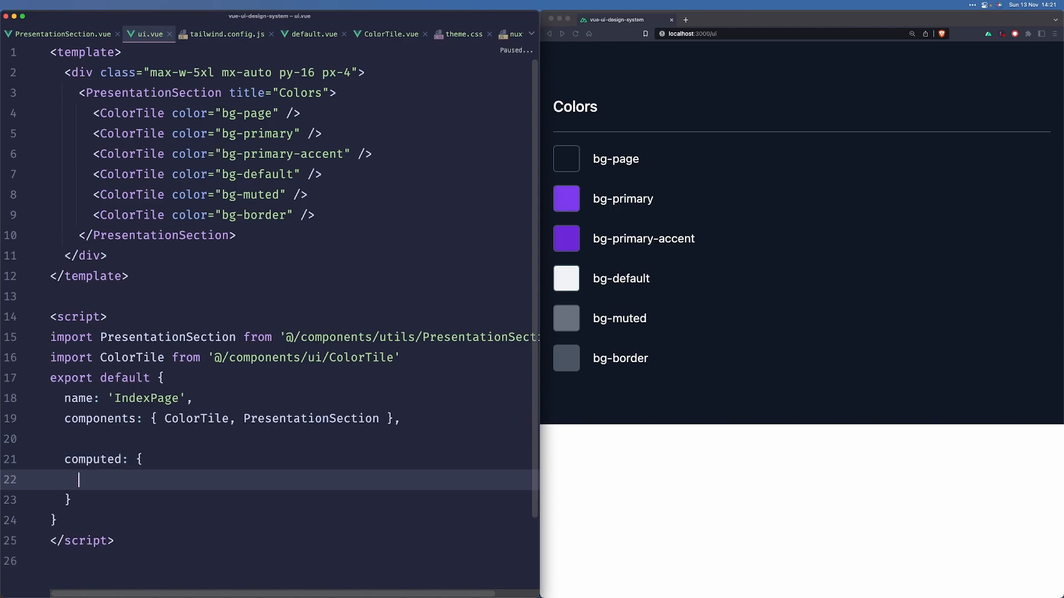
type("uiColors() {")
type("re")
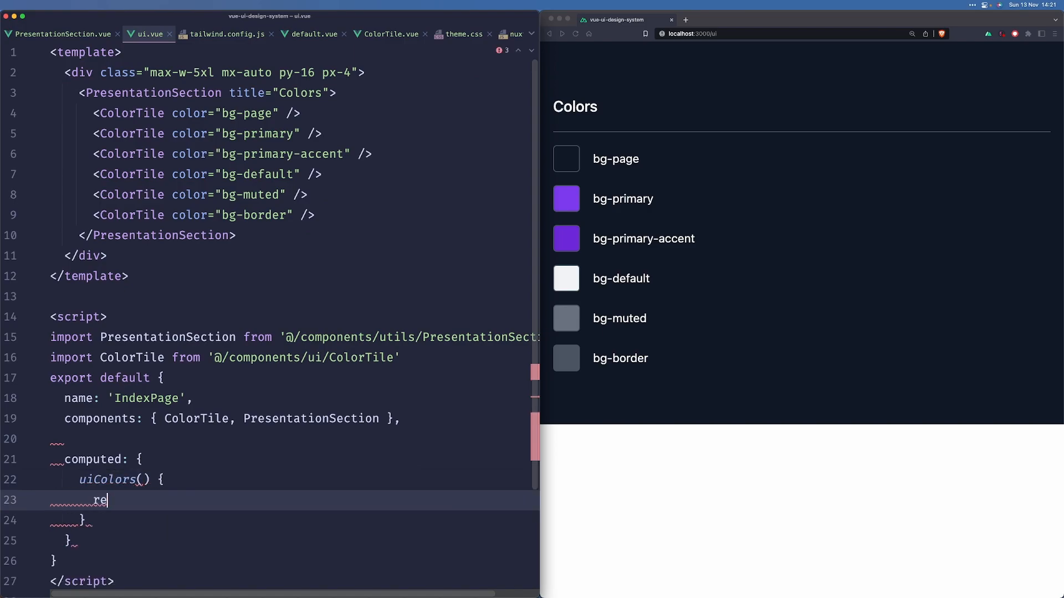
type("turn [ColorTile]")
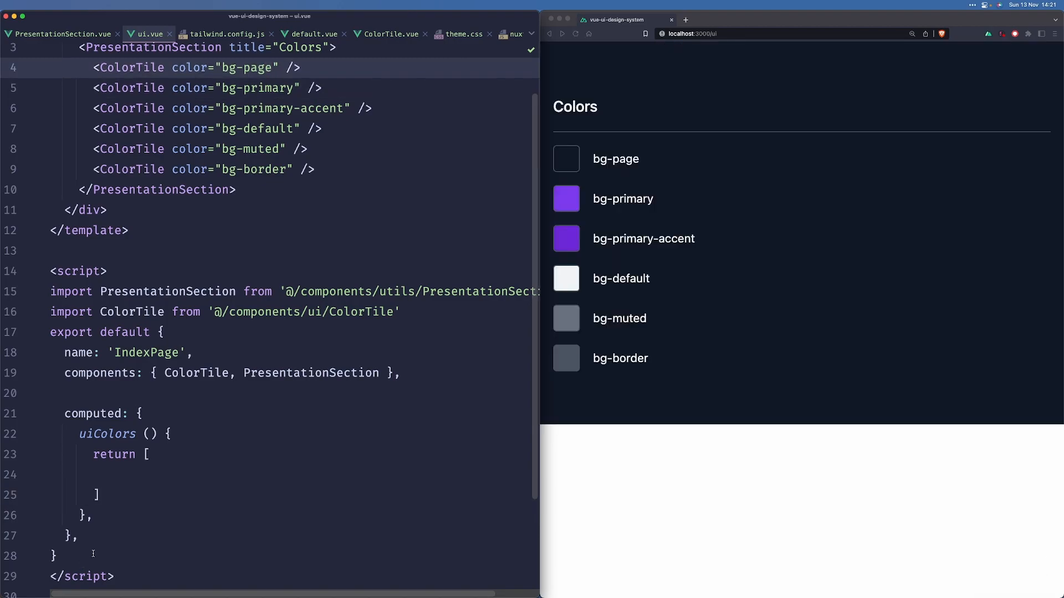
Replace the hardcoded tiles with one ColorTile looping v-for="(color, index) in uiColors" with :key="index".
left_click(53, 475)
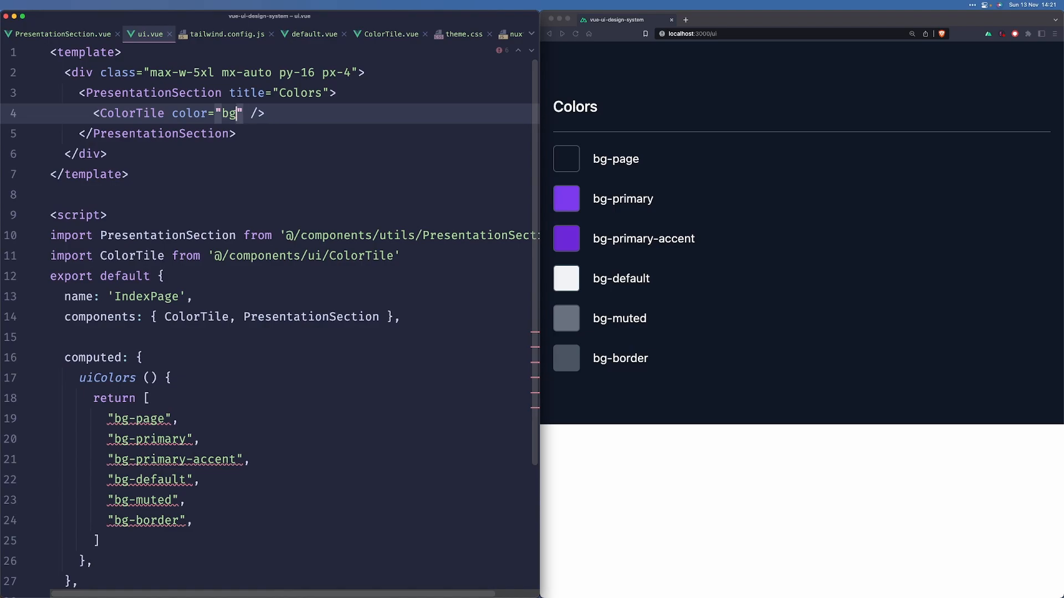
type("colo")
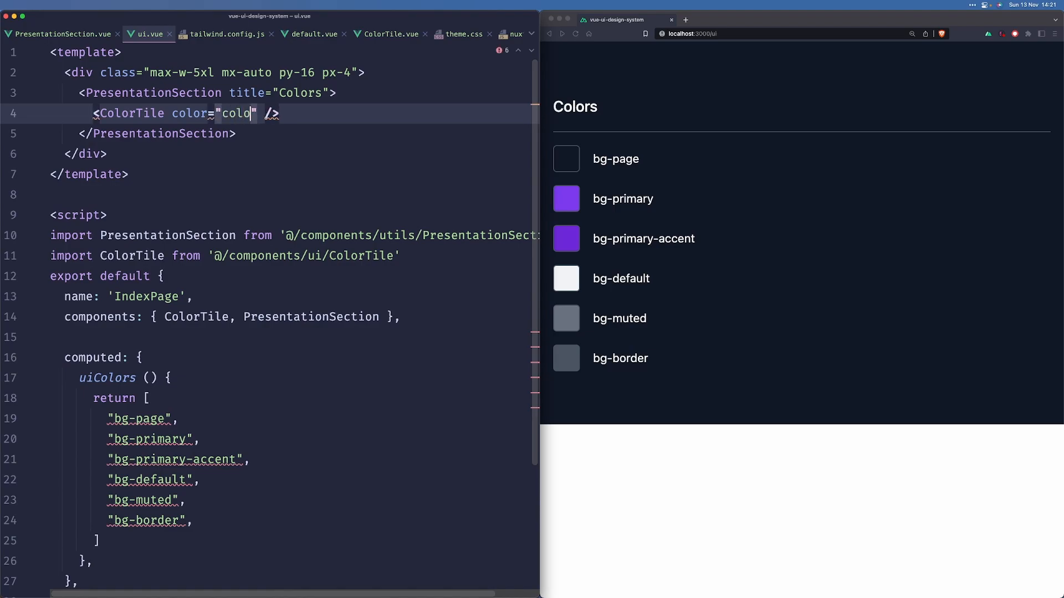
type("v :")
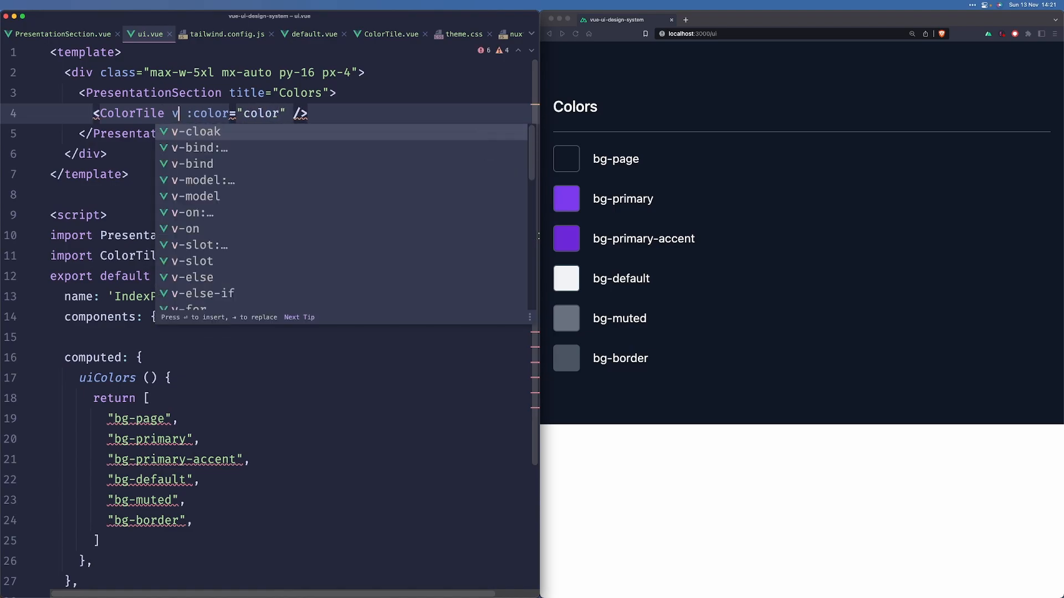
type("-for=\"color in \"")
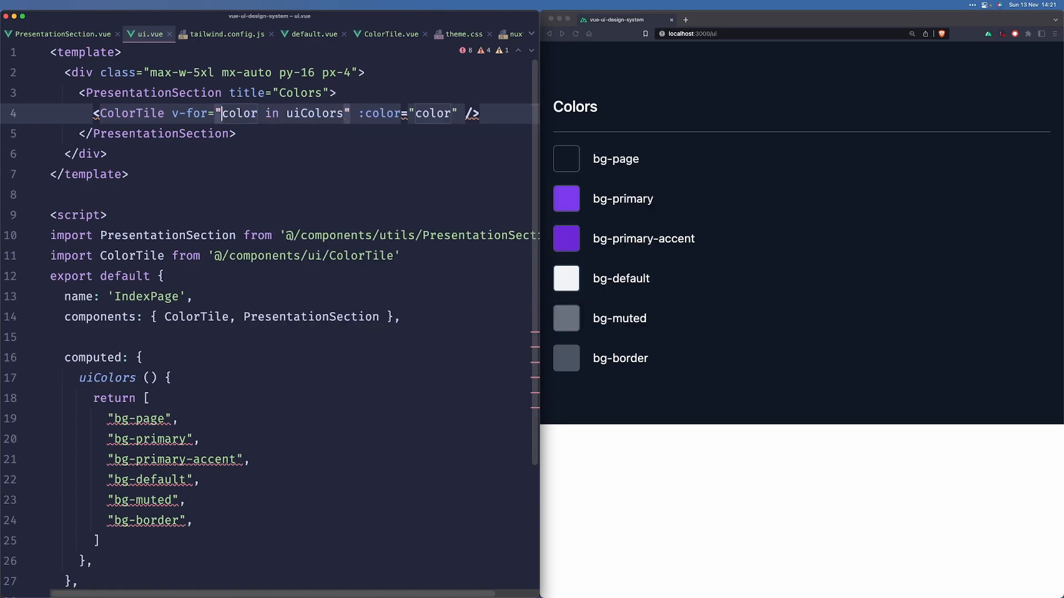
type("(color,")
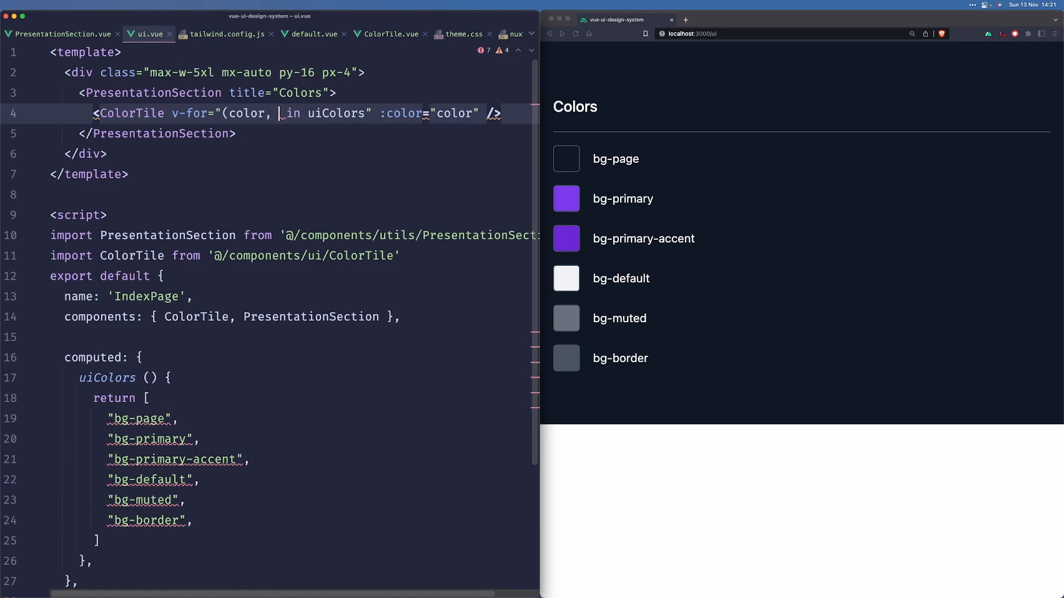
type("index")
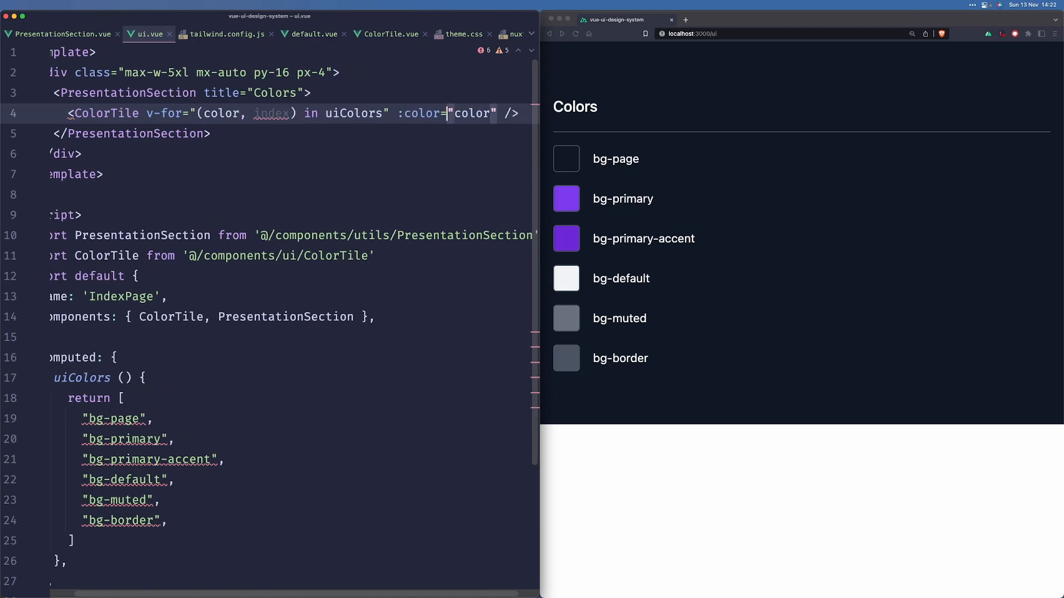
type(":index")
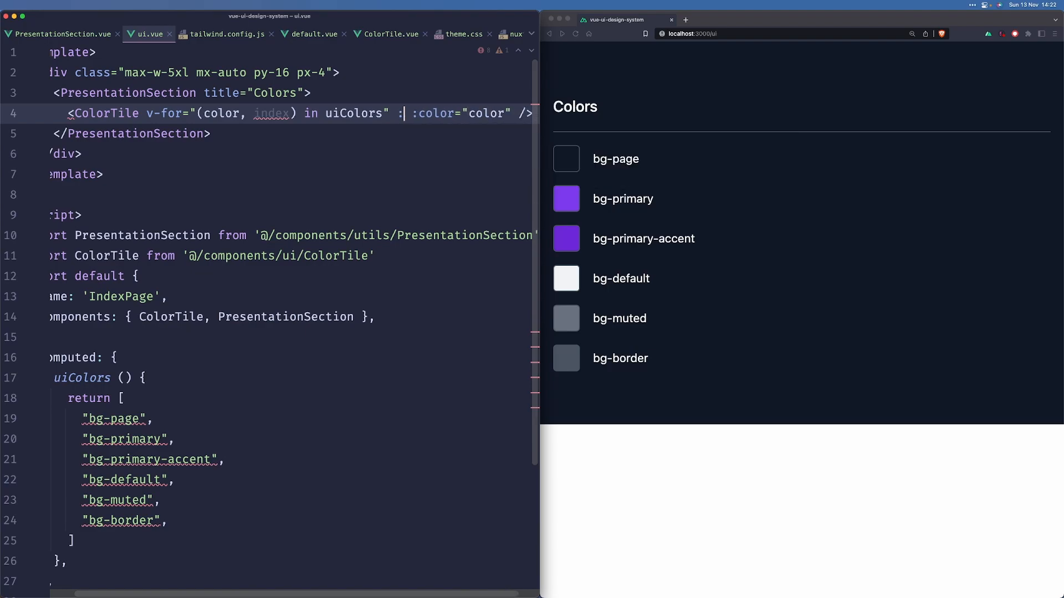
type(":key=\"index\"")
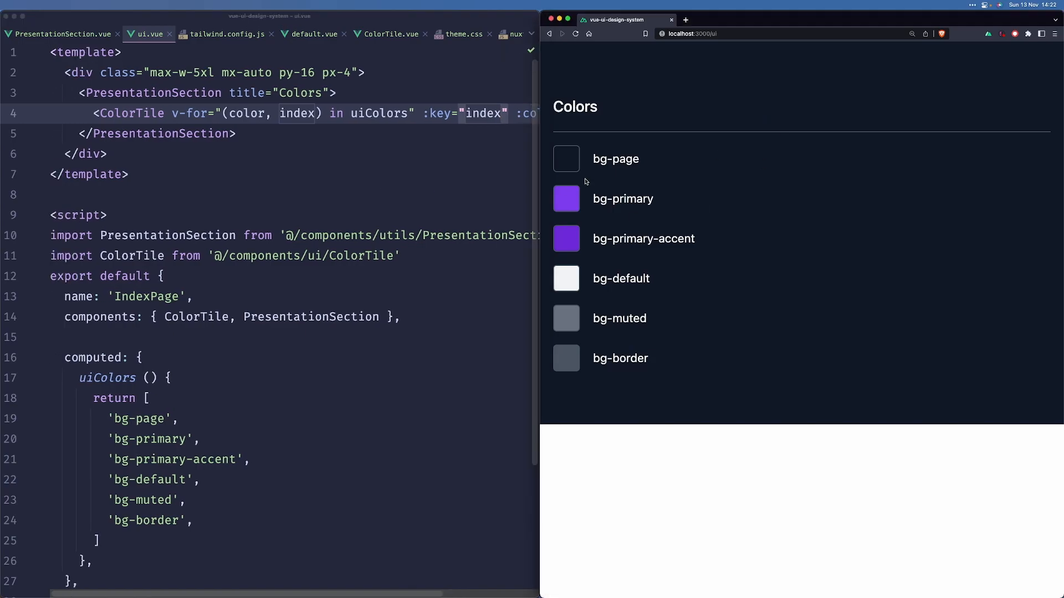
left_click(234, 519)
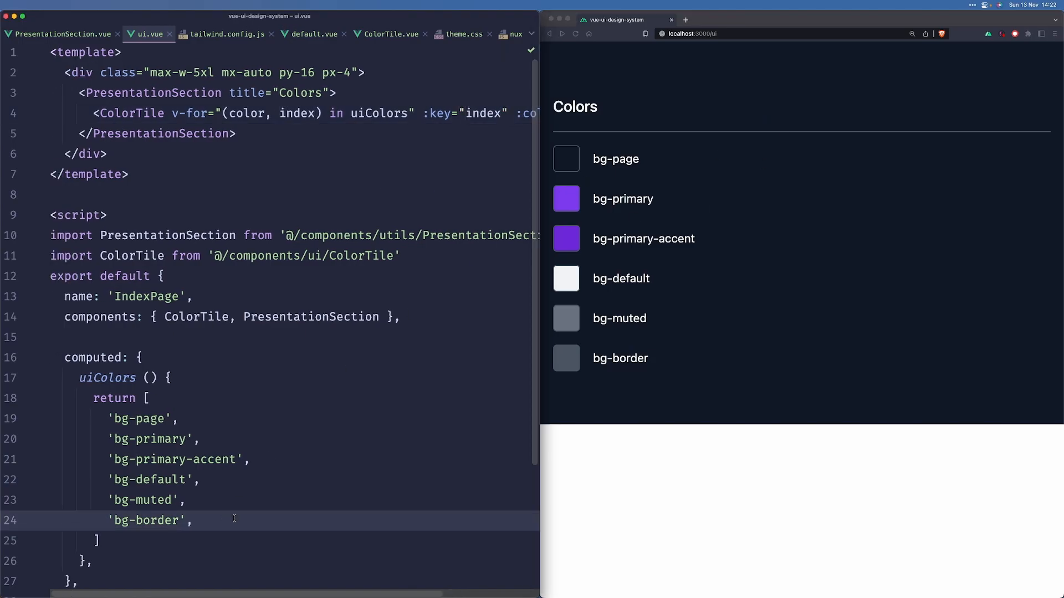